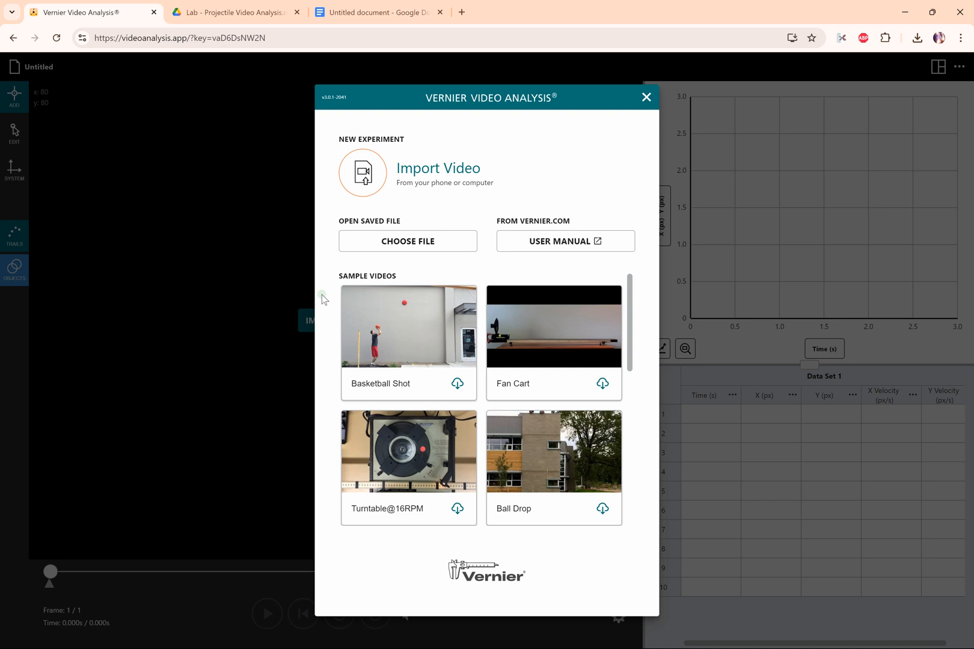
mouse_move(392, 180)
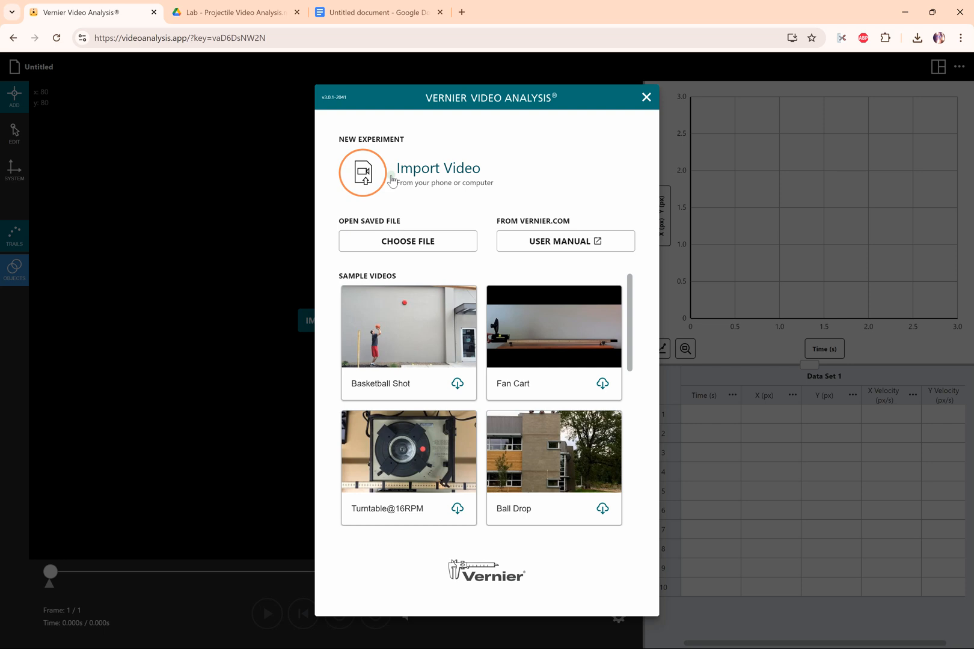
mouse_move(538, 186)
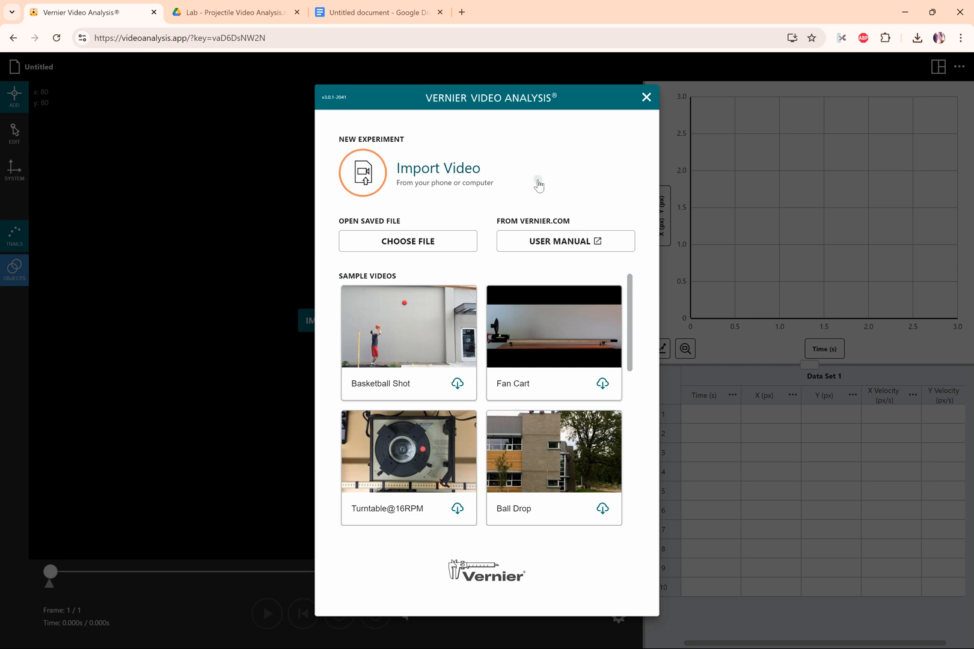
- Switch to the Google Drive tab previewing Lab - Projectile Video Analysis.mp4
left_click(234, 12)
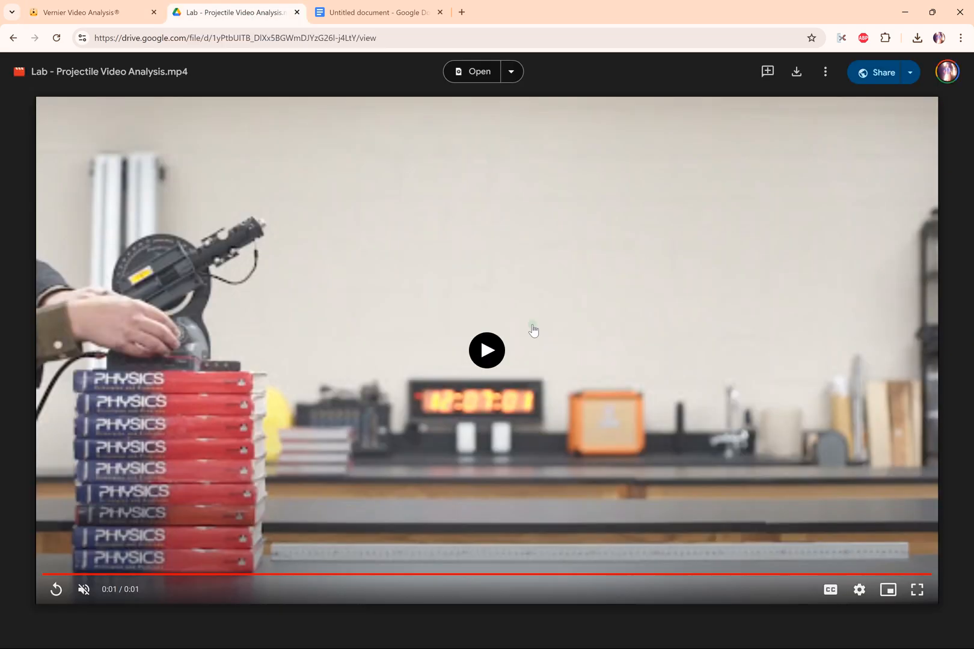
mouse_move(509, 336)
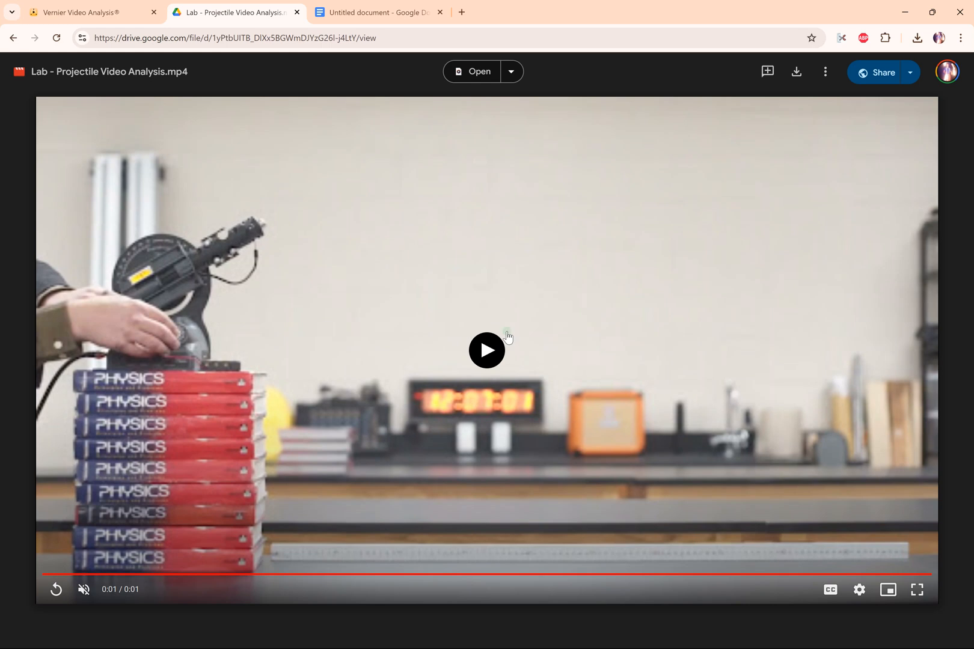
mouse_move(683, 291)
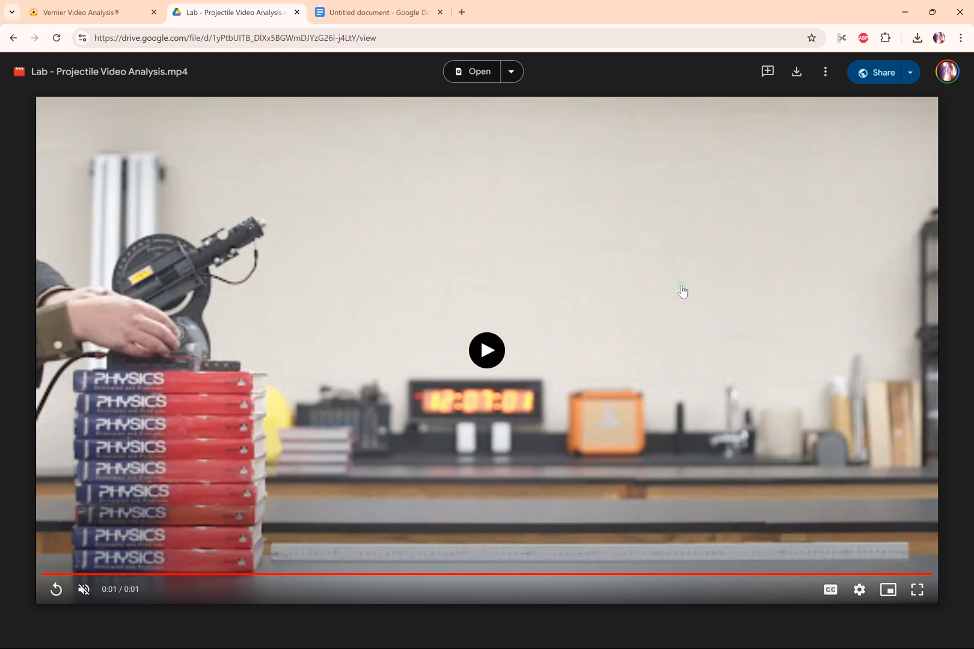
mouse_move(798, 73)
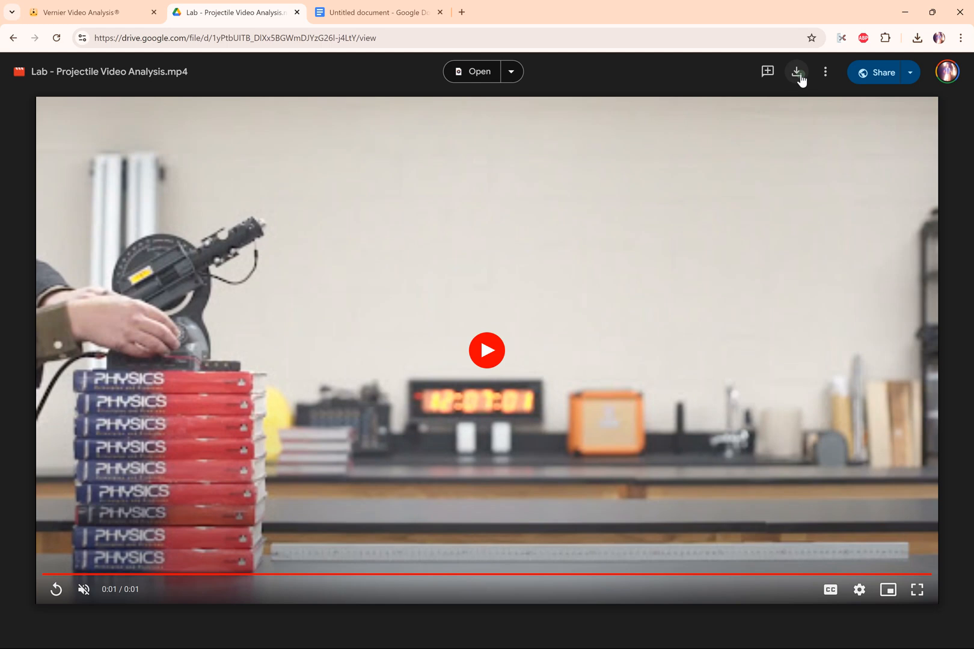
mouse_move(415, 344)
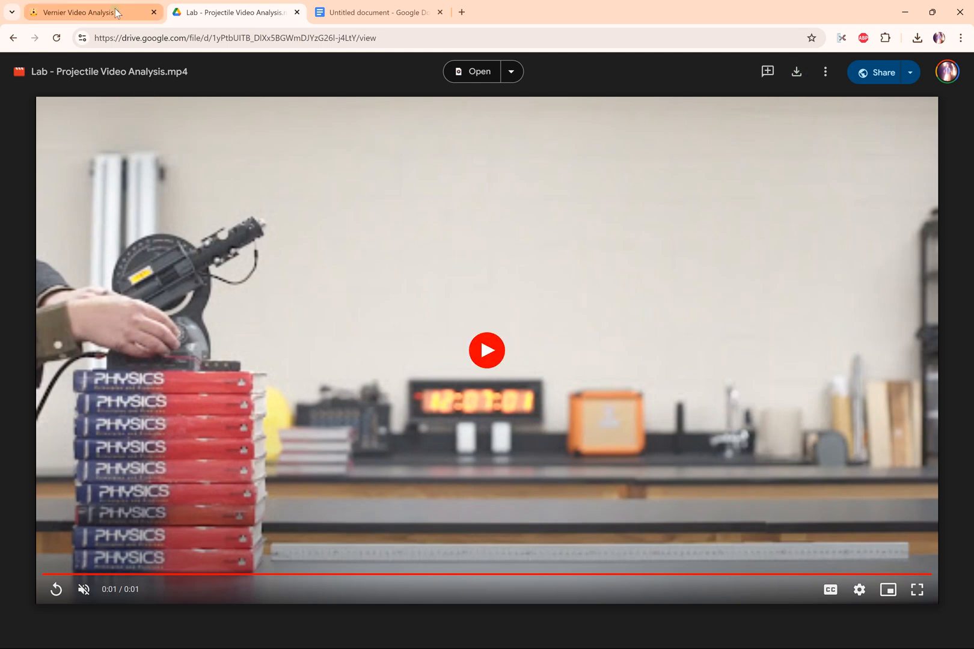
- Import the downloaded projectile lab video from Downloads into a new Vernier experiment
left_click(92, 12)
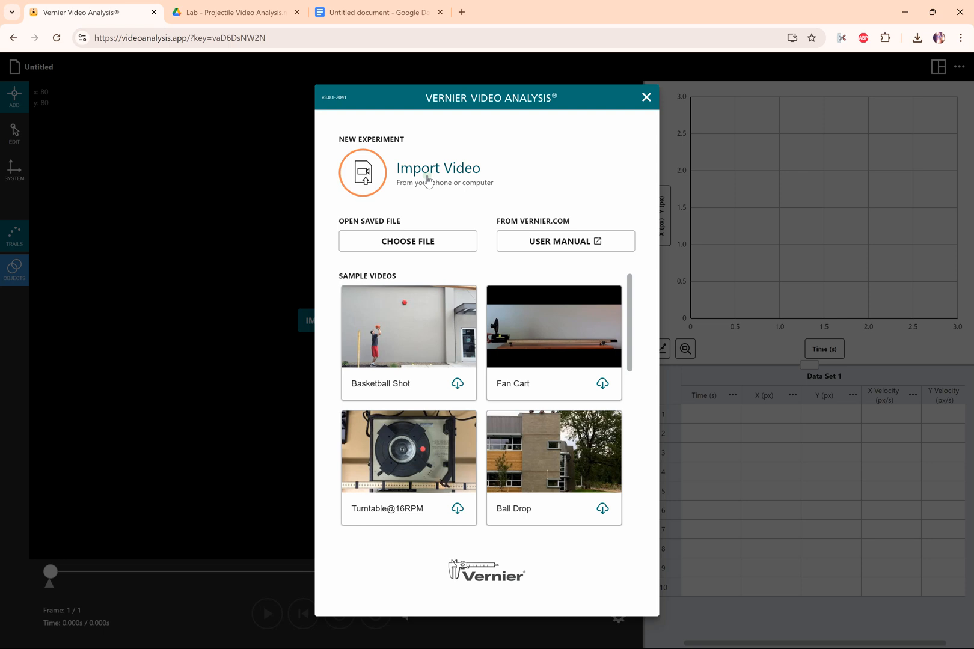
left_click(407, 240)
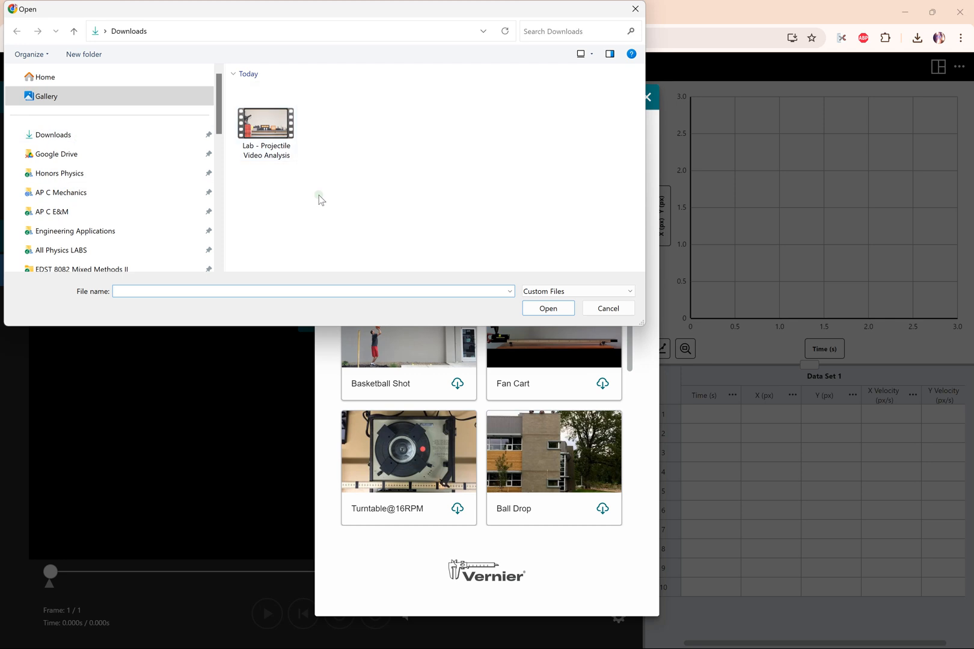
left_click(265, 124)
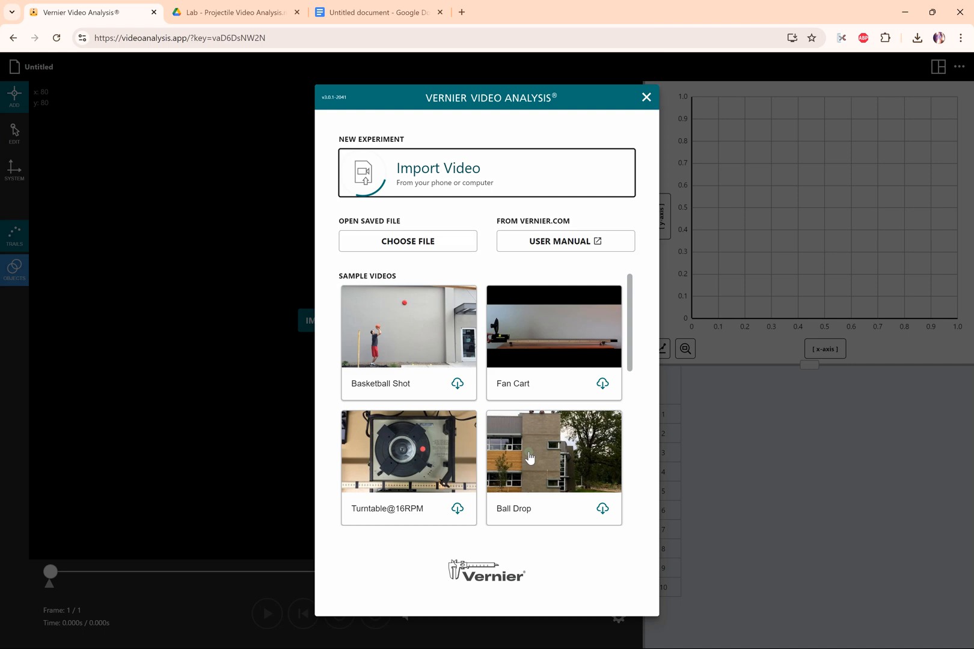
- Let the 41-frame projectile video finish loading into the analysis workspace
left_click(552, 328)
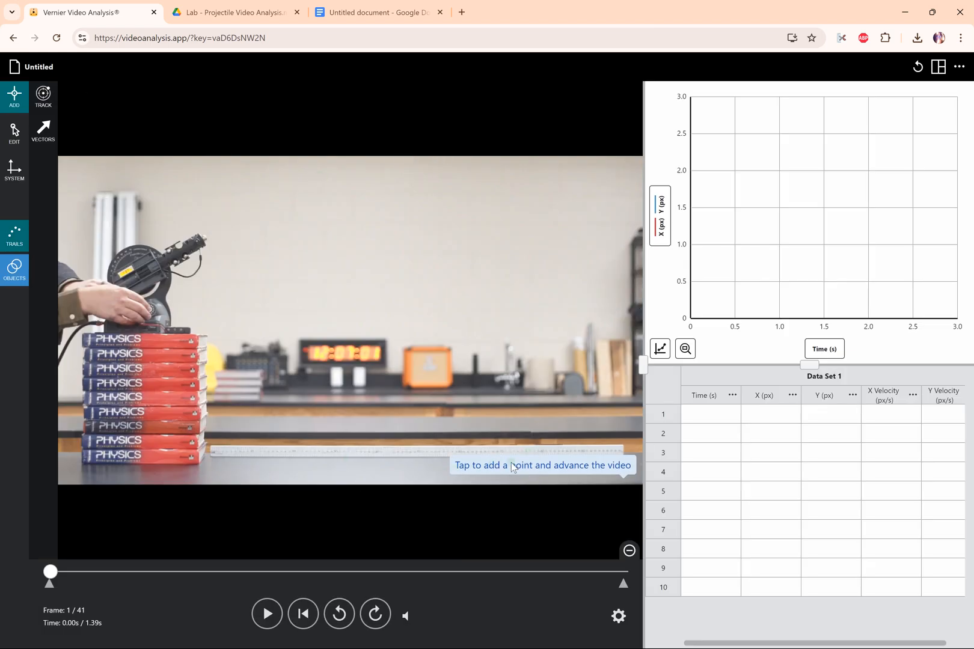
mouse_move(596, 469)
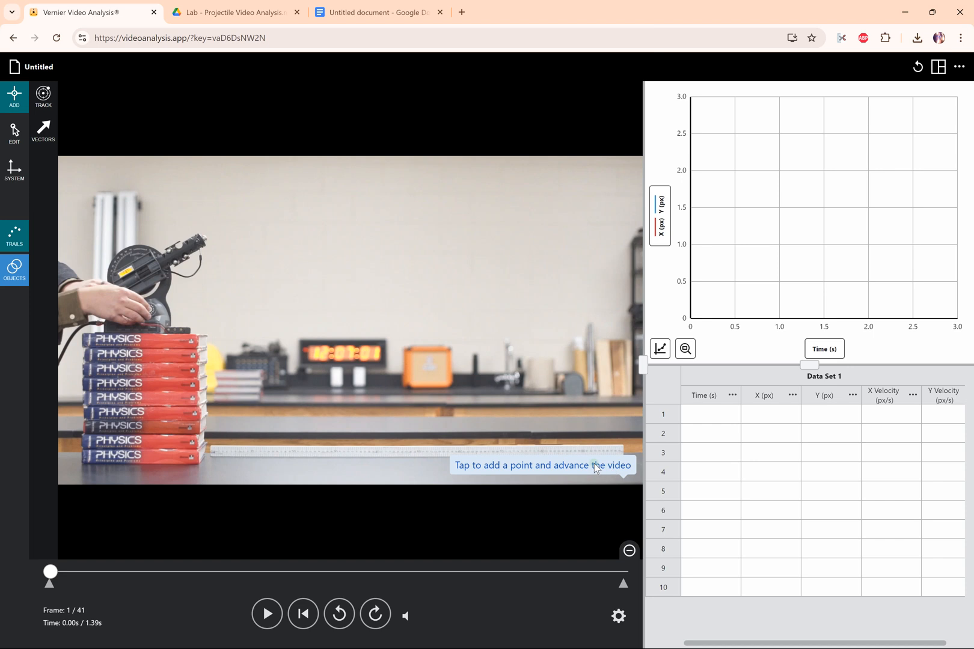
mouse_move(204, 236)
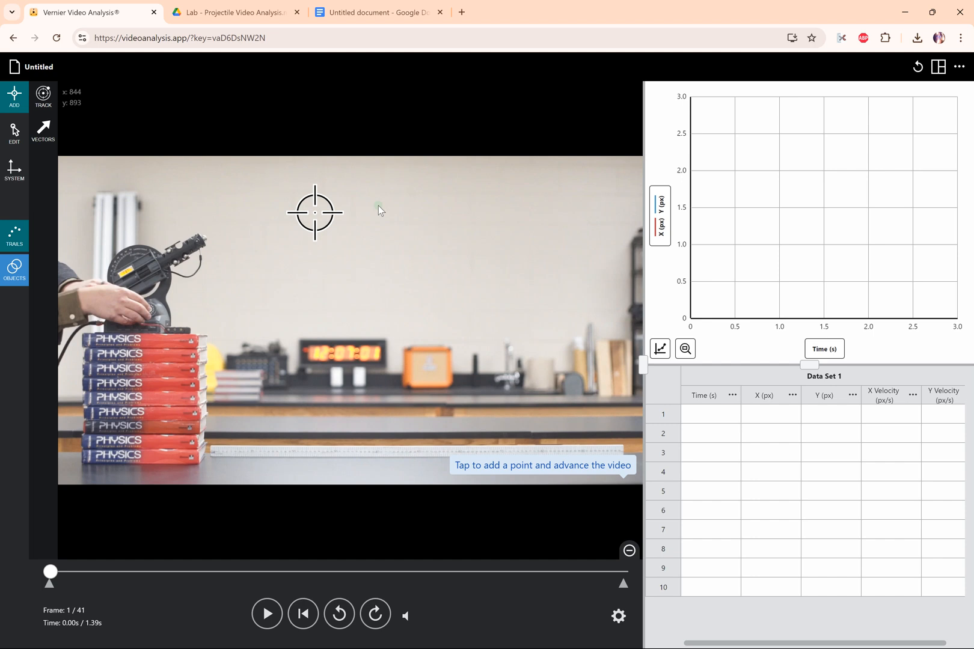
mouse_move(497, 366)
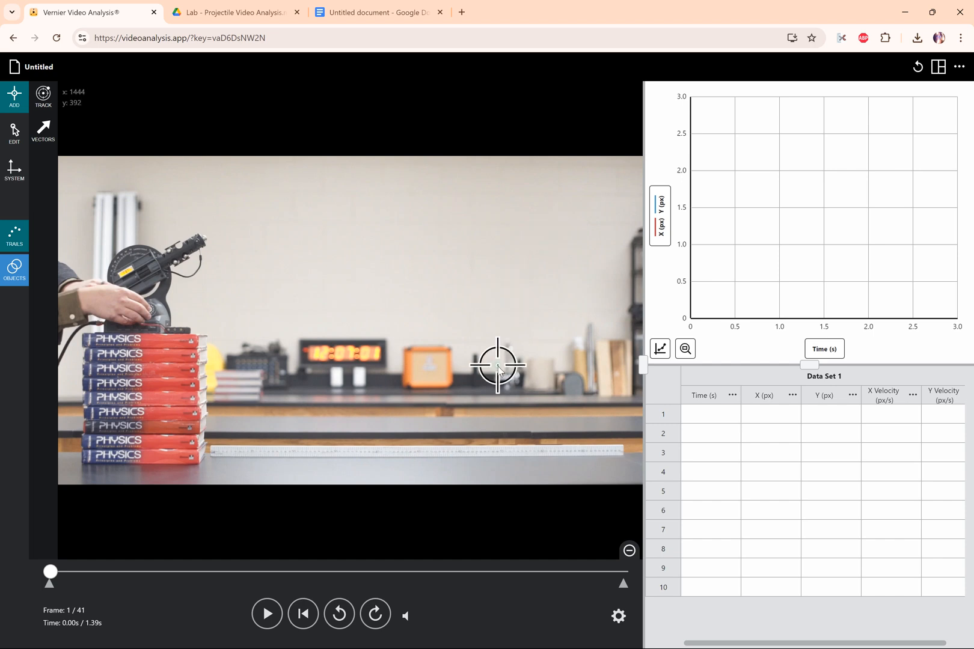
mouse_move(385, 338)
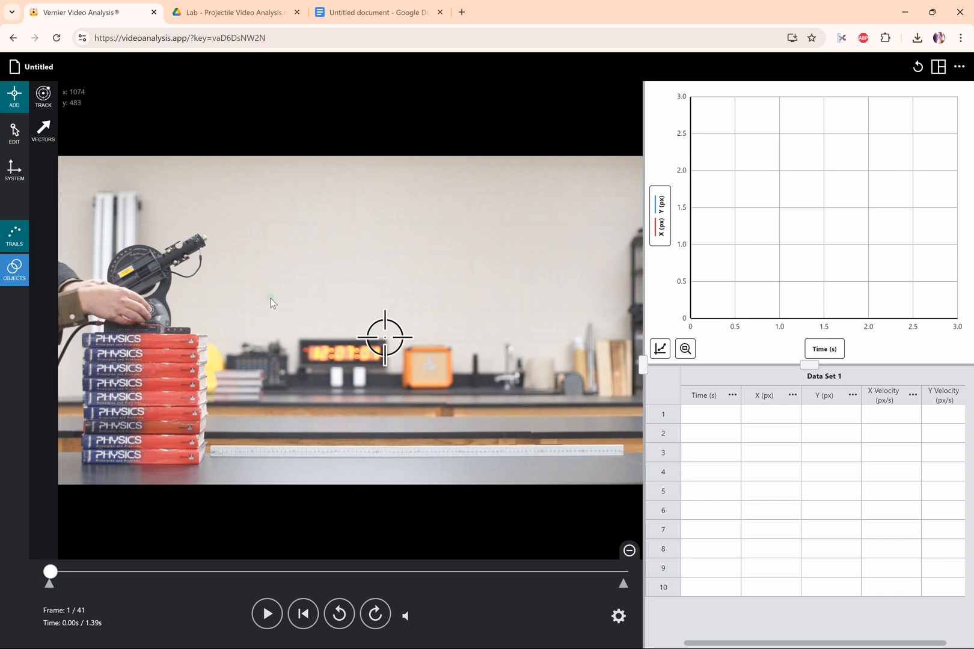
- Start the distance scale so the metre stick can be set to 1 m
left_click(13, 169)
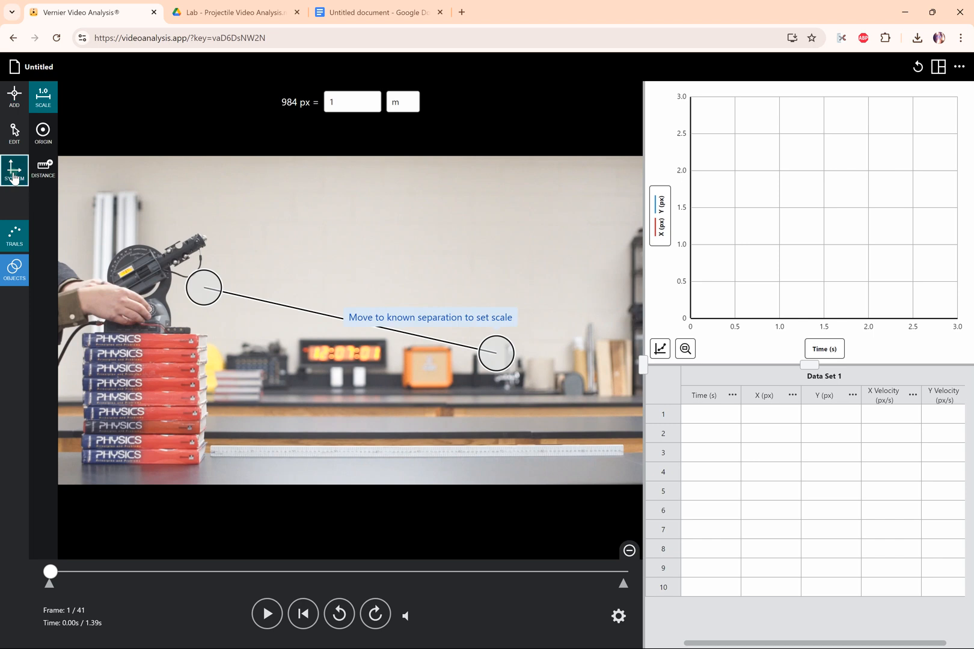
mouse_move(437, 343)
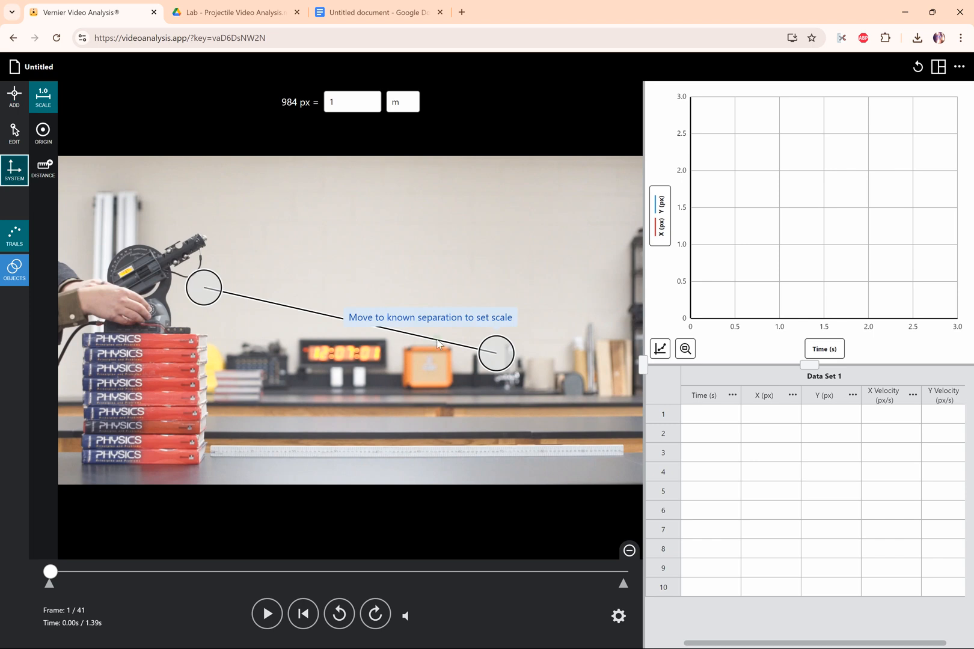
mouse_move(518, 355)
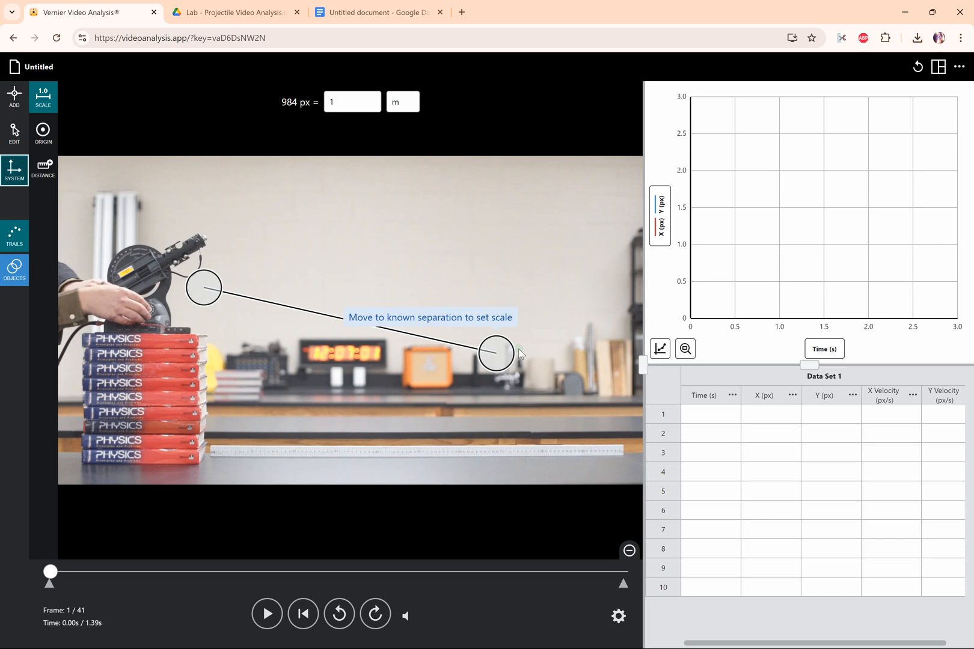
mouse_move(378, 250)
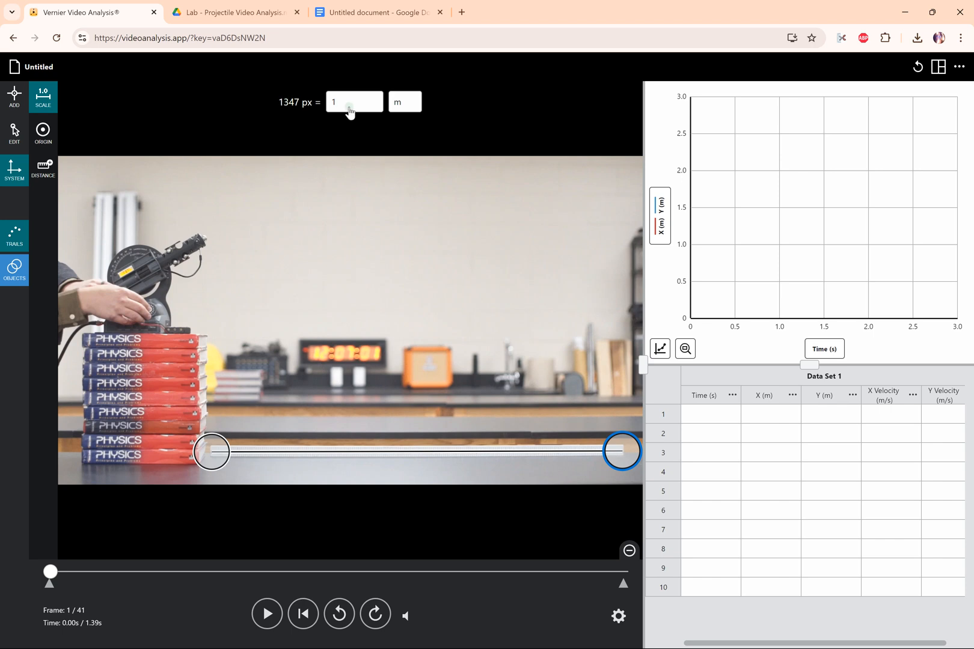
mouse_move(96, 161)
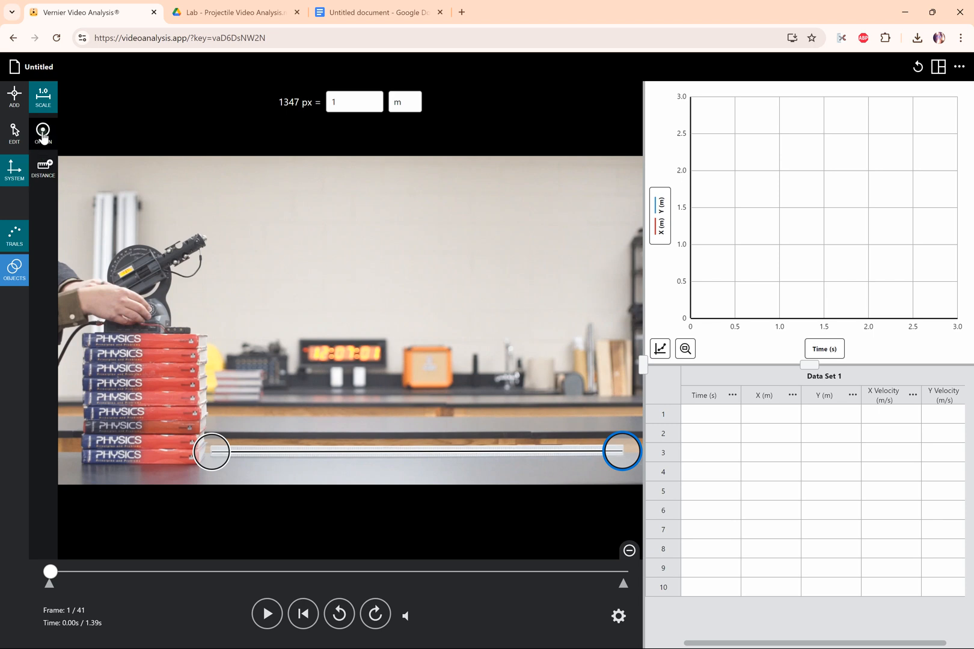
- Start placing the coordinate origin at the metre stick's left end
left_click(43, 134)
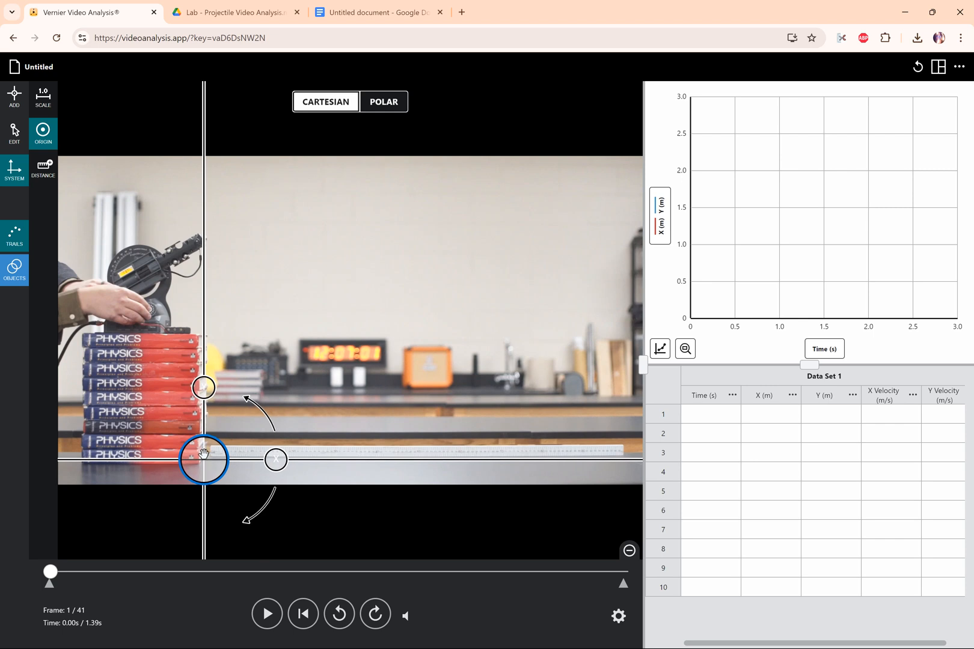
mouse_move(203, 249)
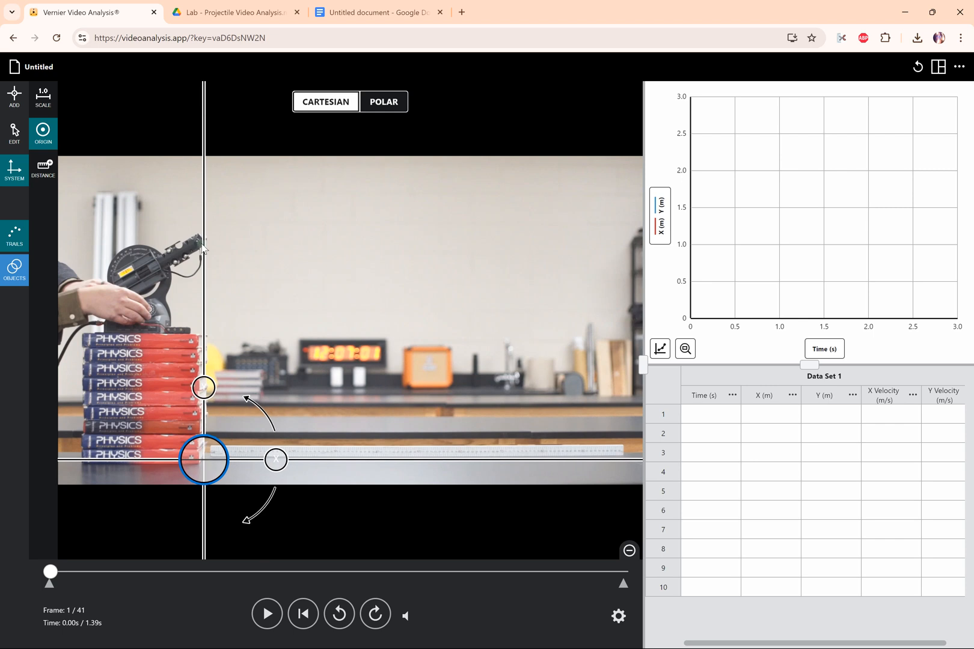
mouse_move(329, 368)
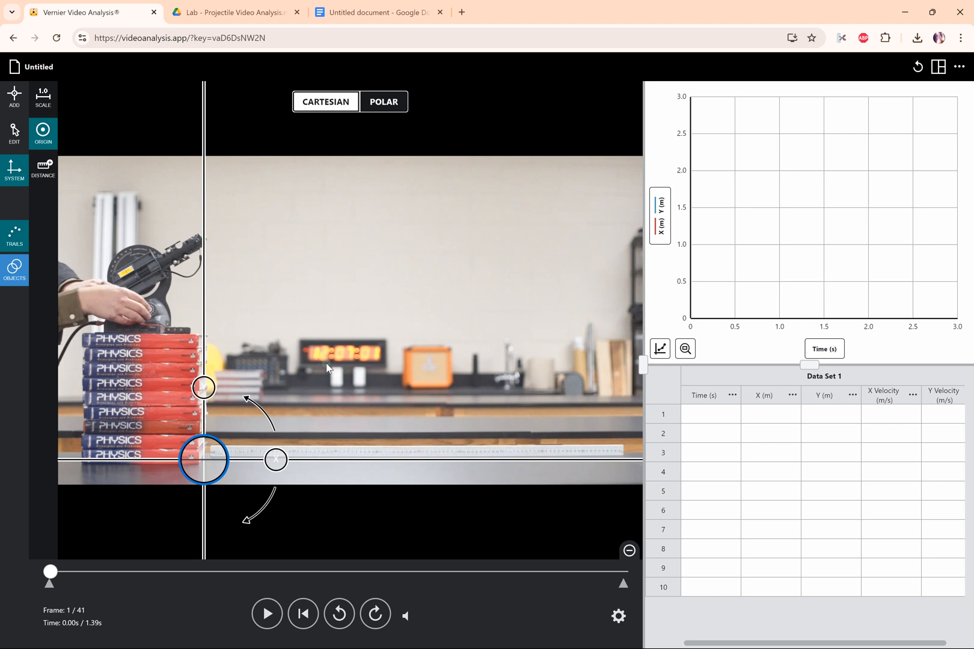
mouse_move(426, 404)
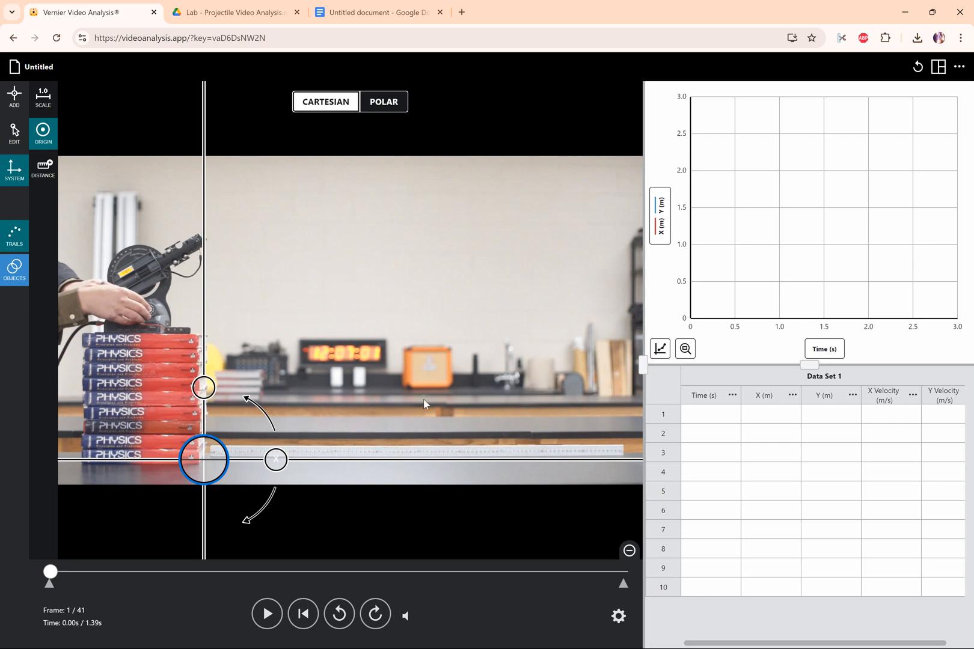
mouse_move(374, 406)
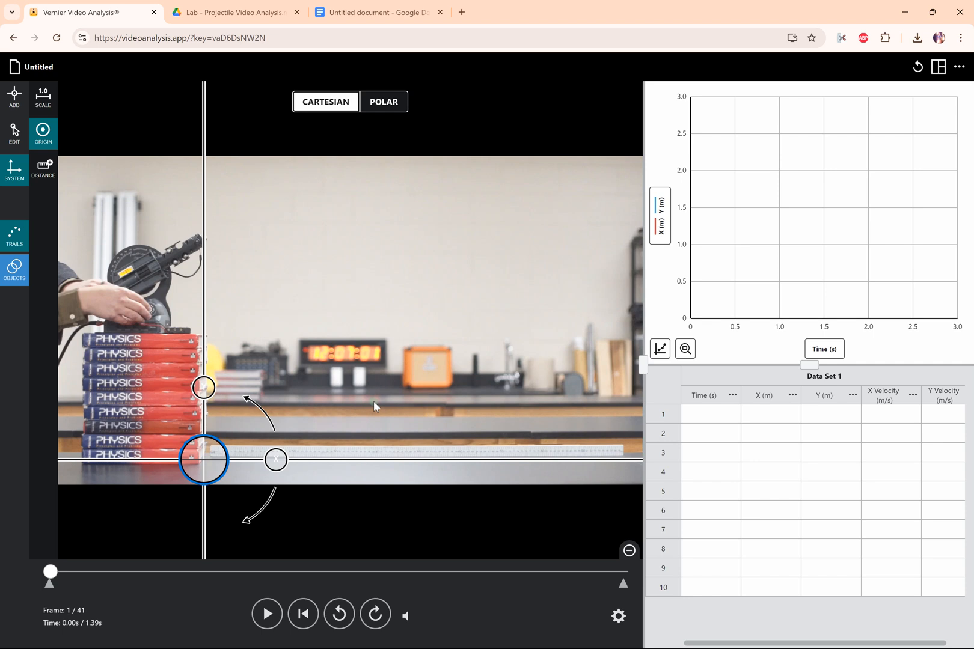
mouse_move(365, 410)
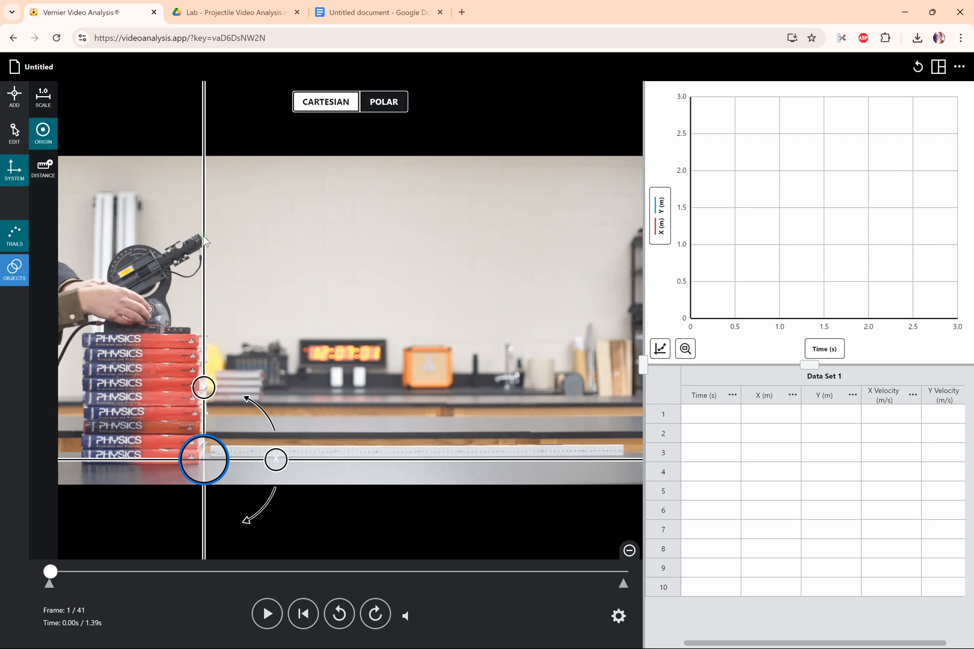
mouse_move(210, 244)
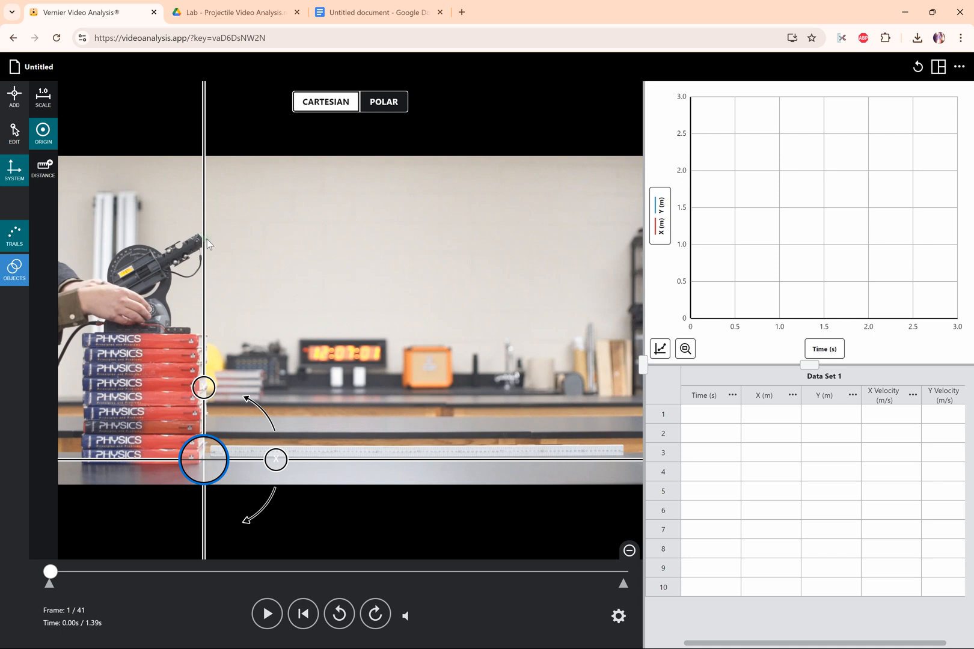
mouse_move(13, 115)
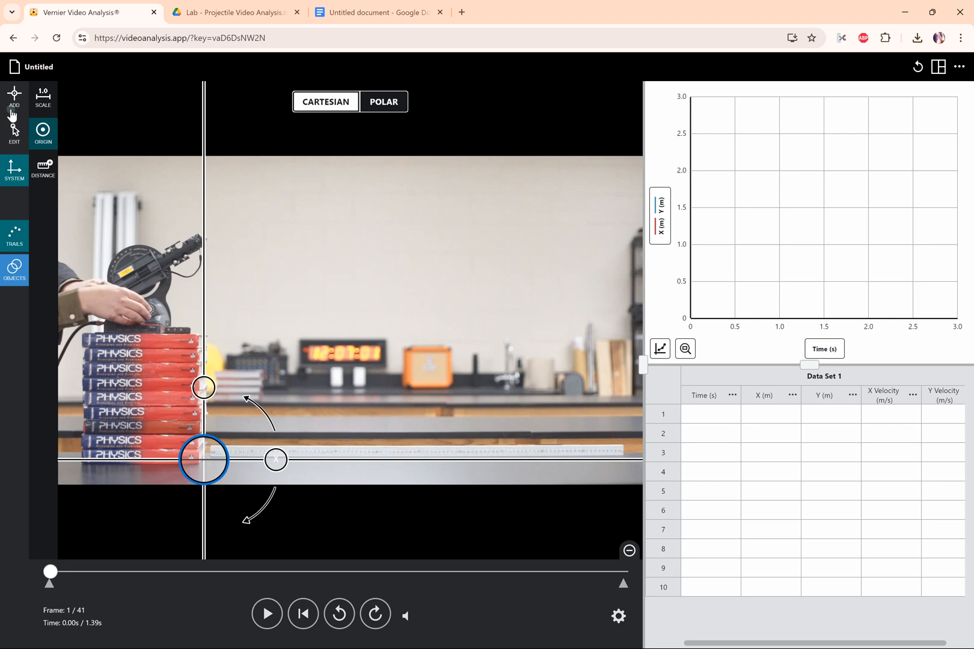
- Mark the ball's centre frame by frame along its arc from launch toward the floor
left_click(14, 98)
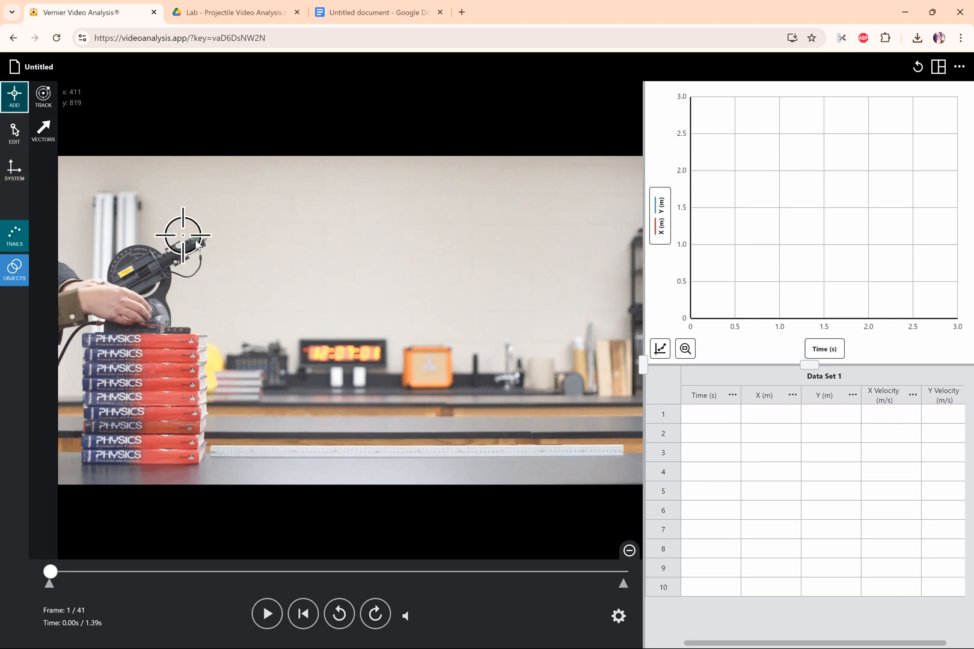
mouse_move(203, 239)
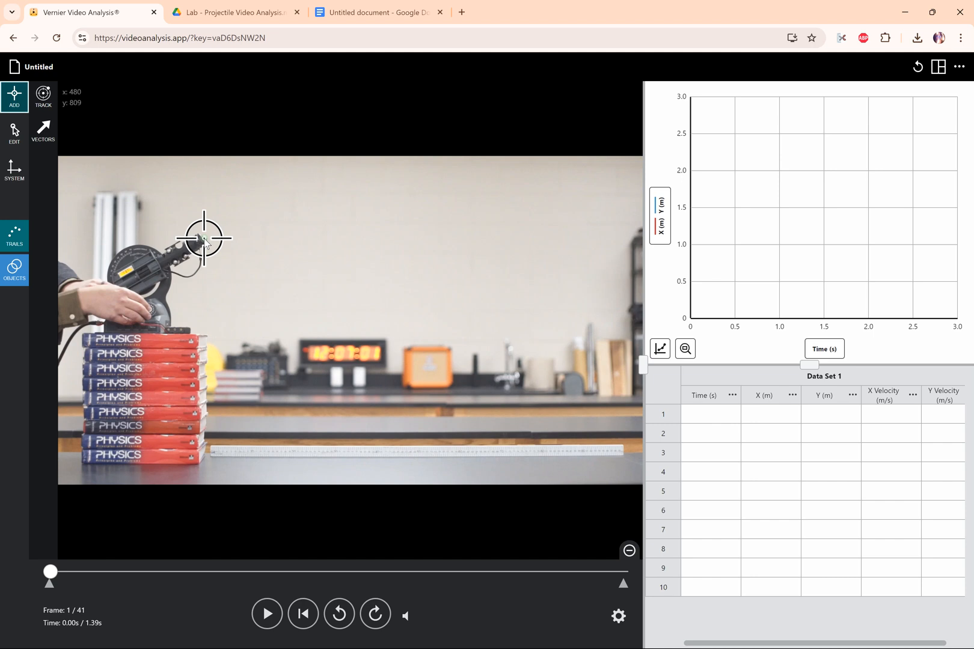
left_click(203, 238)
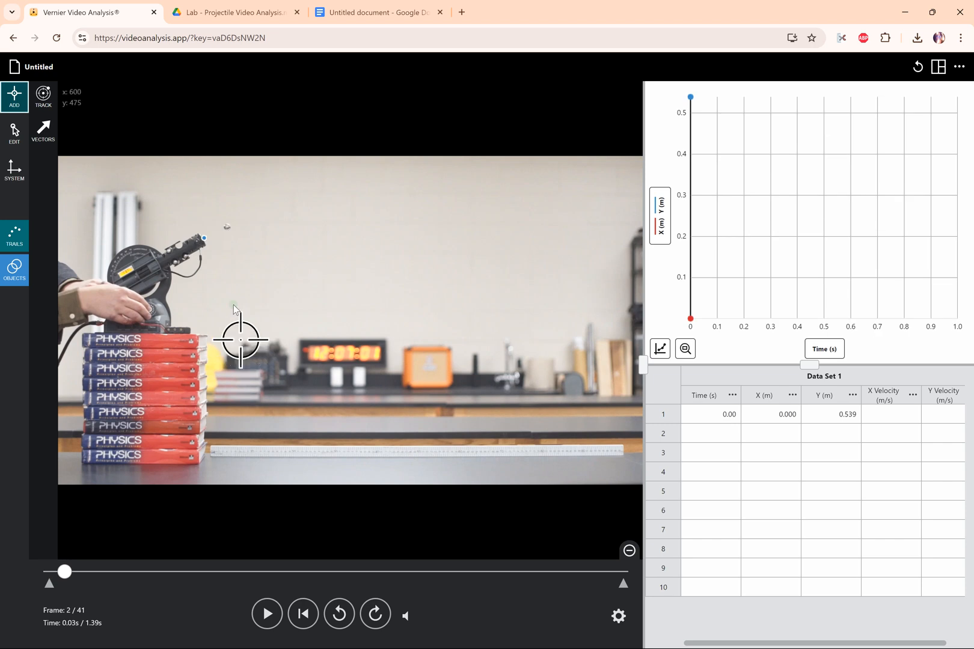
mouse_move(230, 230)
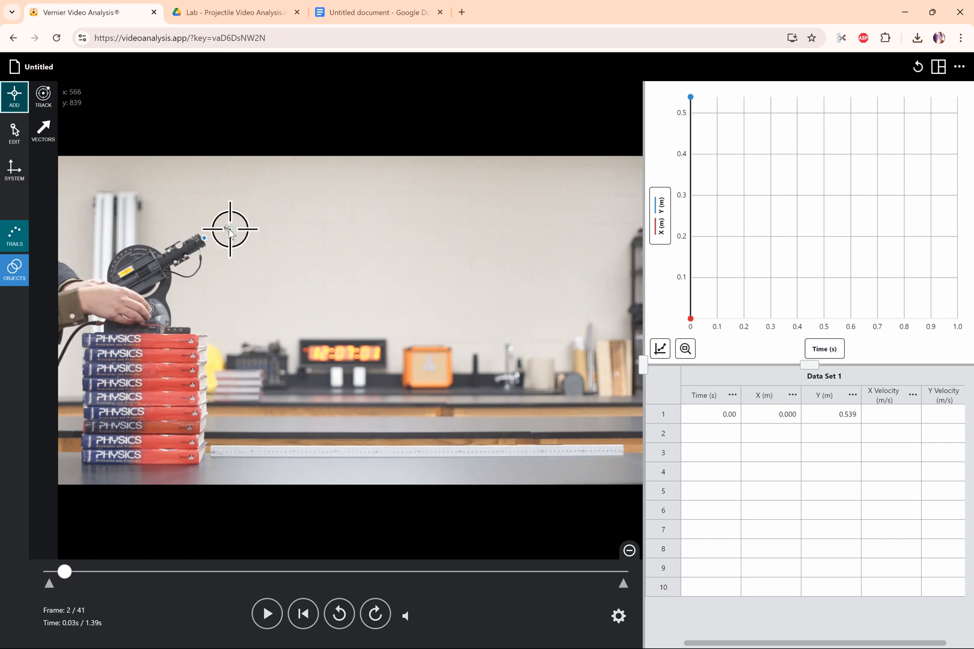
left_click(268, 229)
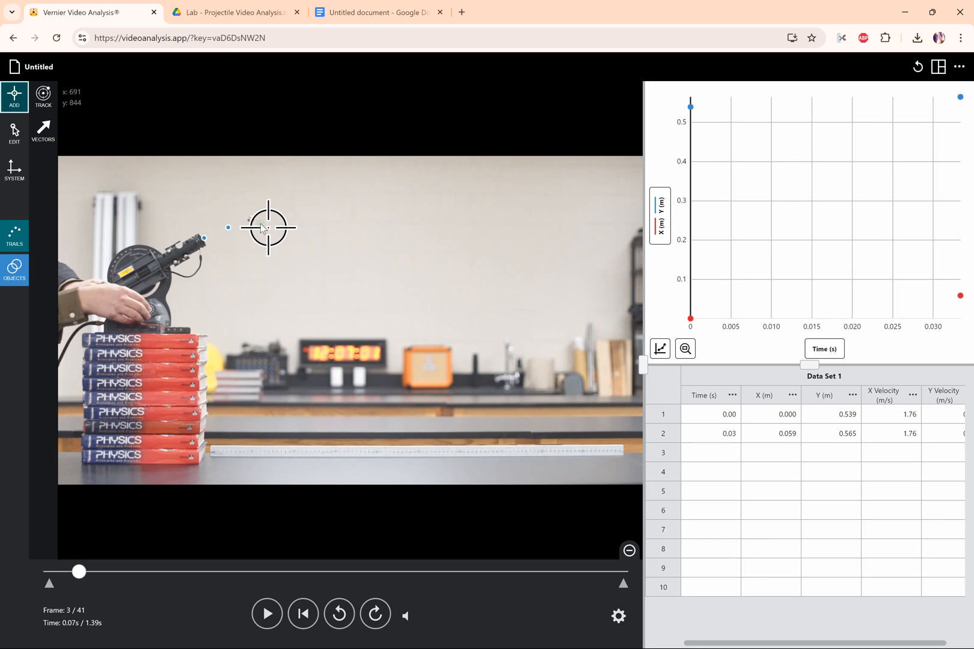
left_click(277, 218)
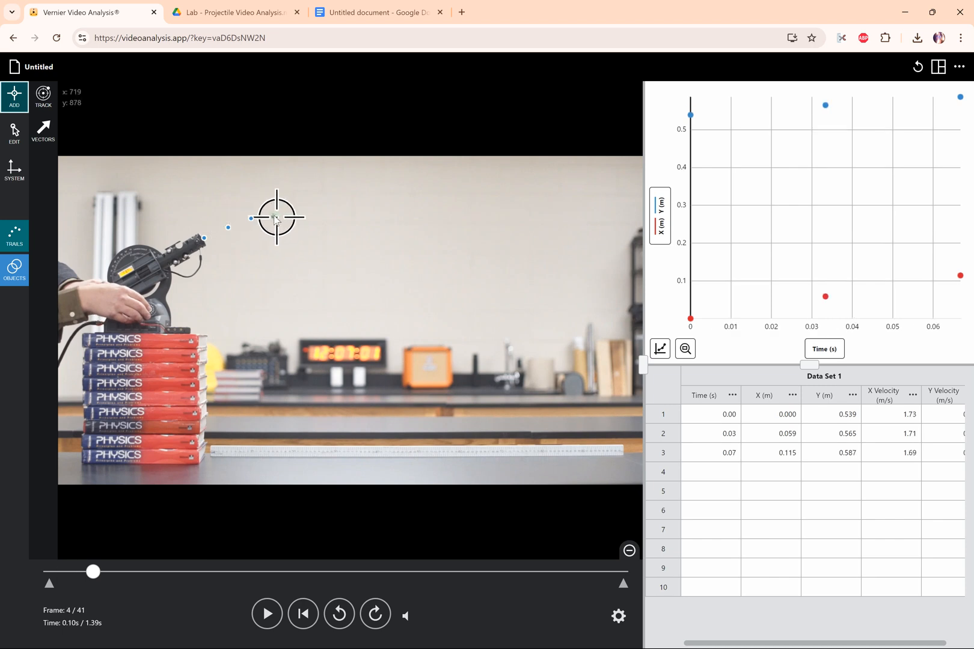
left_click(310, 223)
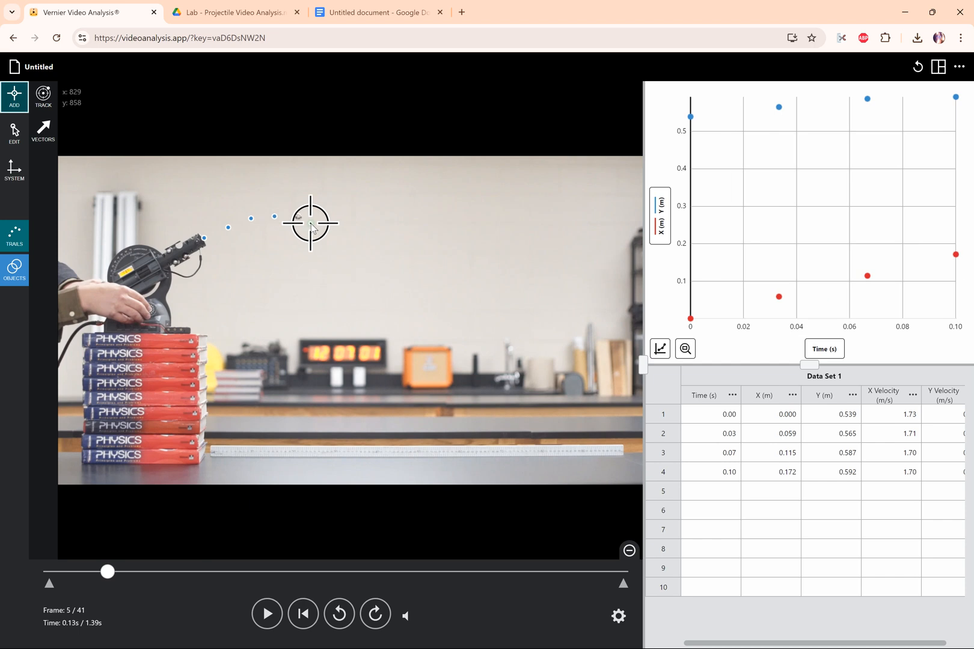
left_click(311, 223)
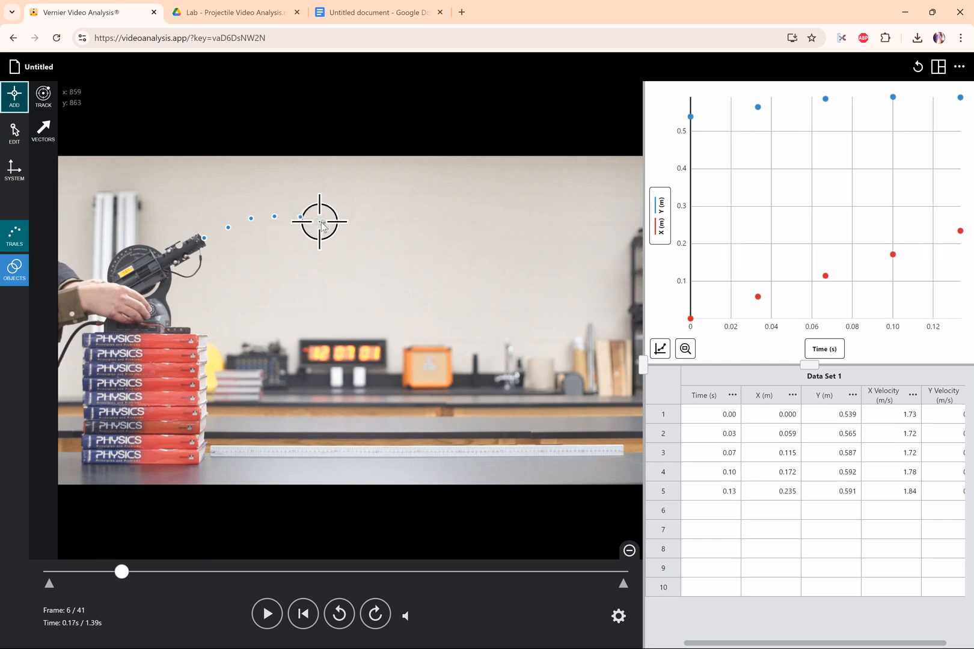
left_click(346, 235)
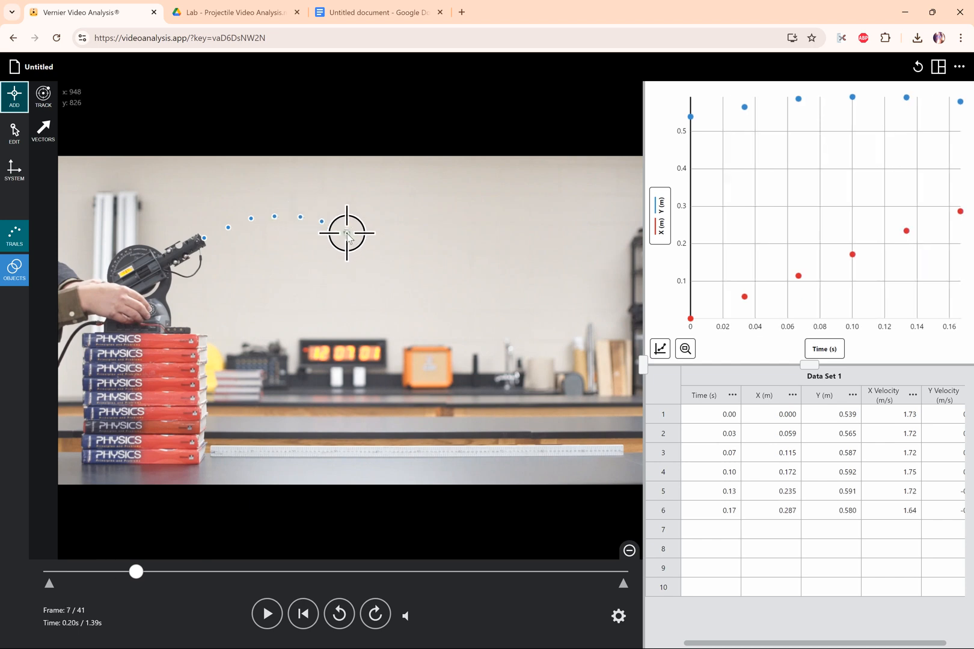
left_click(346, 233)
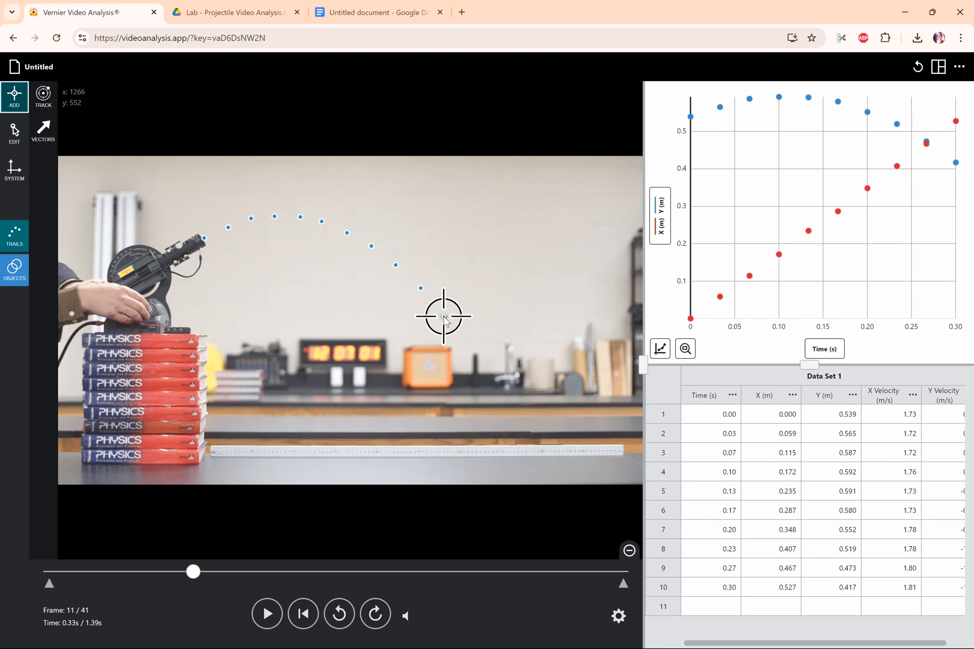
left_click(444, 318)
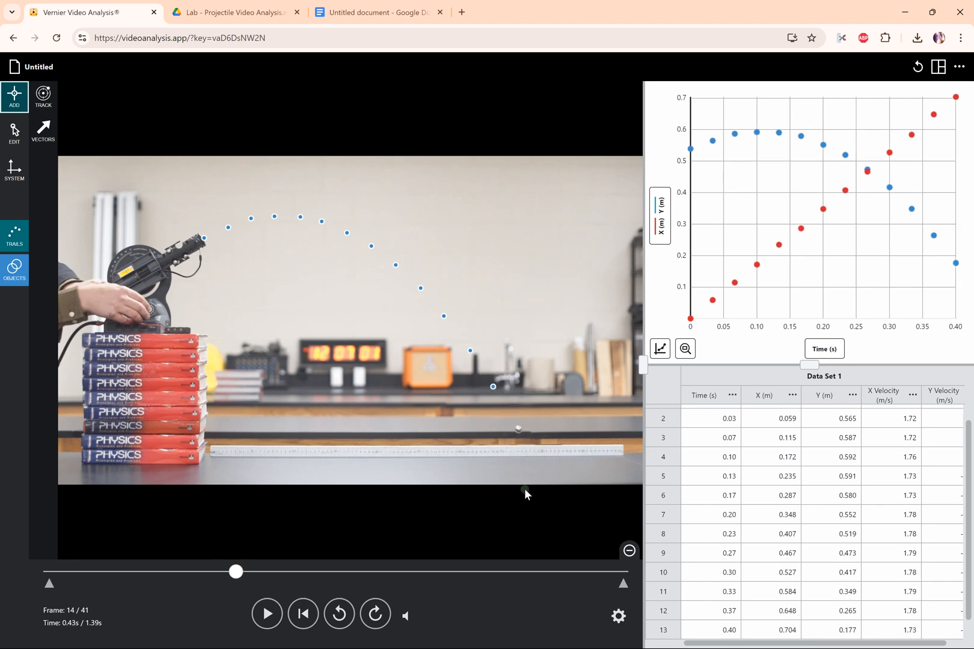
mouse_move(188, 571)
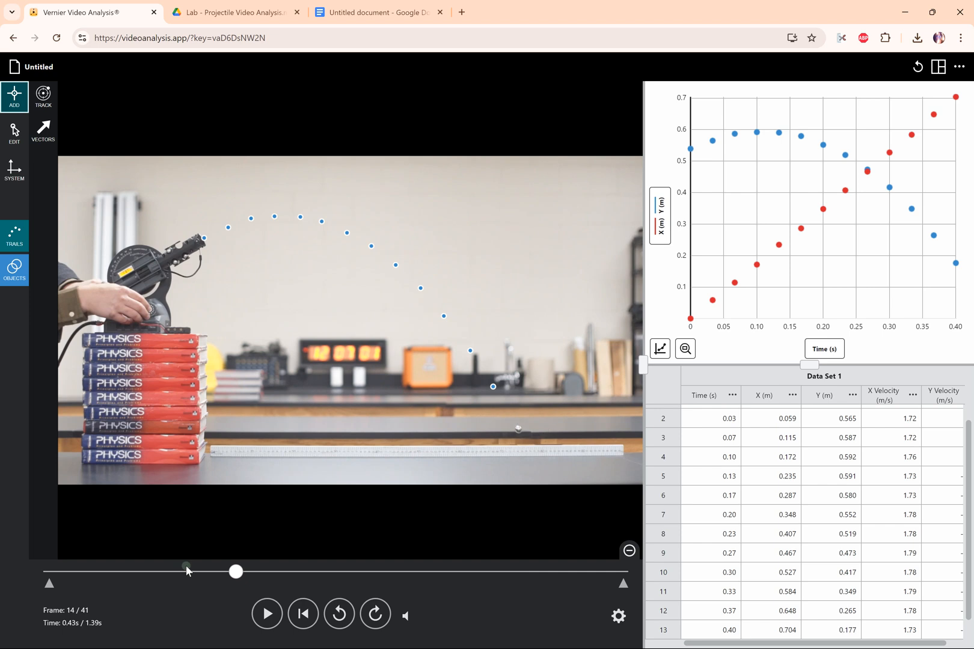
mouse_move(513, 427)
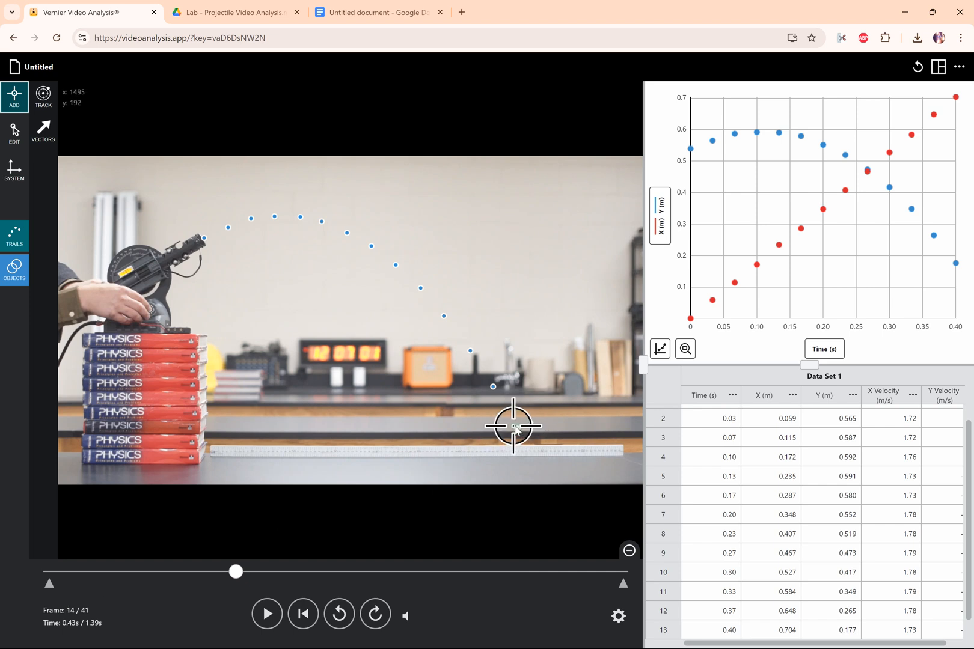
left_click(514, 428)
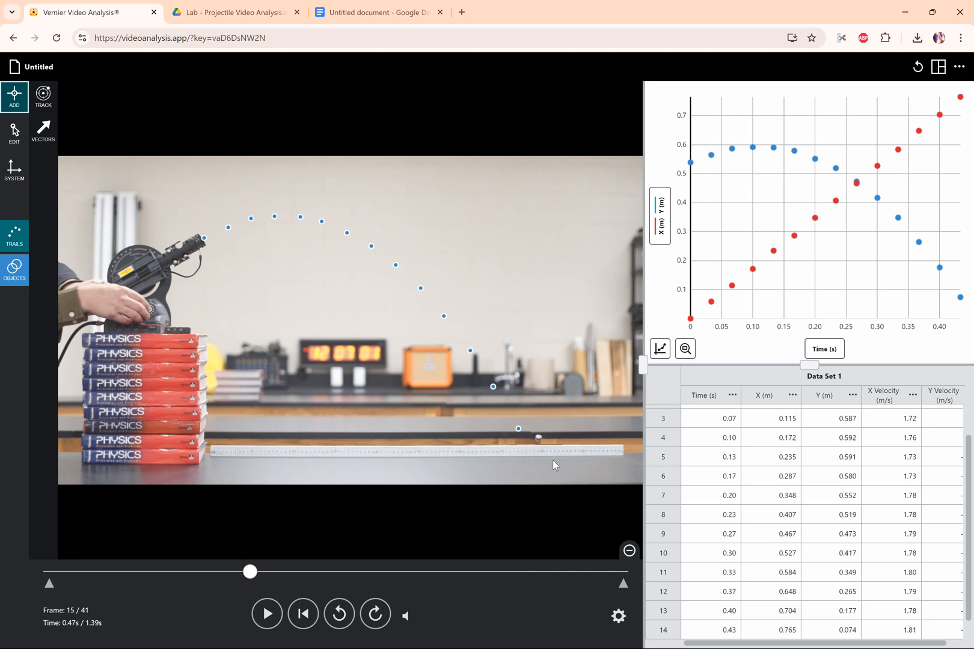
mouse_move(261, 376)
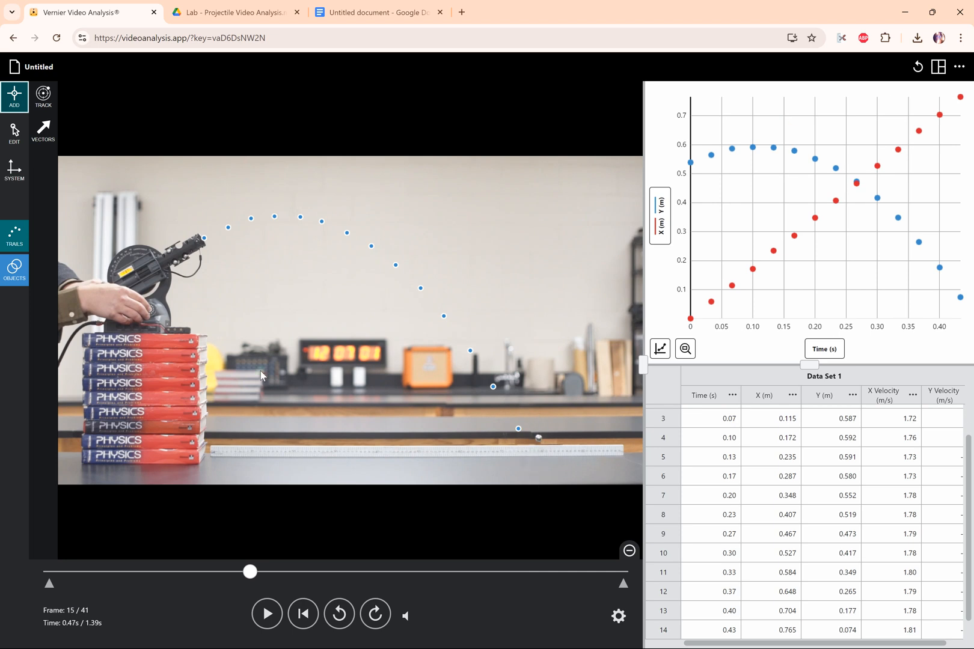
mouse_move(481, 395)
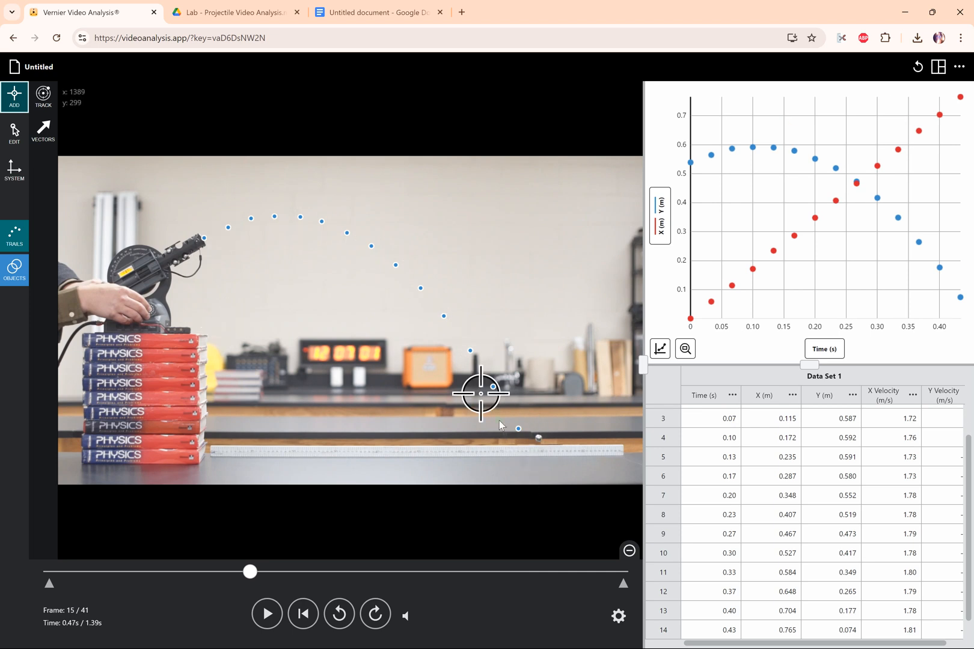
mouse_move(538, 441)
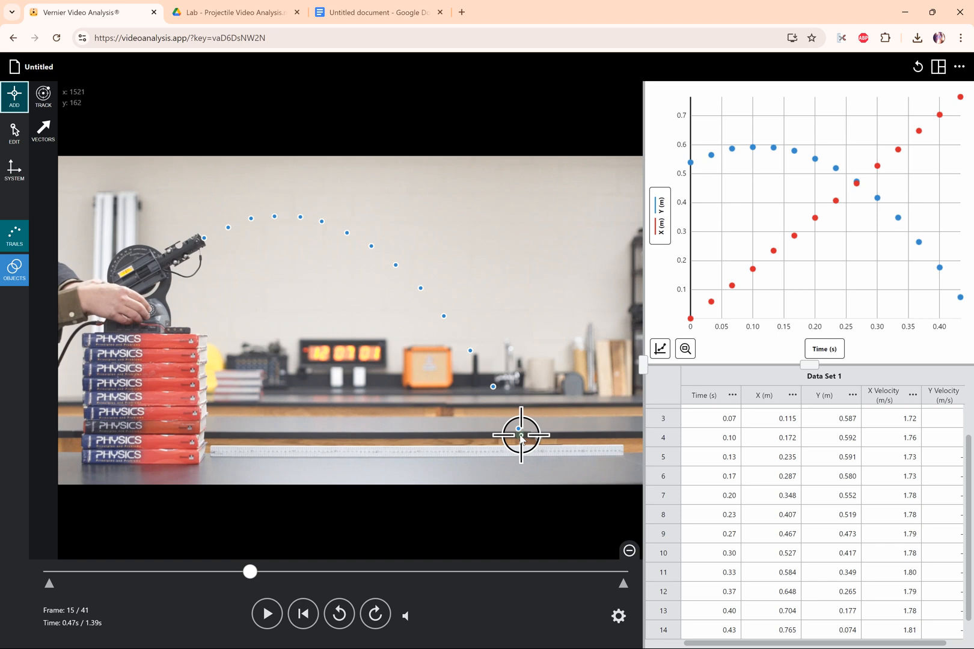
mouse_move(539, 435)
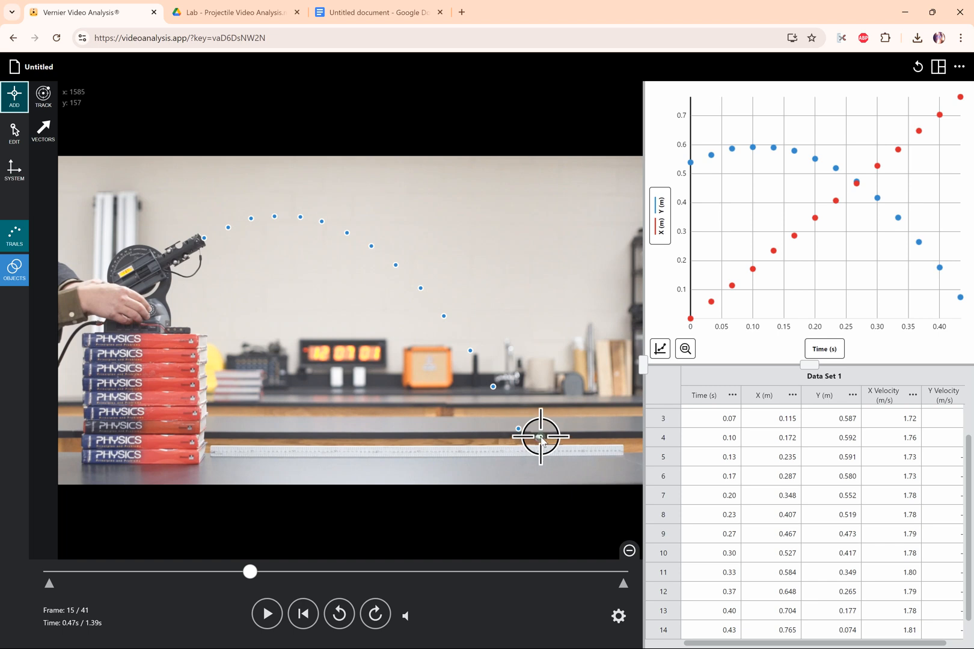
mouse_move(526, 469)
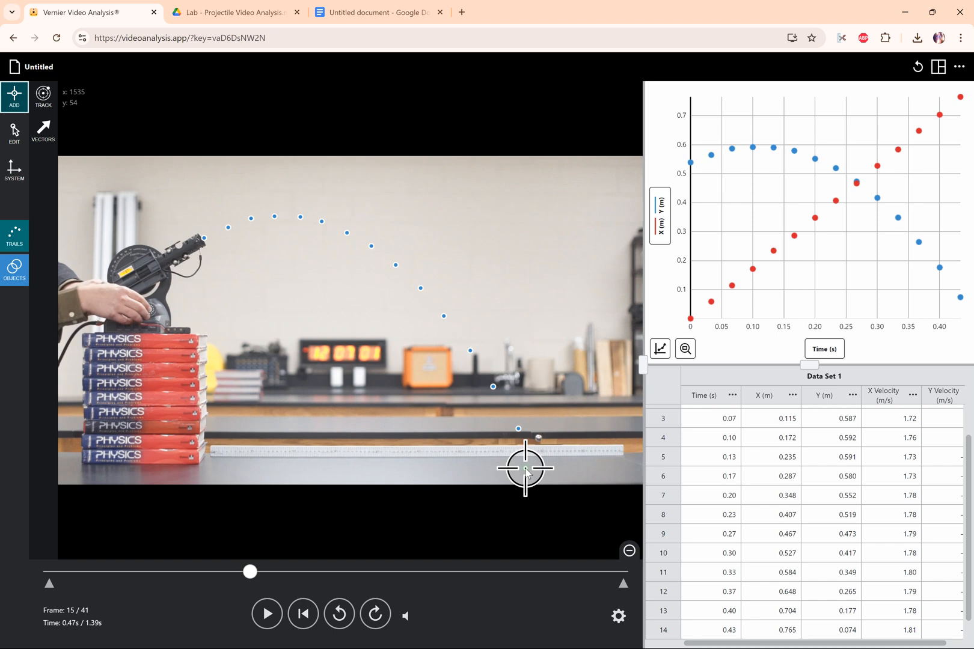
mouse_move(533, 449)
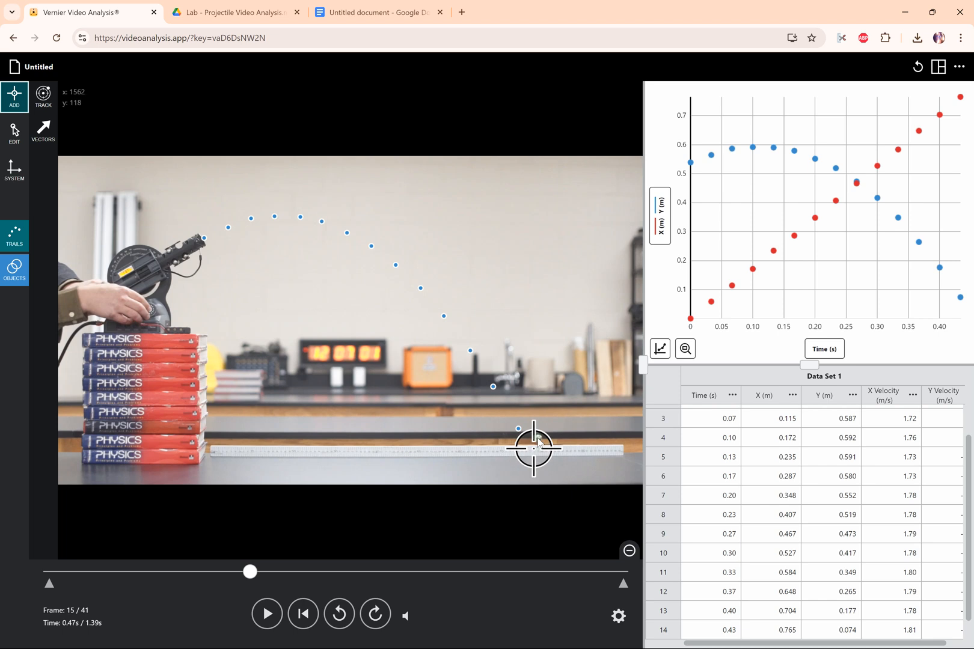
mouse_move(538, 439)
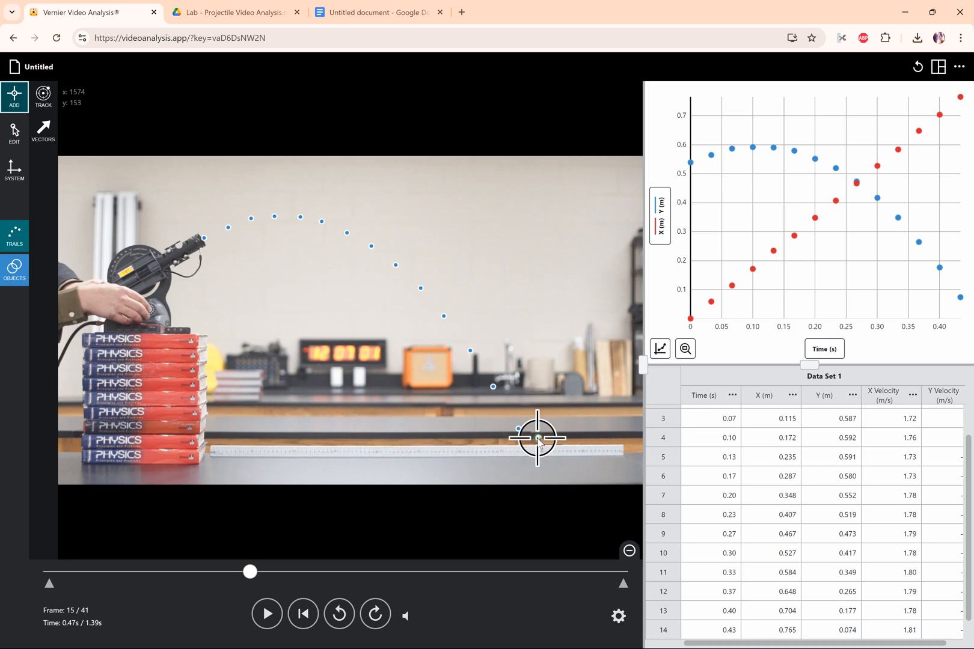
mouse_move(528, 457)
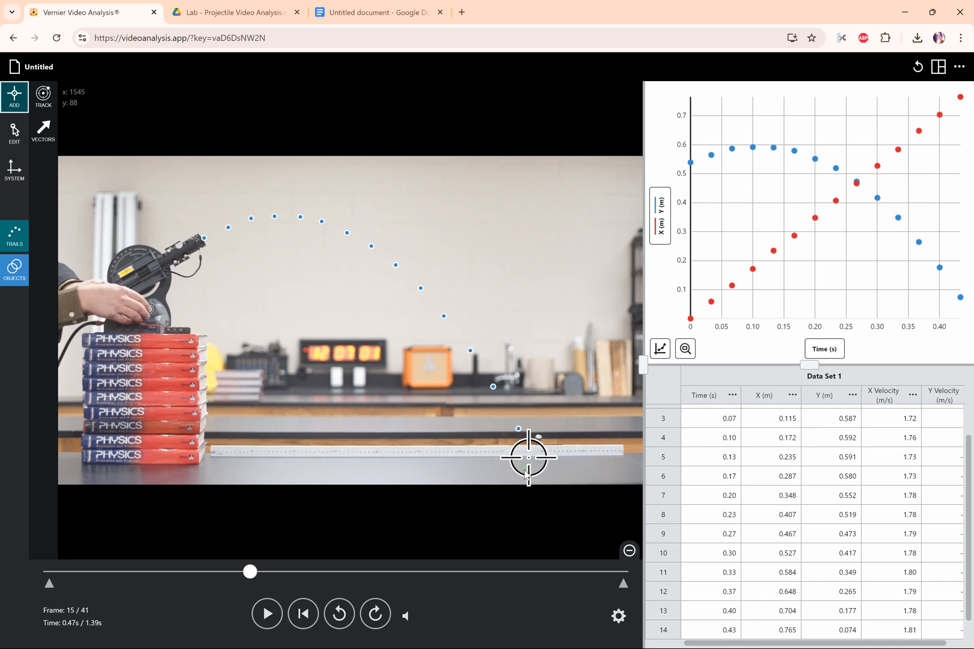
mouse_move(559, 431)
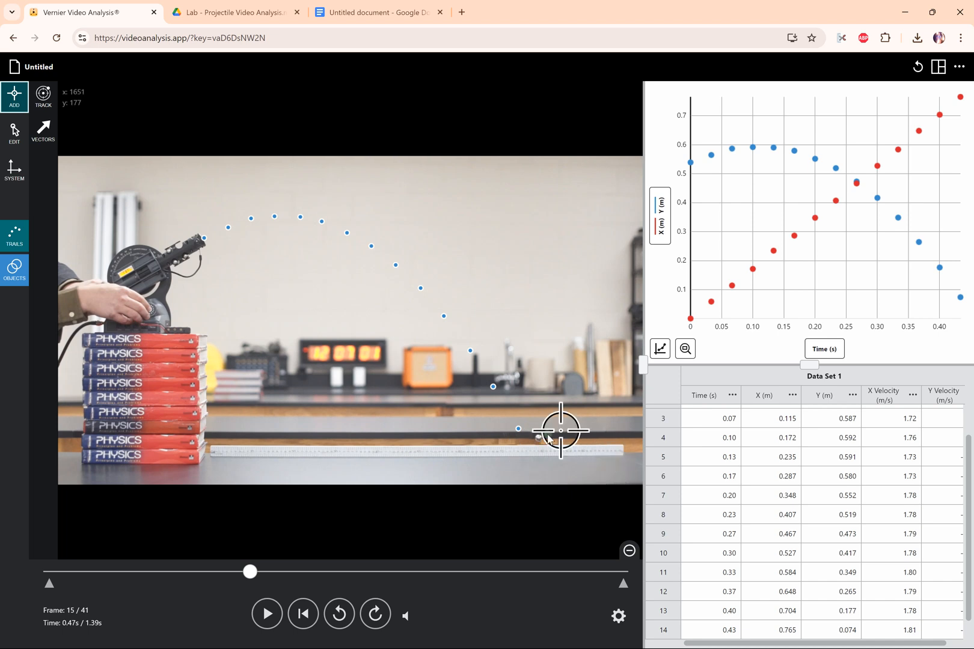
mouse_move(478, 378)
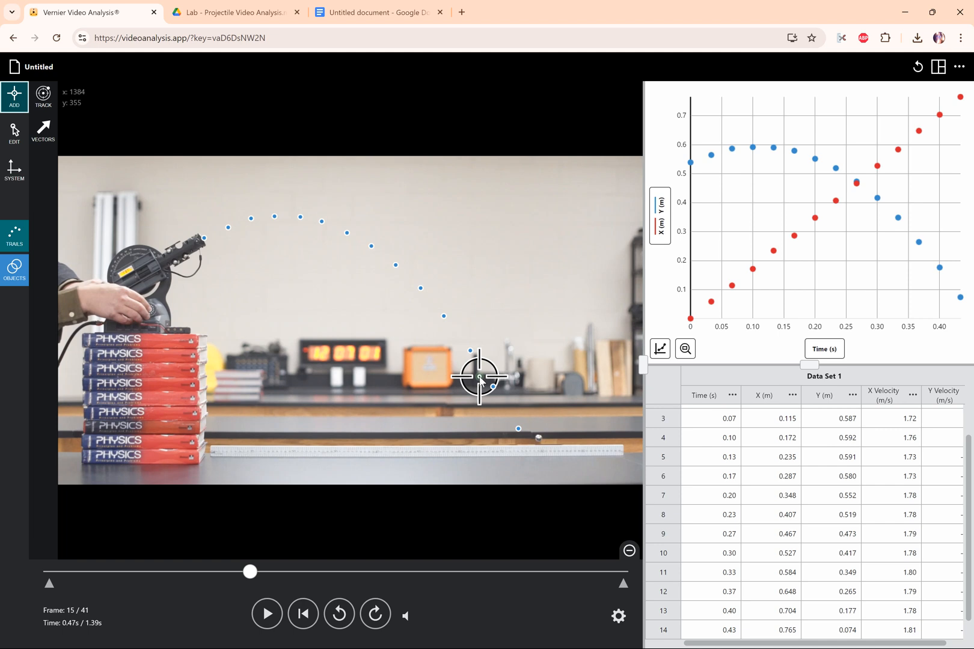
mouse_move(801, 213)
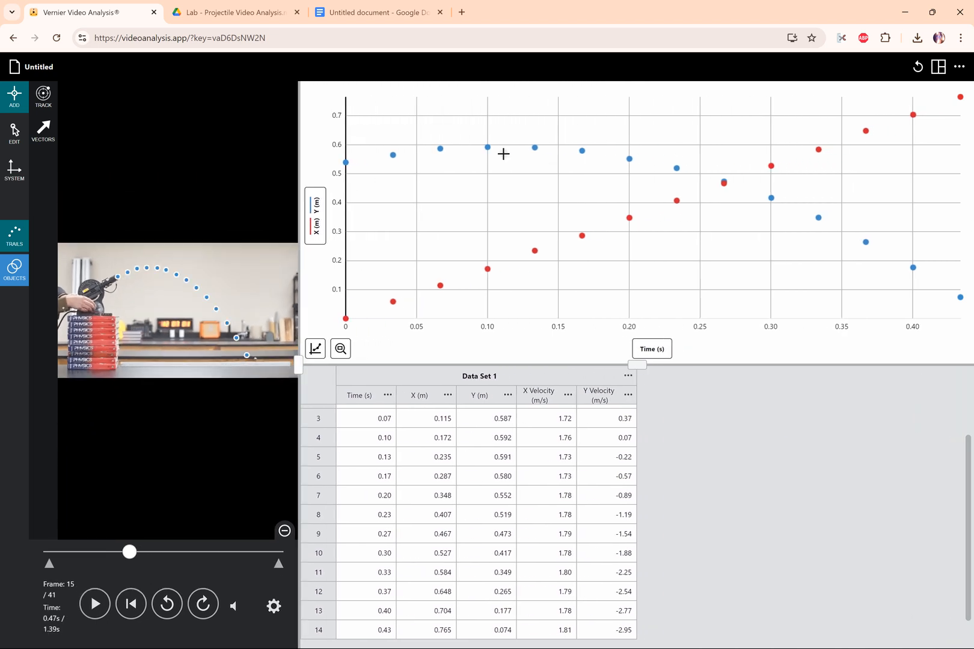
mouse_move(940, 66)
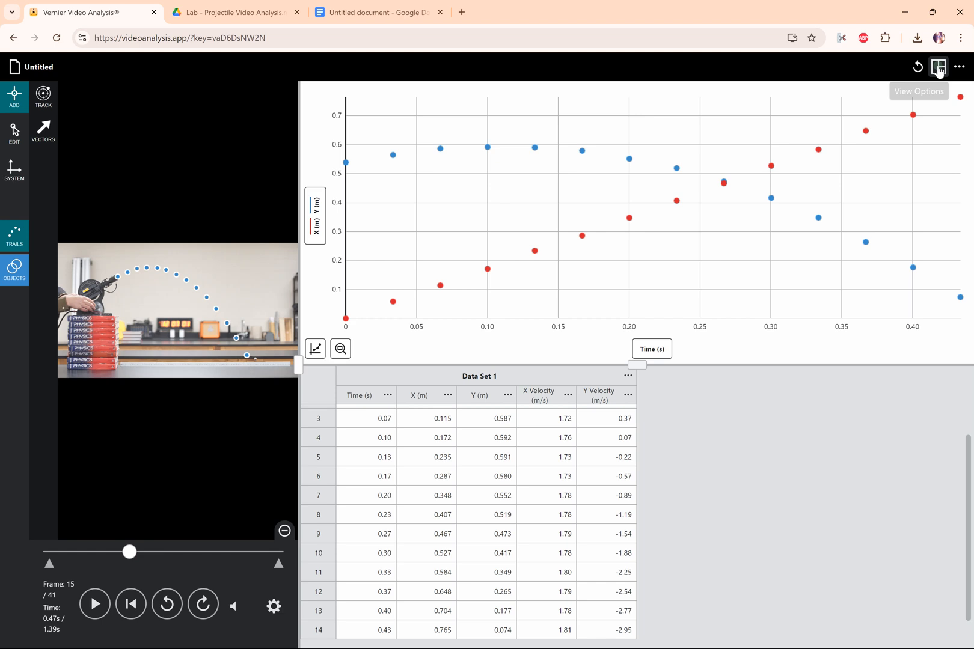
- Choose how many graph panels the workspace shows
left_click(939, 66)
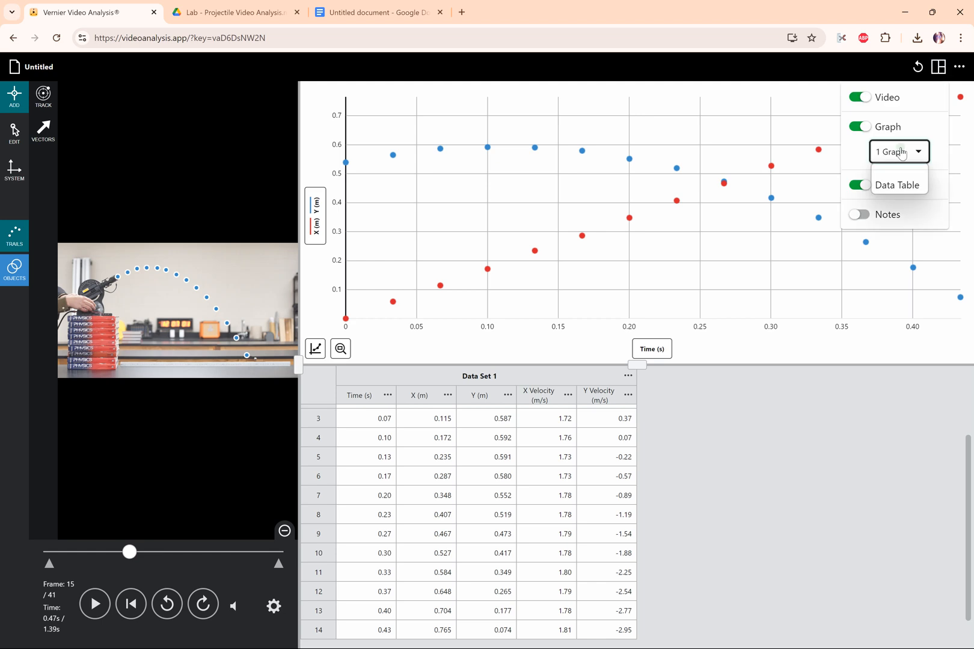
left_click(898, 151)
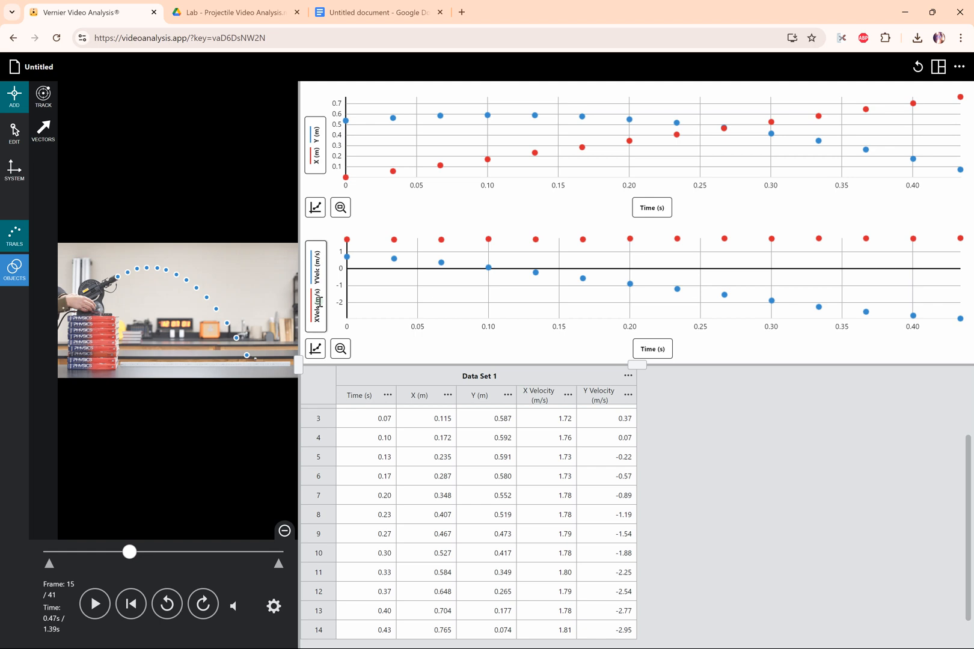
mouse_move(675, 132)
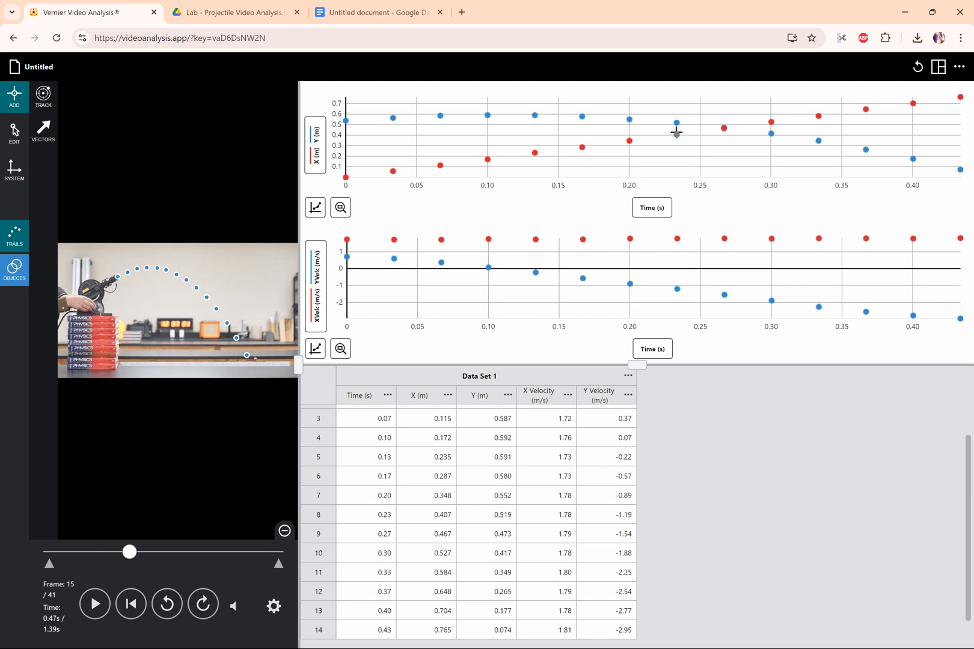
mouse_move(601, 191)
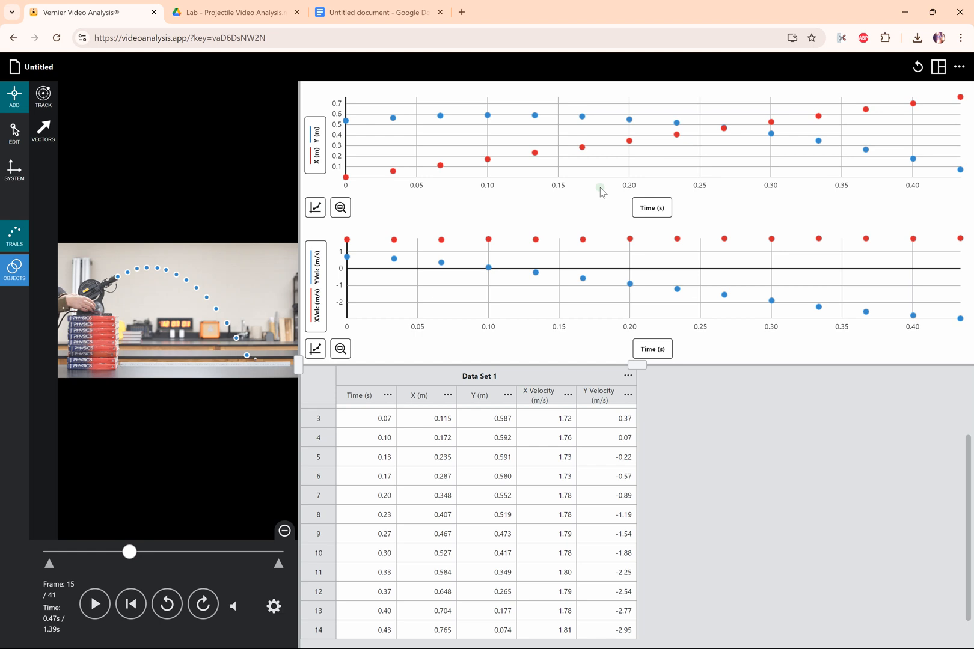
mouse_move(637, 266)
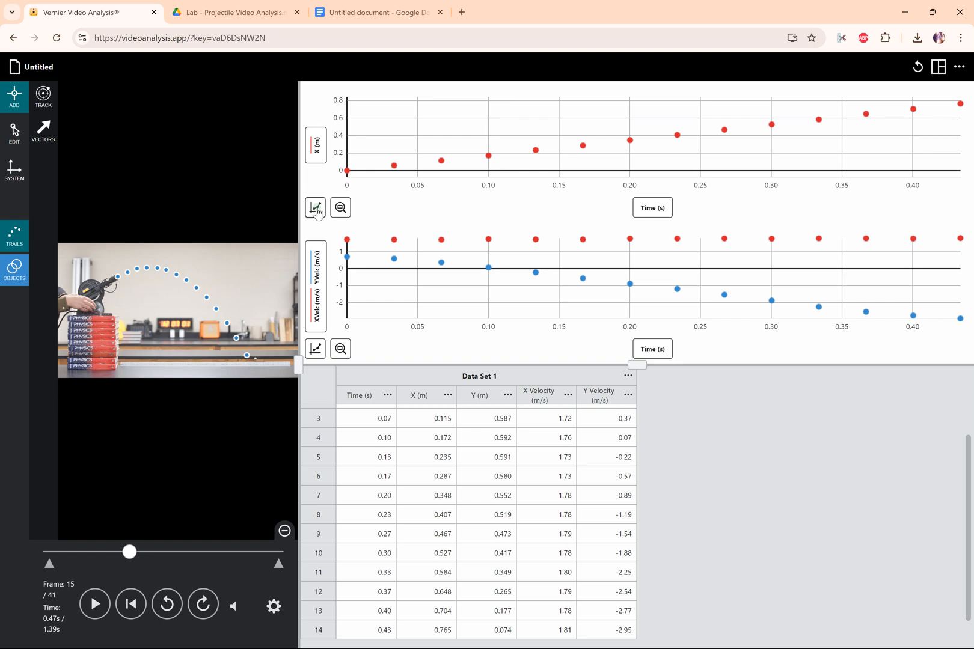
- Retitle the graph 'y-position vs time' in its appearance settings
left_click(315, 207)
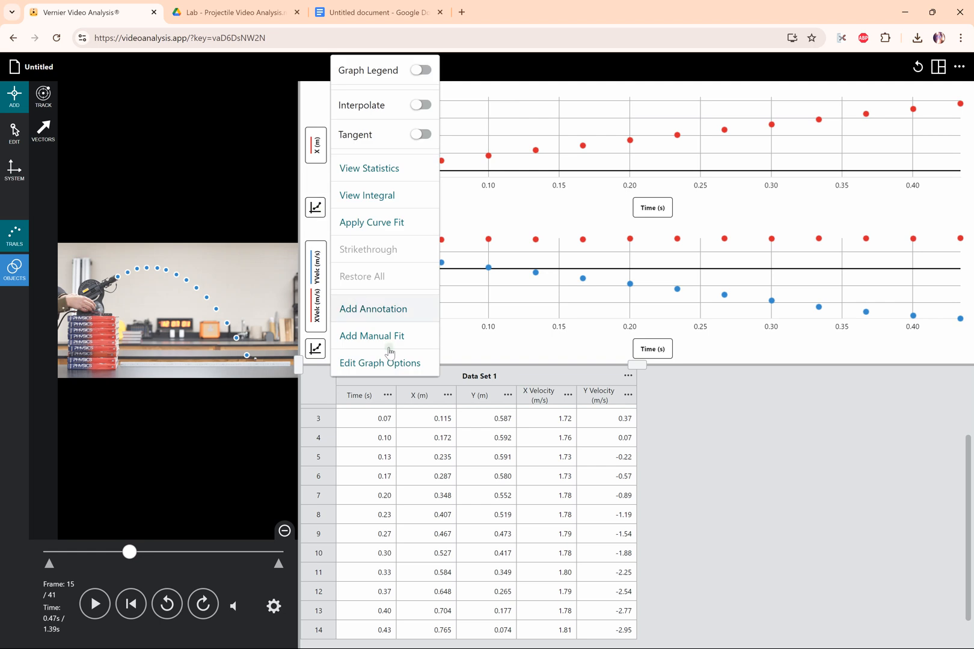
left_click(380, 363)
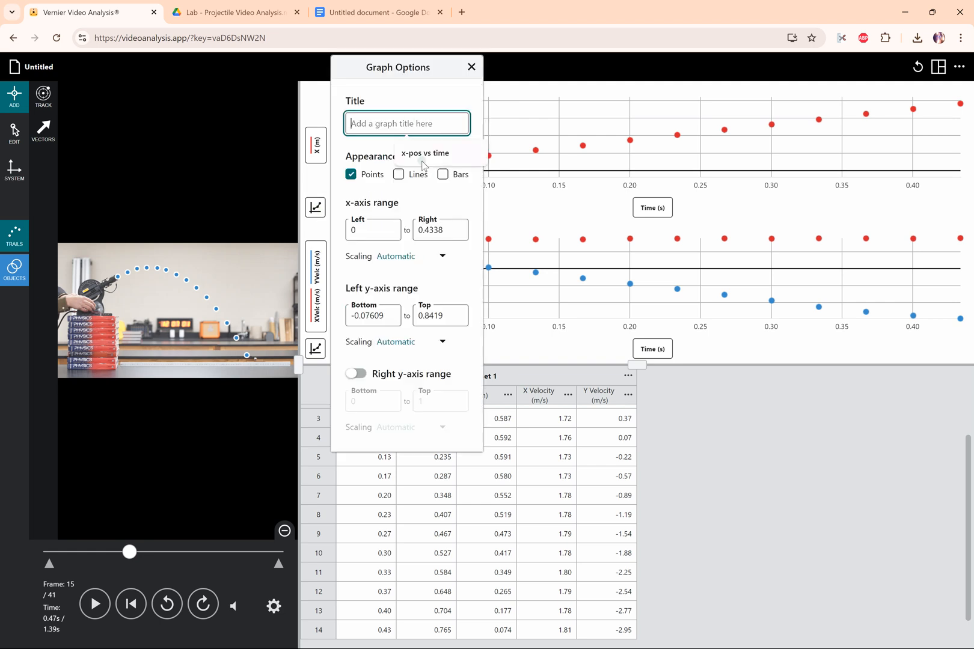
type("y-p")
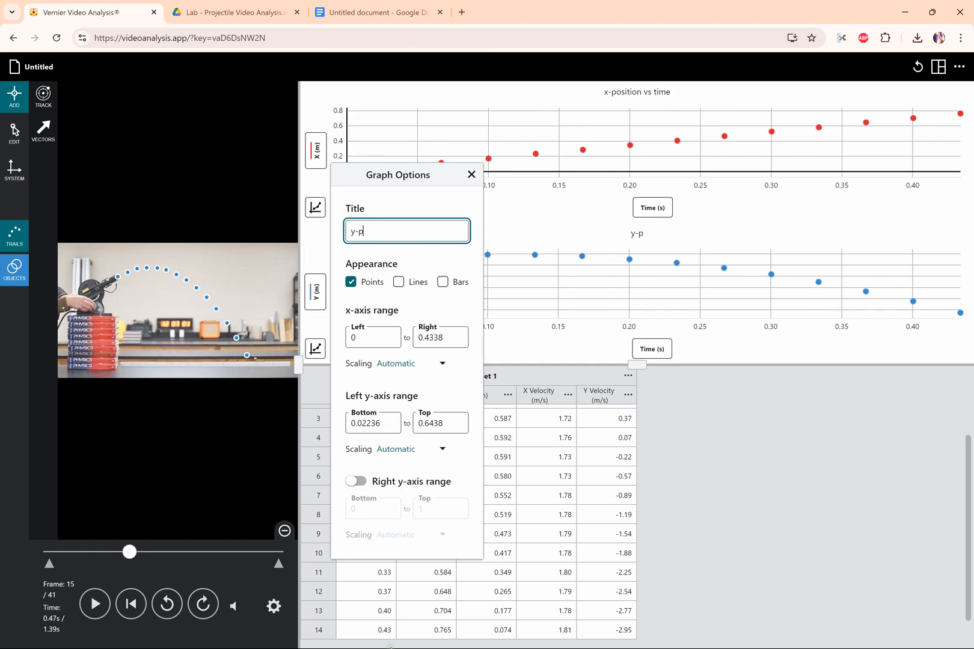
type("osition")
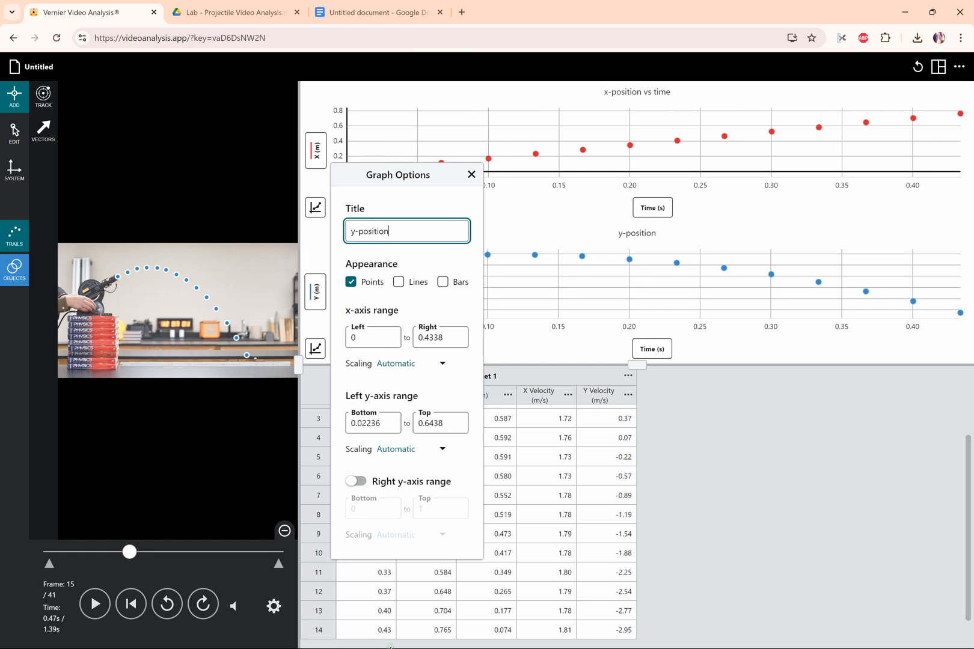
type("vs time")
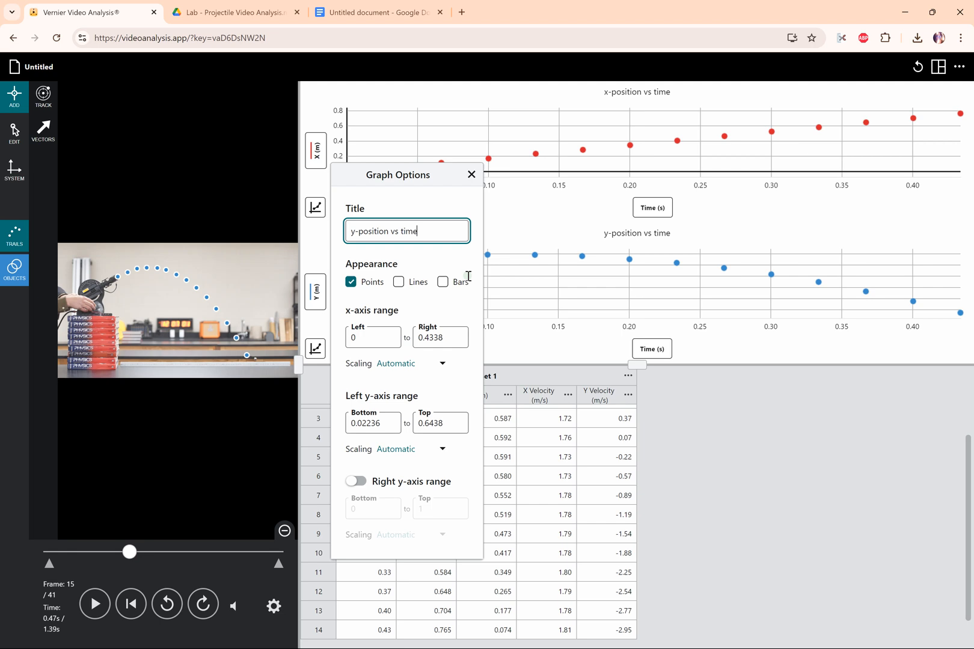
left_click(472, 174)
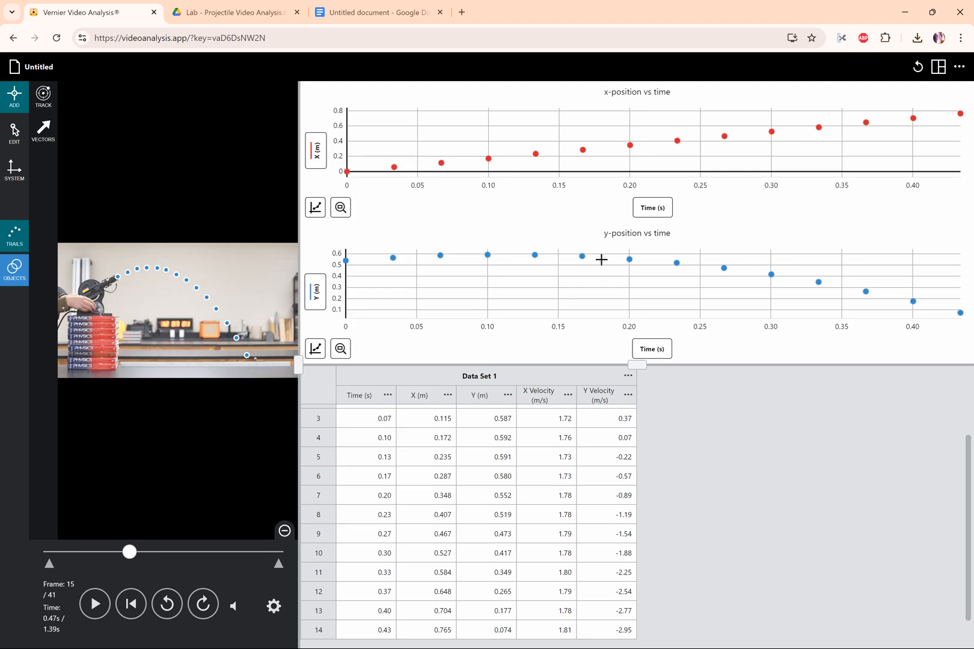
mouse_move(754, 334)
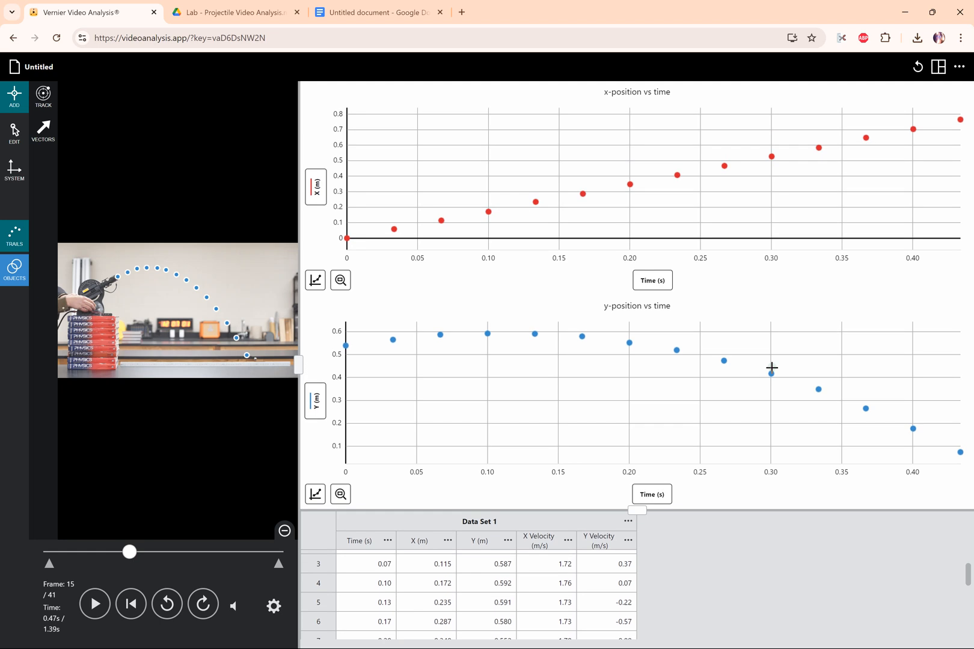
mouse_move(349, 236)
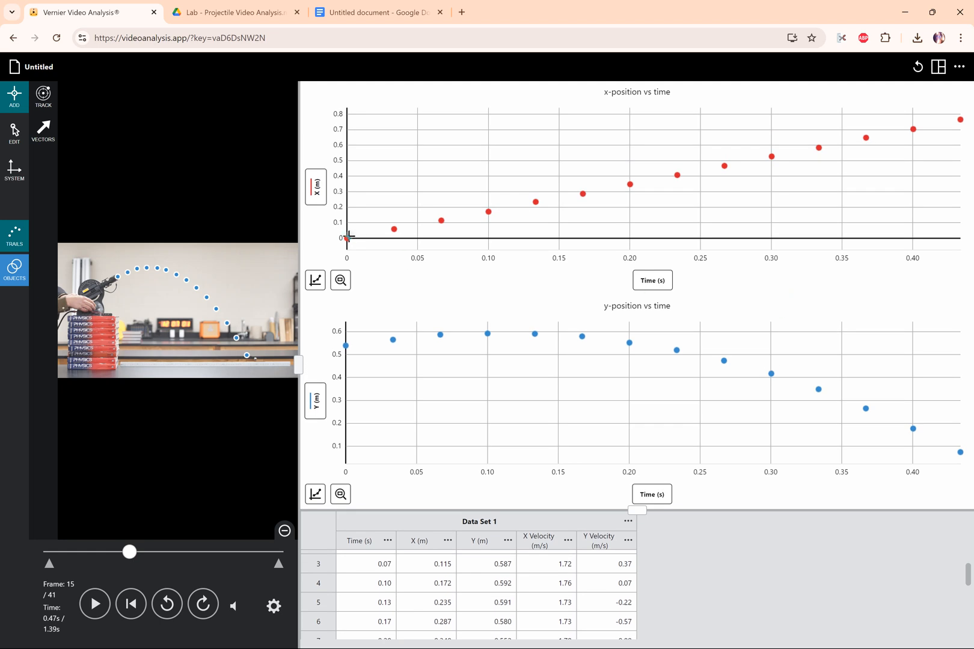
mouse_move(892, 136)
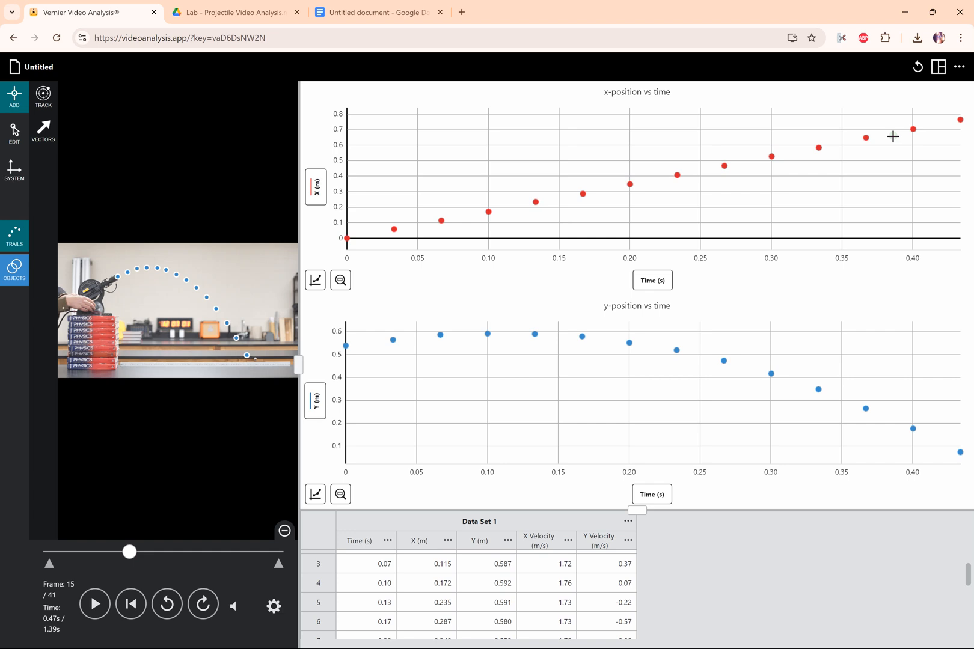
mouse_move(862, 173)
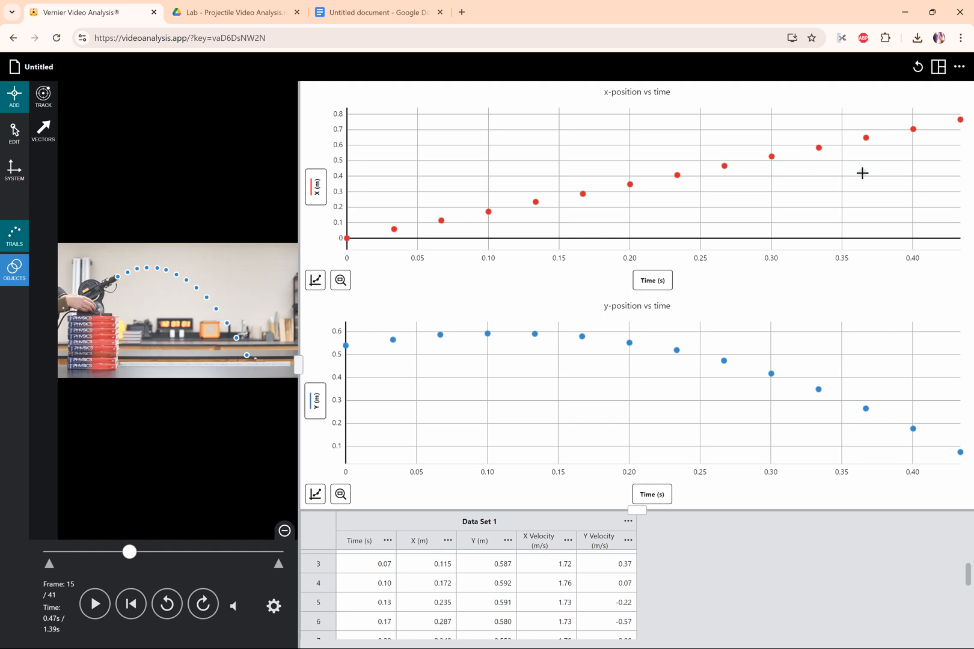
mouse_move(422, 218)
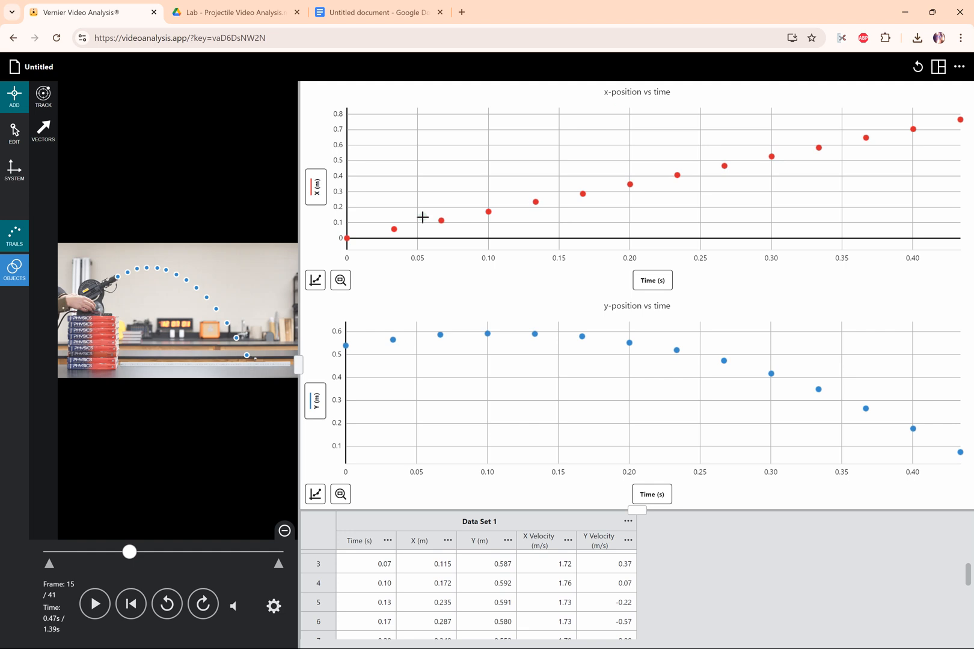
mouse_move(354, 290)
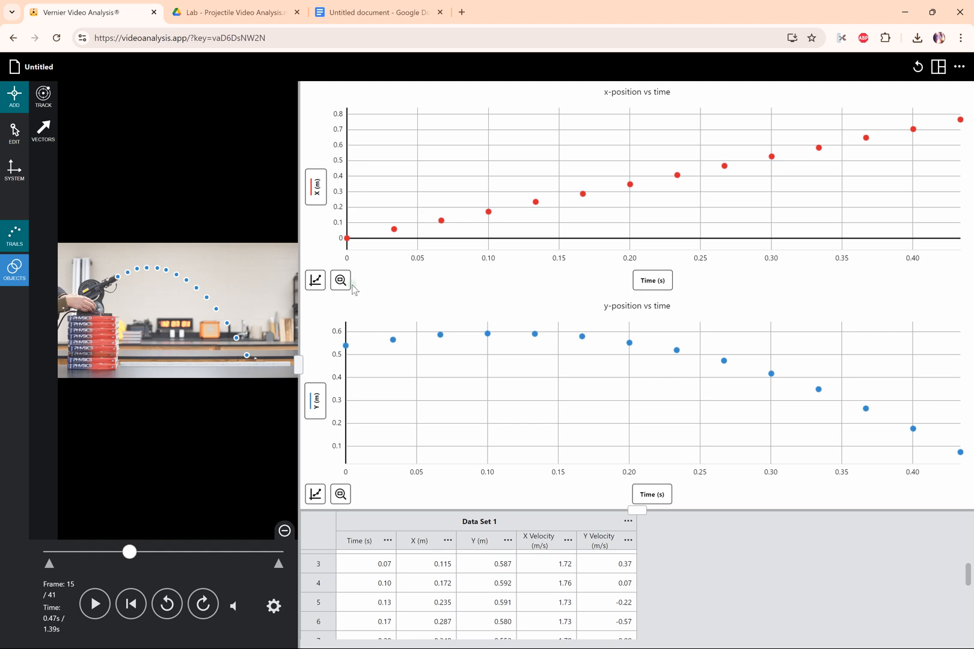
- Apply a Linear (mx + b) fit to the x-position data, slope 1.765 m/s
left_click(315, 280)
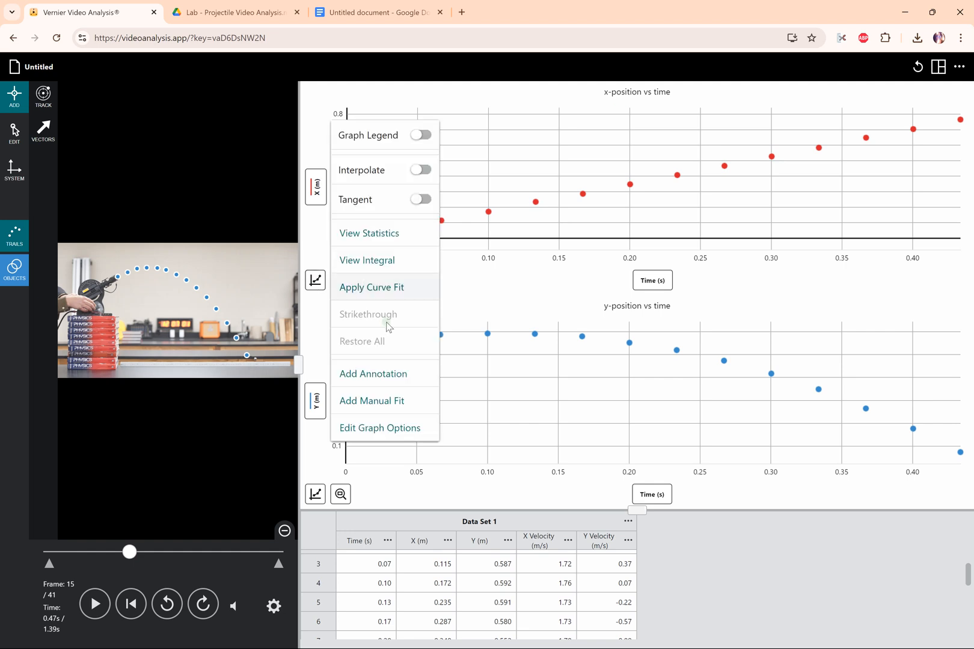
mouse_move(390, 298)
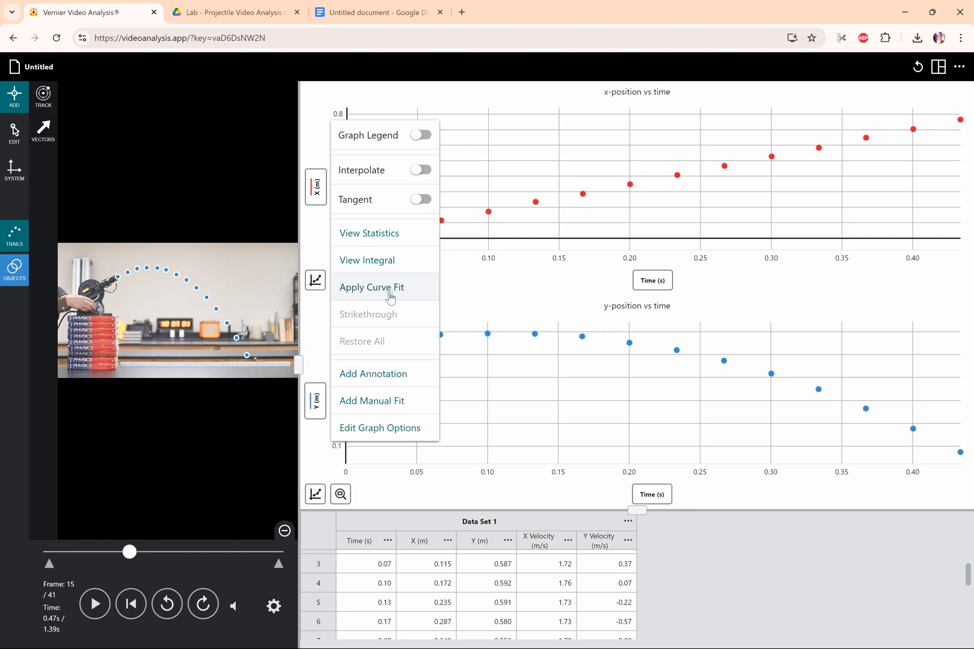
left_click(371, 288)
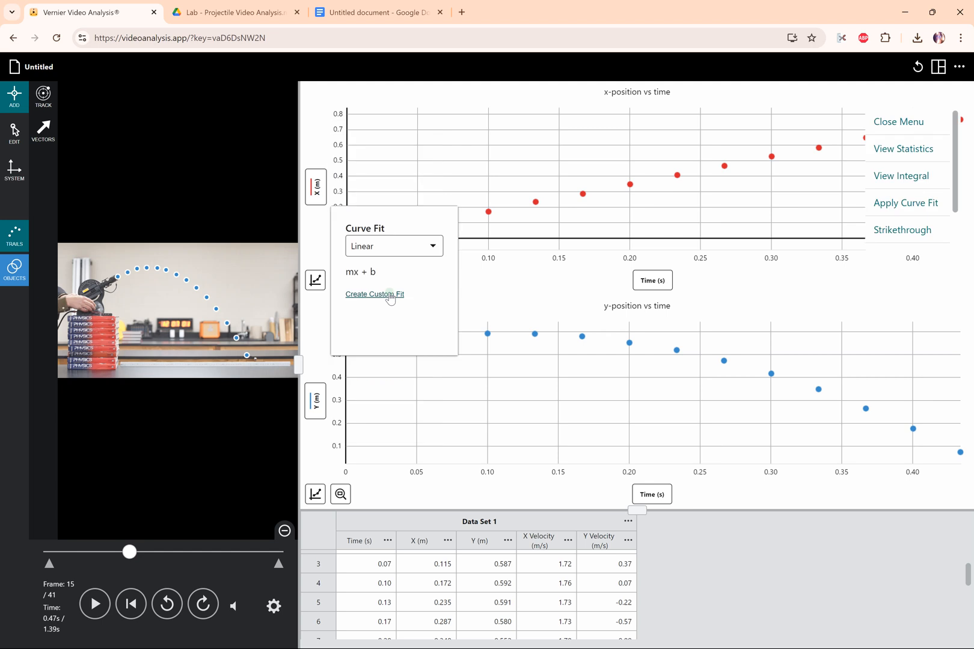
left_click(392, 247)
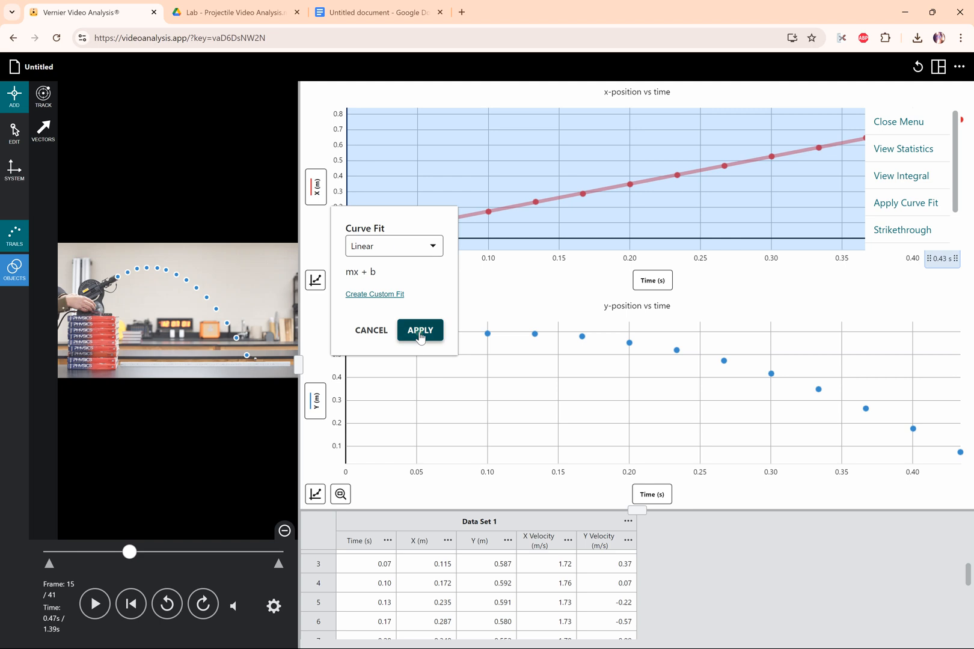
left_click(420, 329)
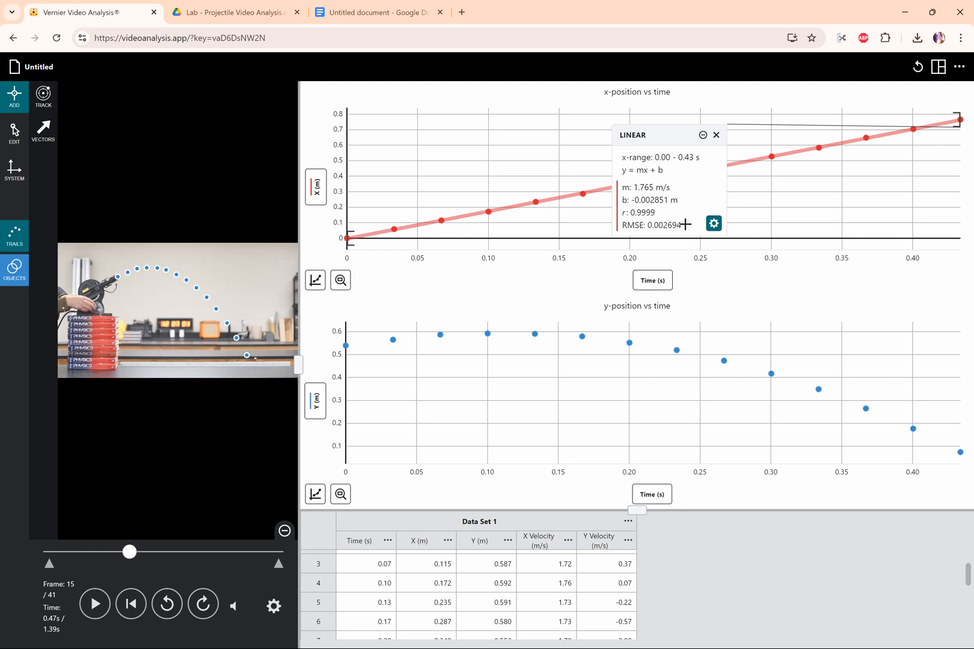
mouse_move(668, 183)
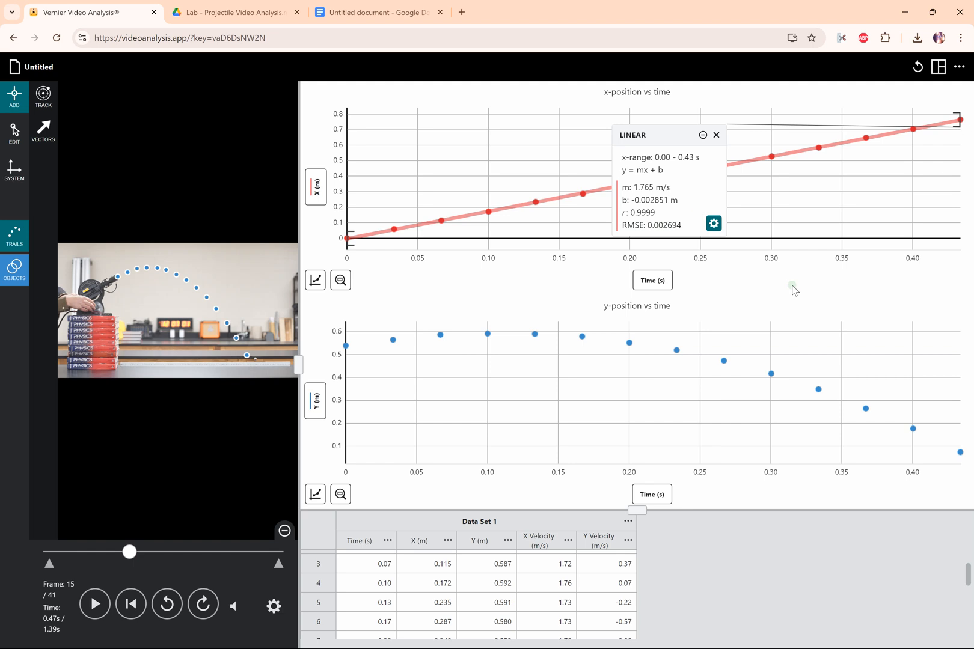
mouse_move(811, 288)
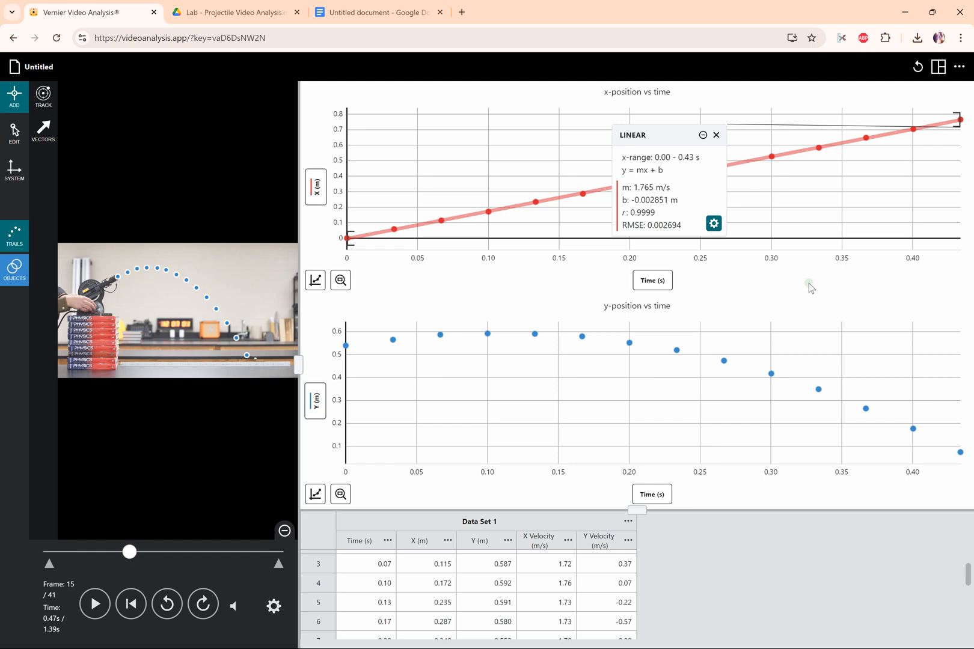
mouse_move(547, 384)
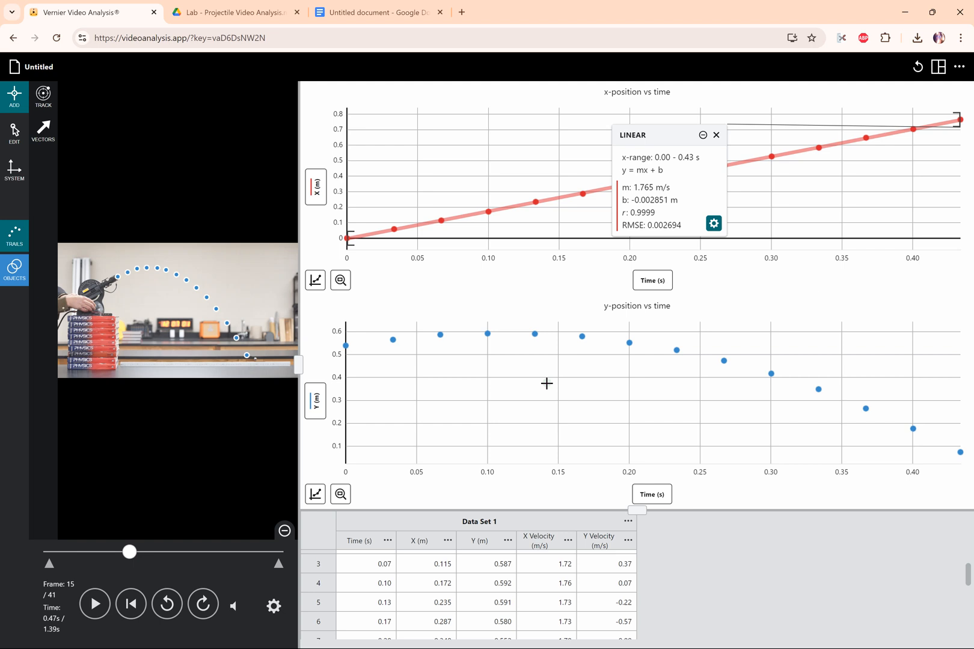
mouse_move(943, 470)
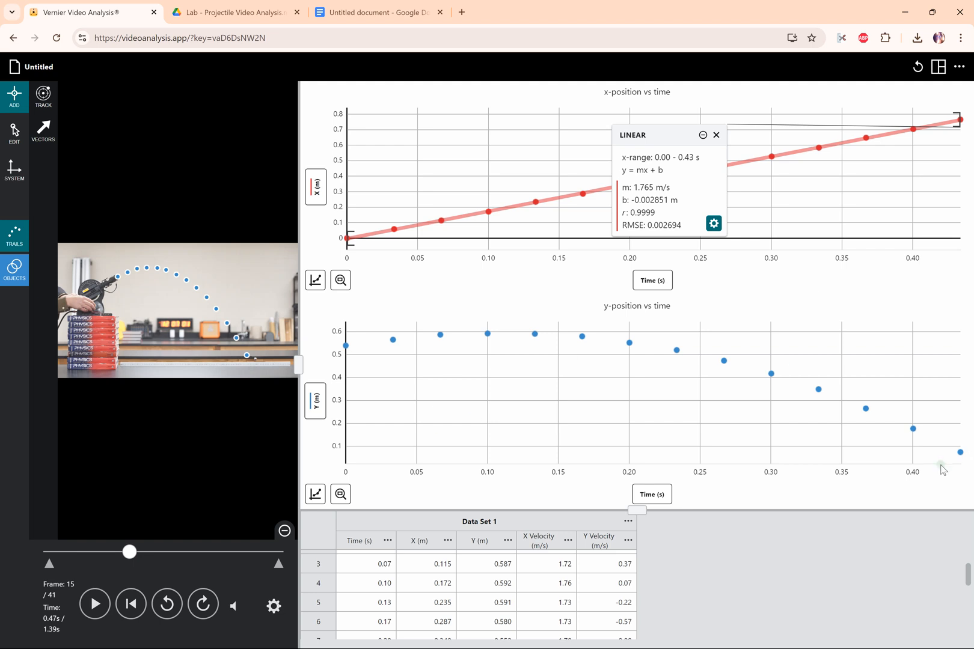
mouse_move(315, 495)
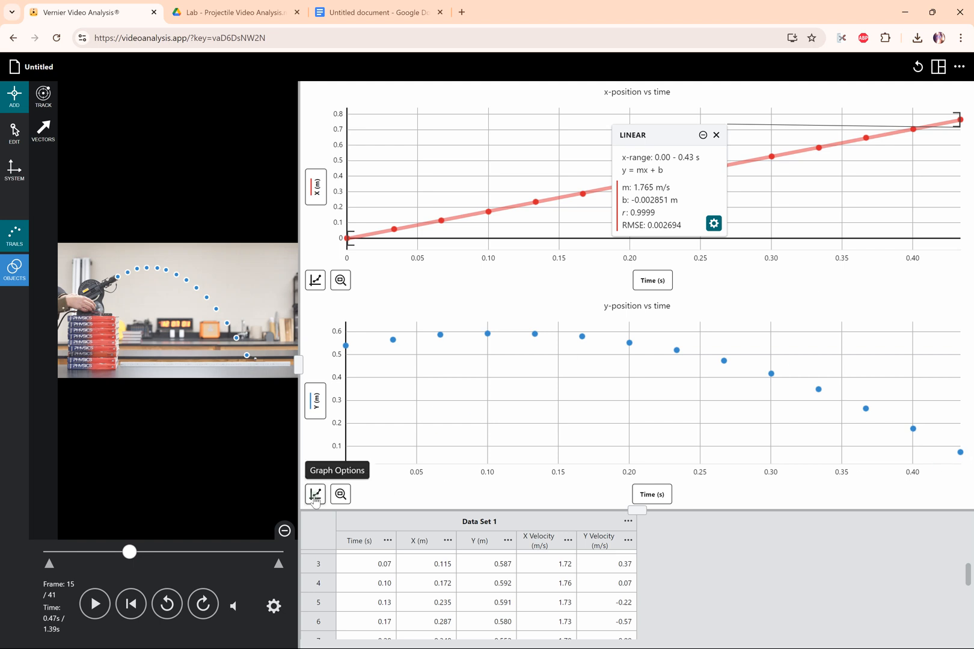
- Bring up the y-position graph's options list with curve fitting available
left_click(315, 497)
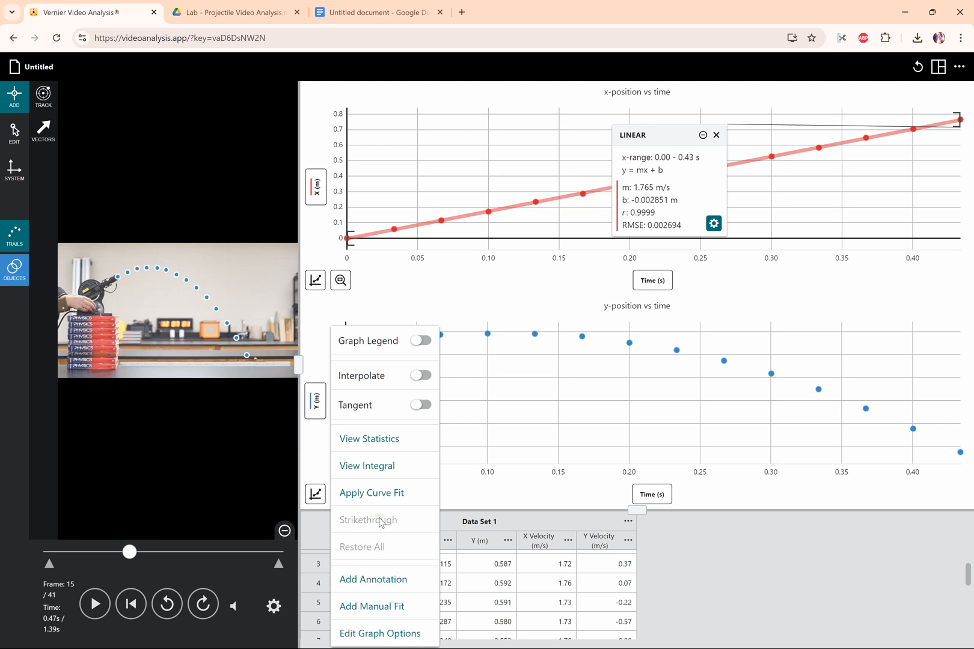
- Apply a Quadratic curve fit to the y-position vs time data
left_click(370, 493)
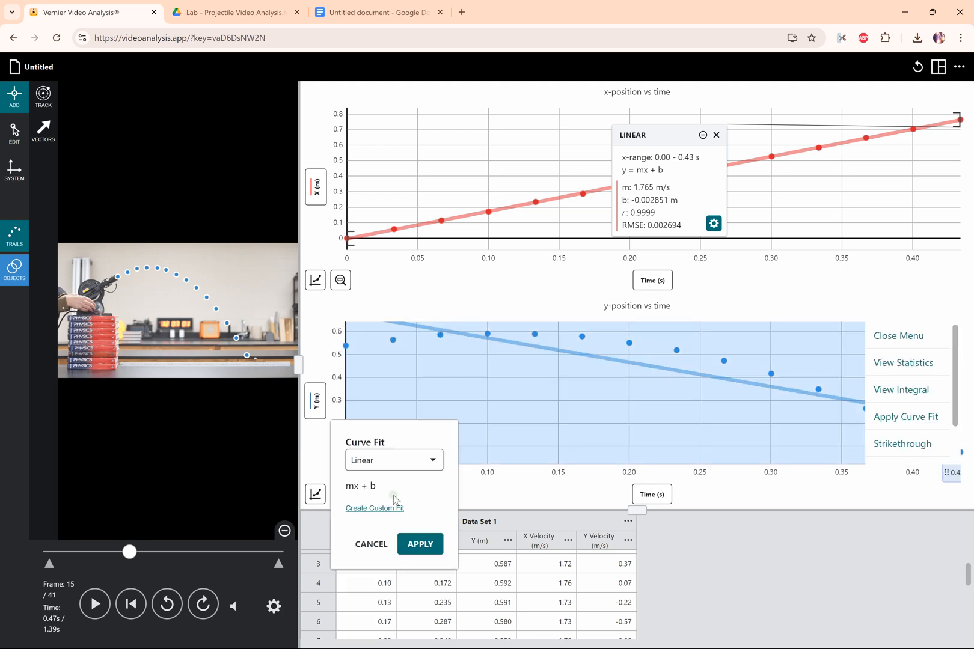
mouse_move(794, 392)
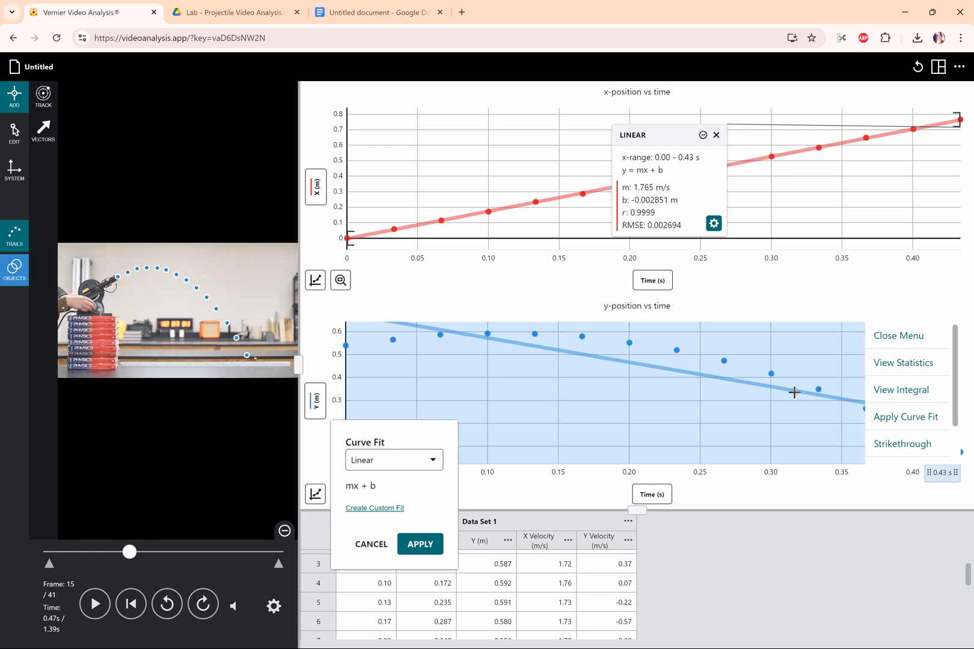
mouse_move(716, 403)
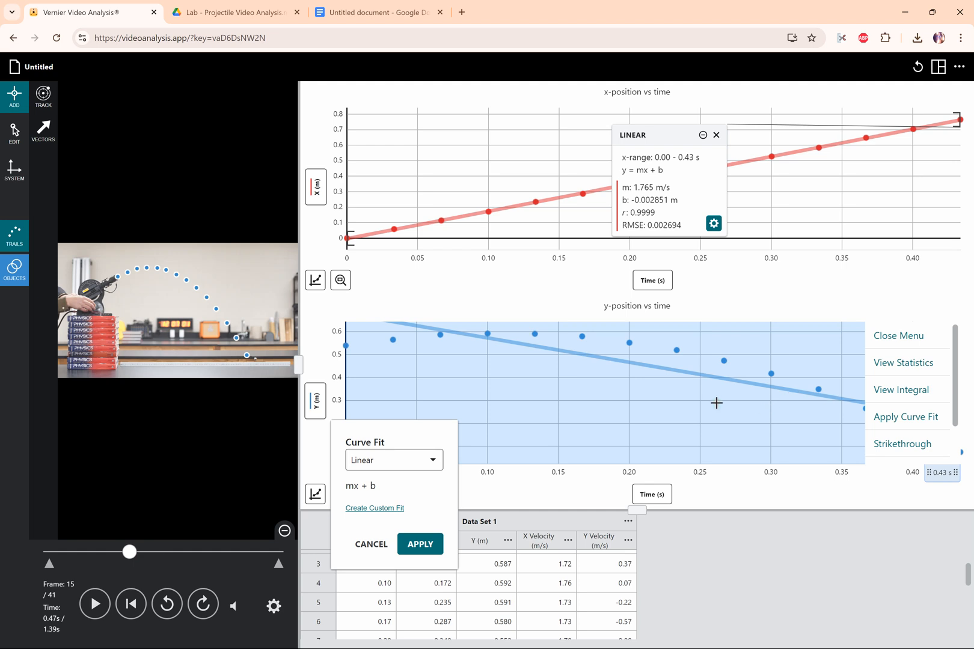
mouse_move(423, 412)
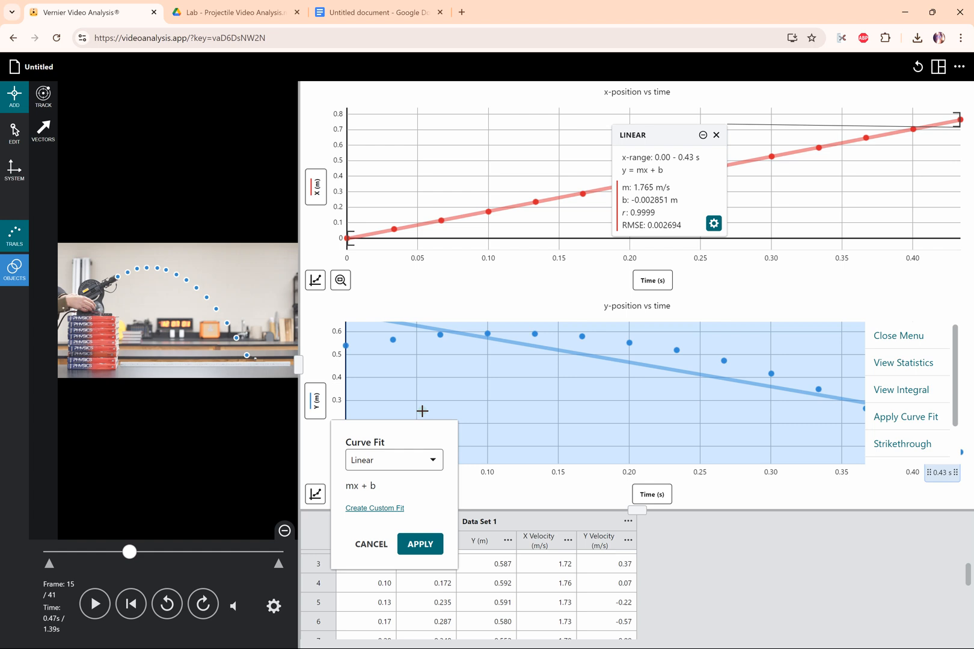
mouse_move(442, 488)
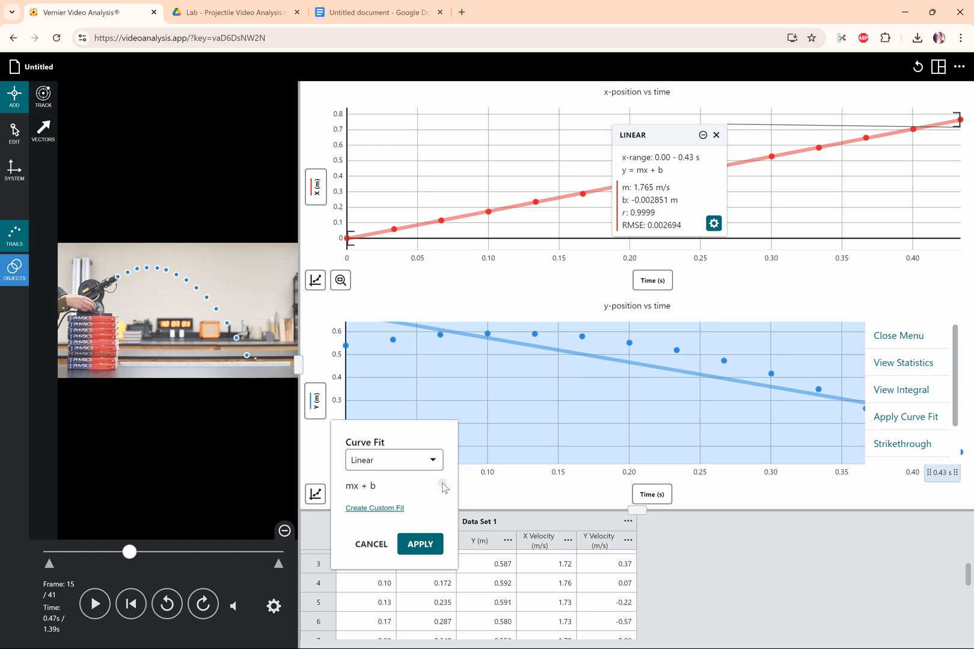
mouse_move(415, 479)
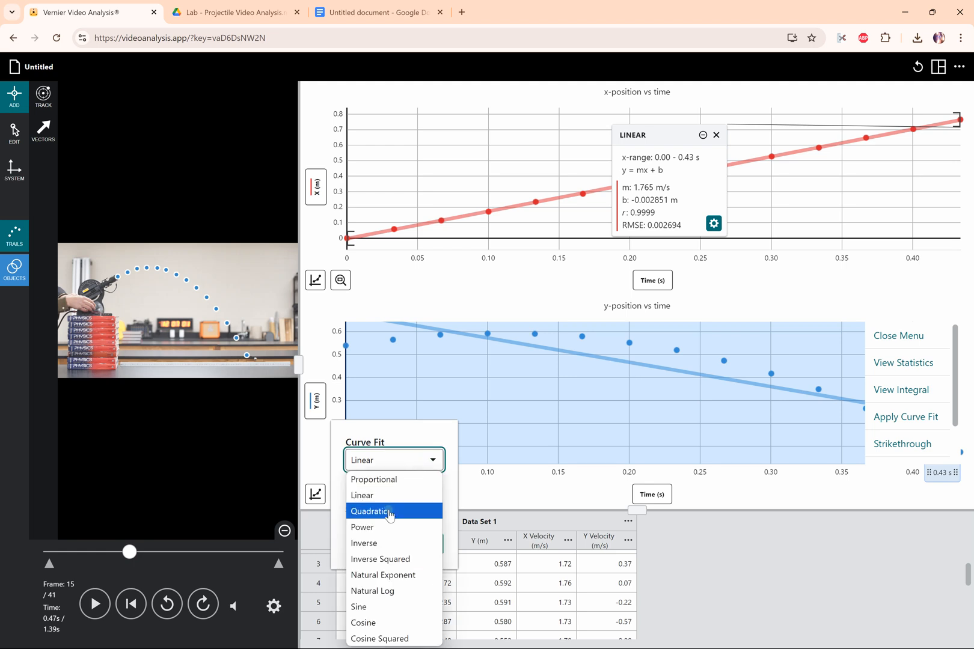
left_click(372, 511)
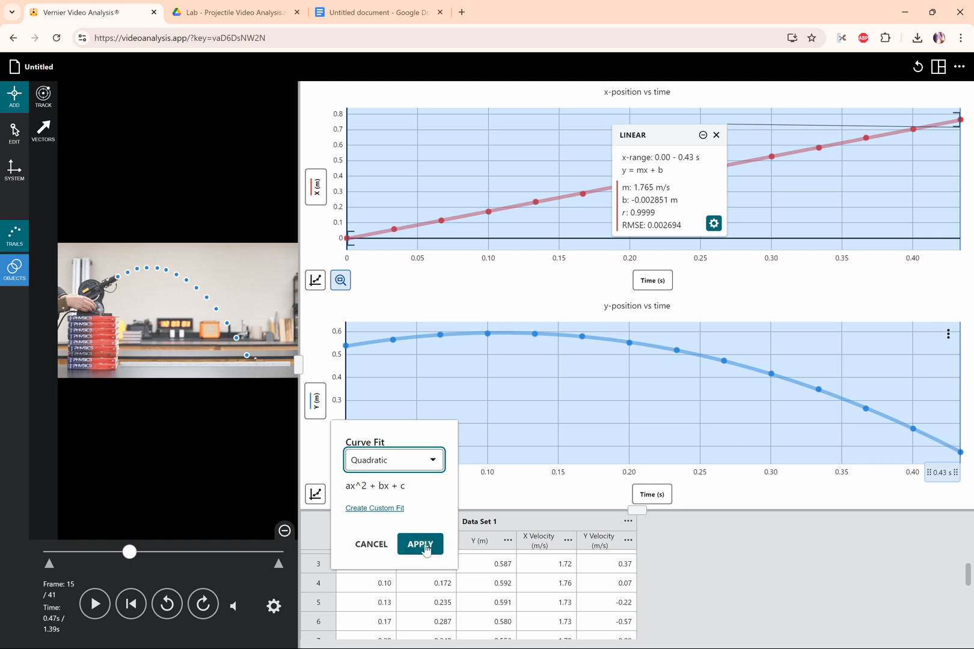
left_click(421, 543)
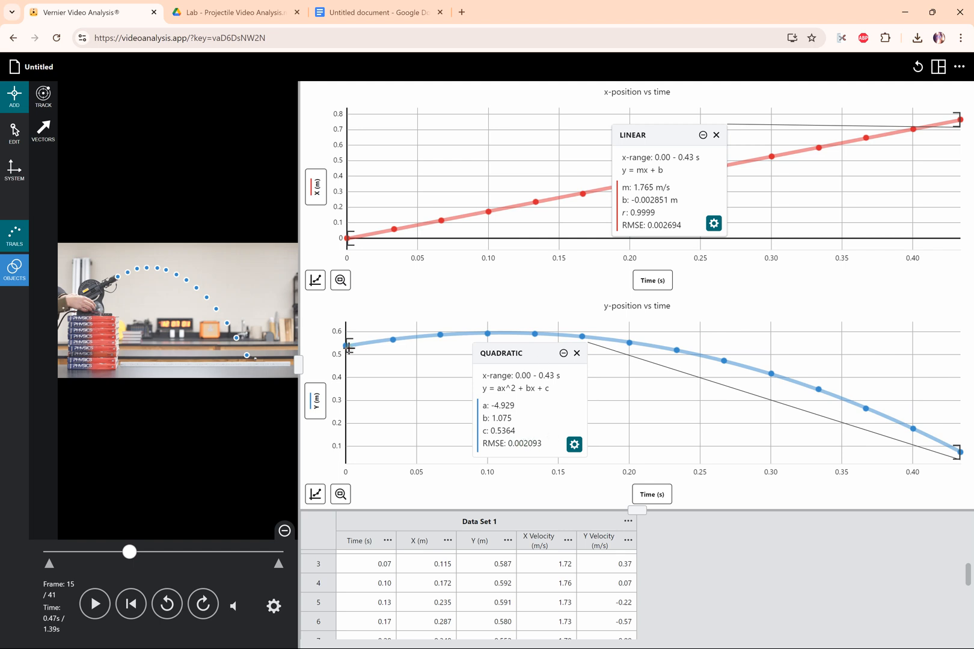
mouse_move(517, 340)
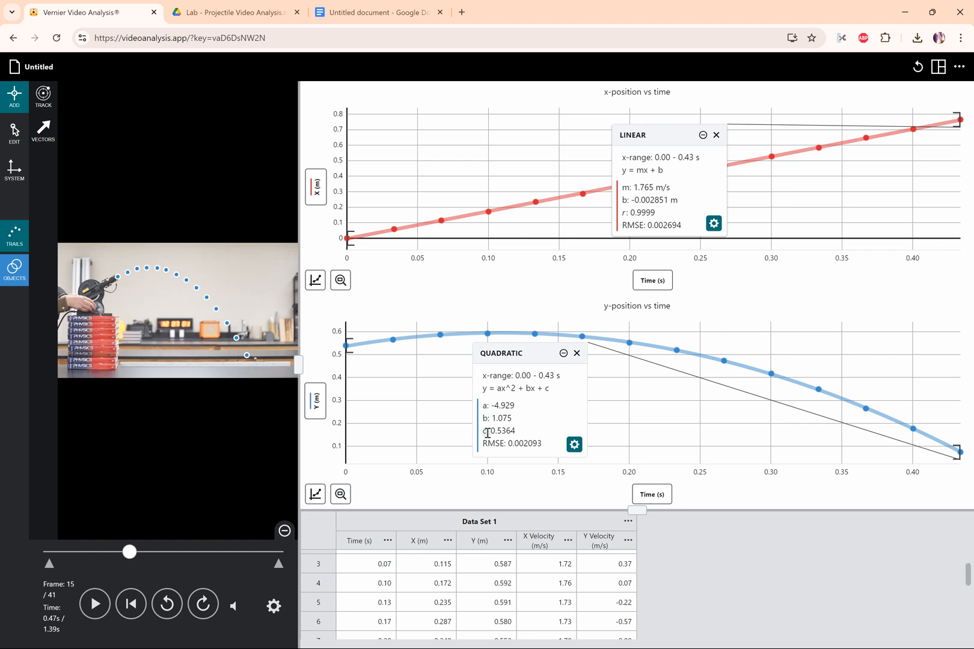
mouse_move(547, 392)
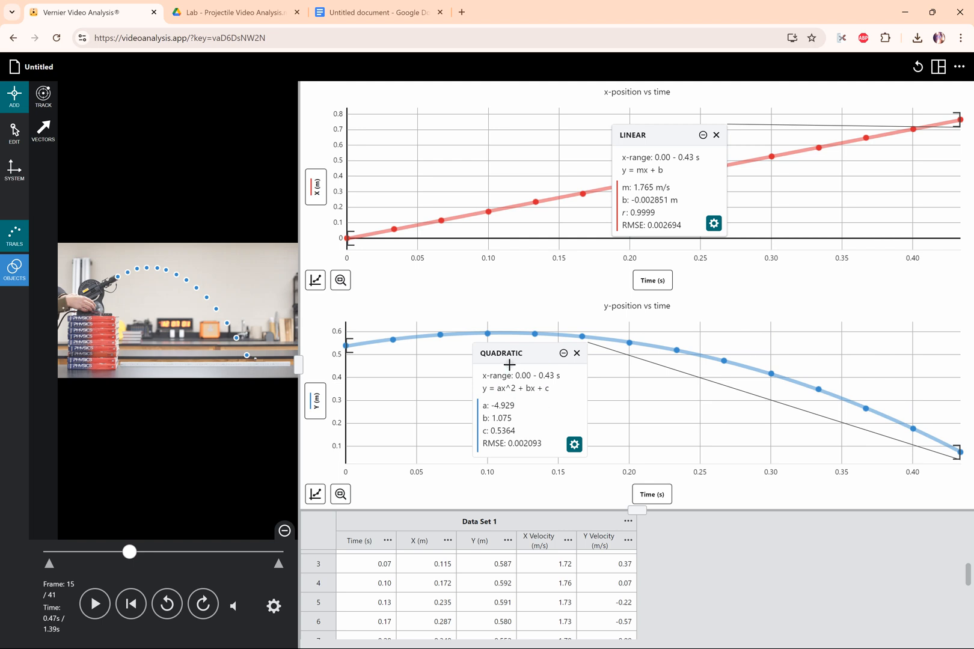
mouse_move(476, 306)
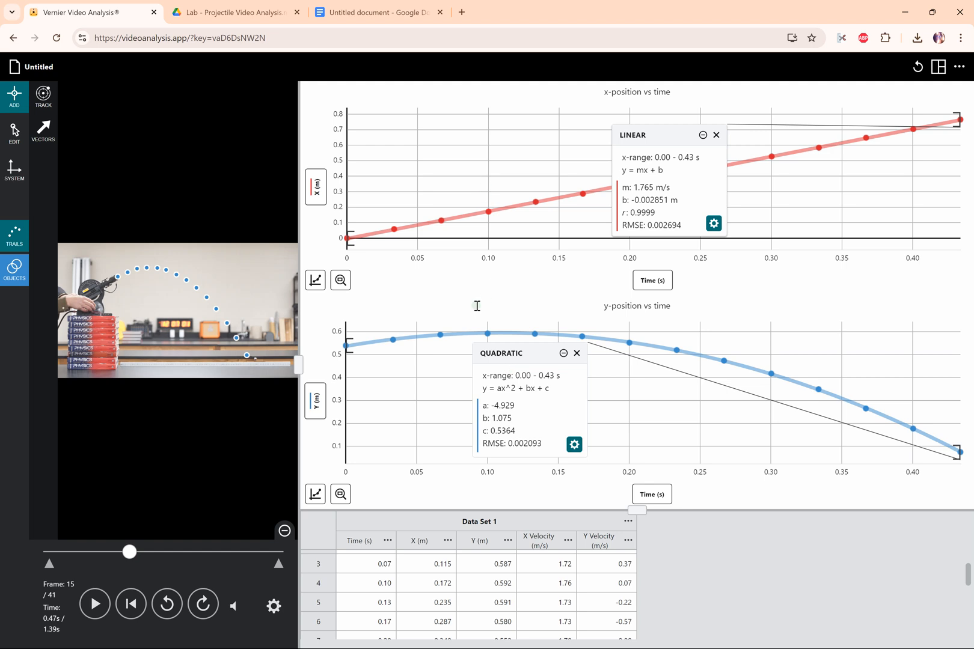
mouse_move(677, 201)
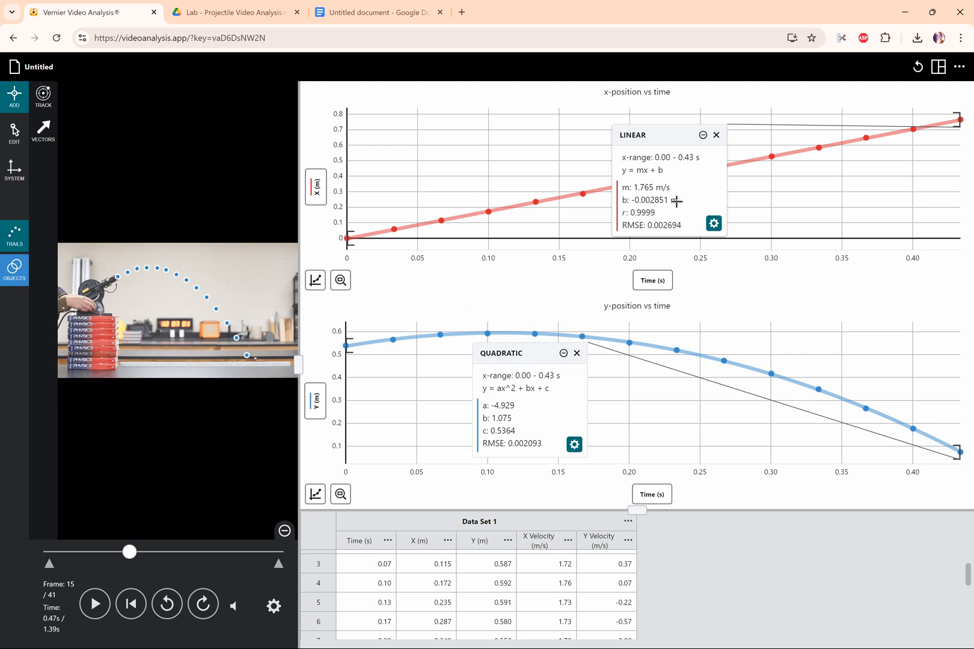
mouse_move(479, 411)
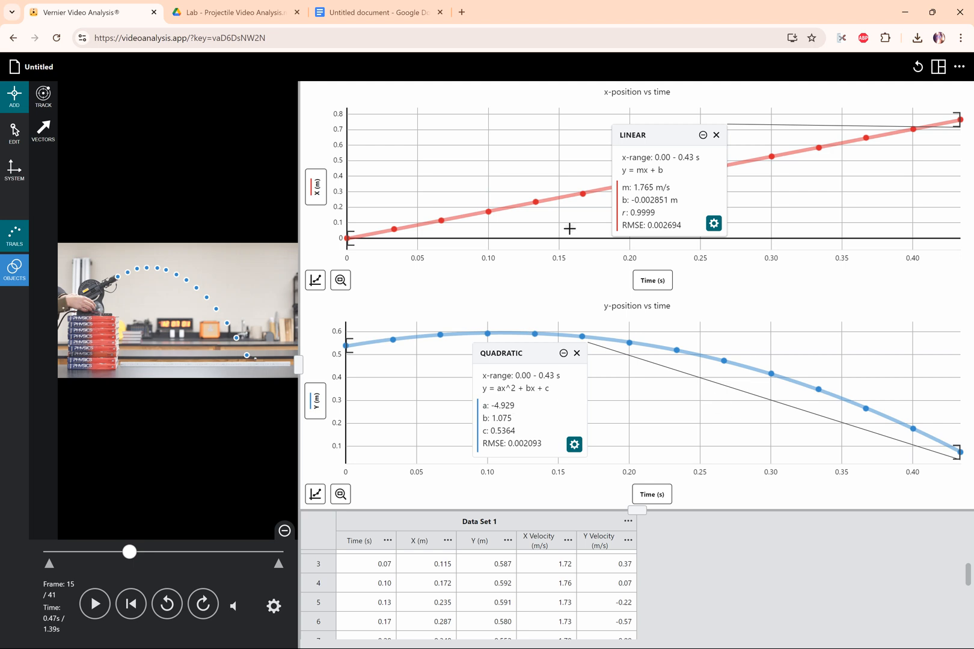
mouse_move(512, 288)
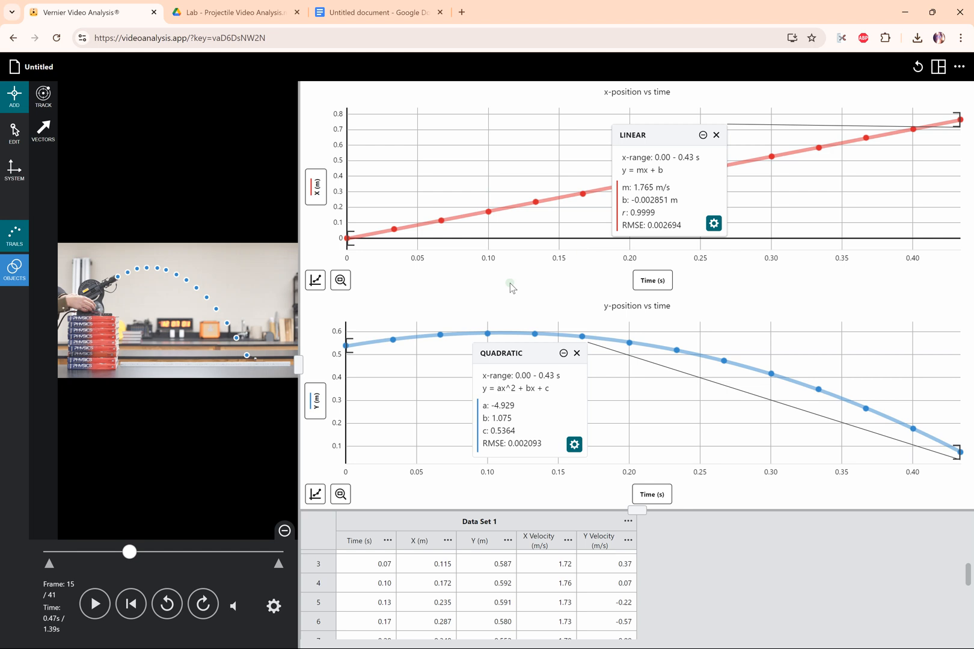
mouse_move(528, 296)
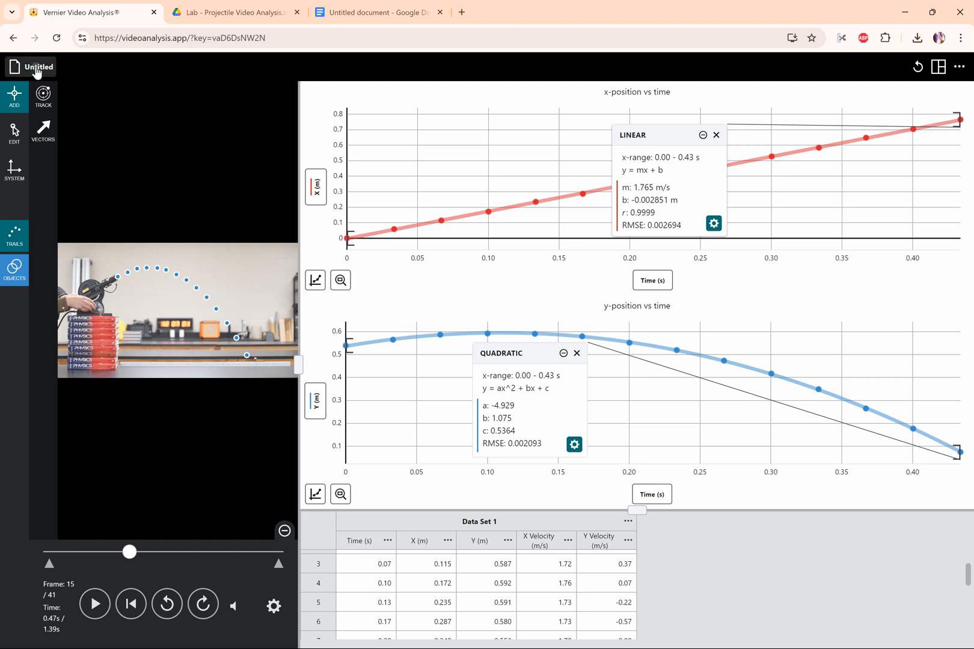
mouse_move(38, 68)
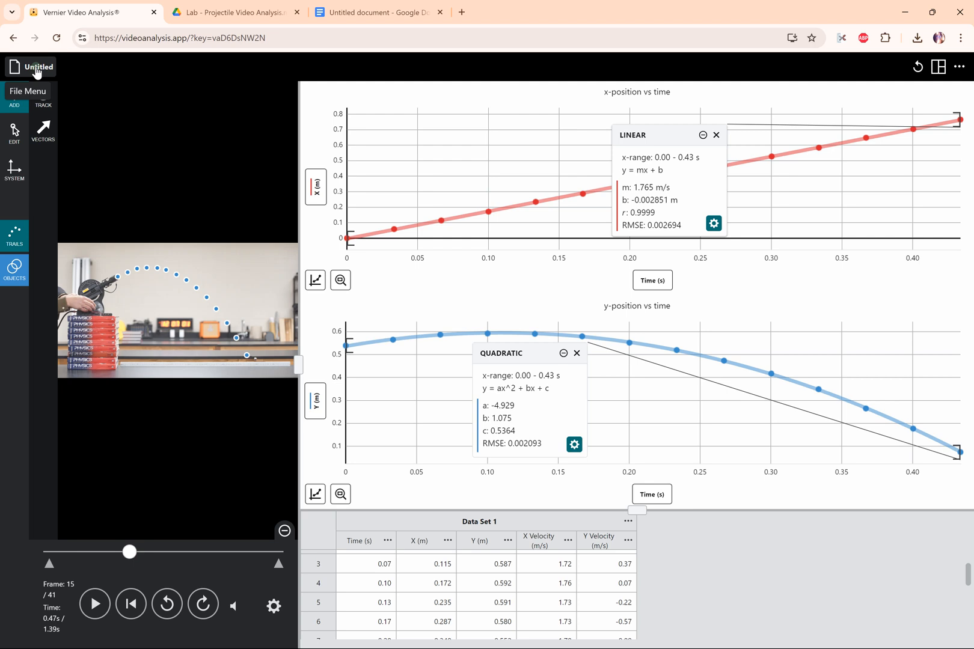
- Show the Untitled experiment's file menu with Save, Save As and Export options
left_click(33, 68)
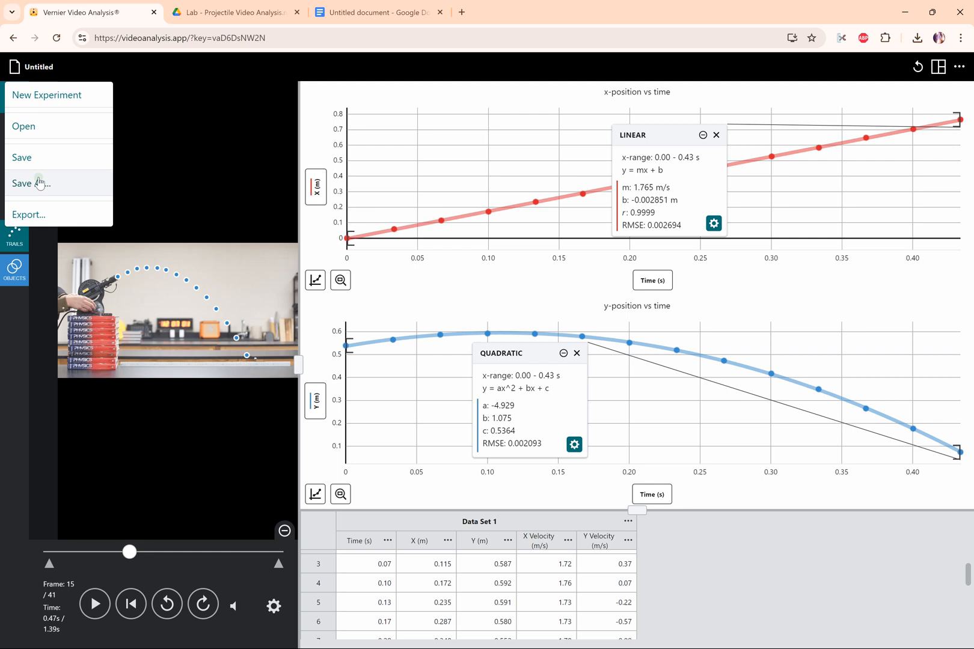
- Export Graph 1 (x-position with linear fit) to the clipboard and paste it into the Google Doc
left_click(28, 214)
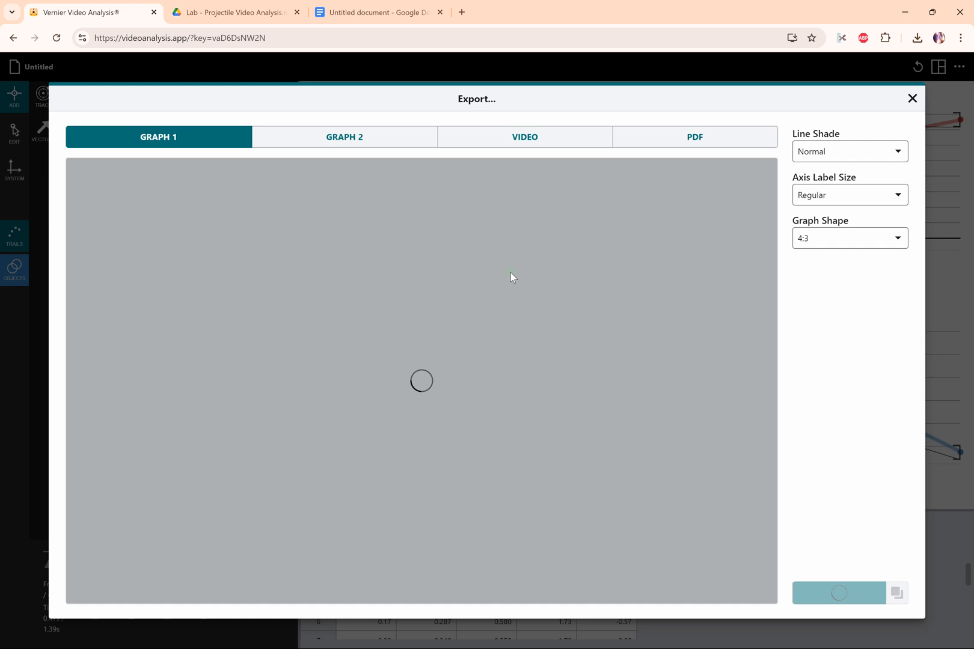
mouse_move(623, 415)
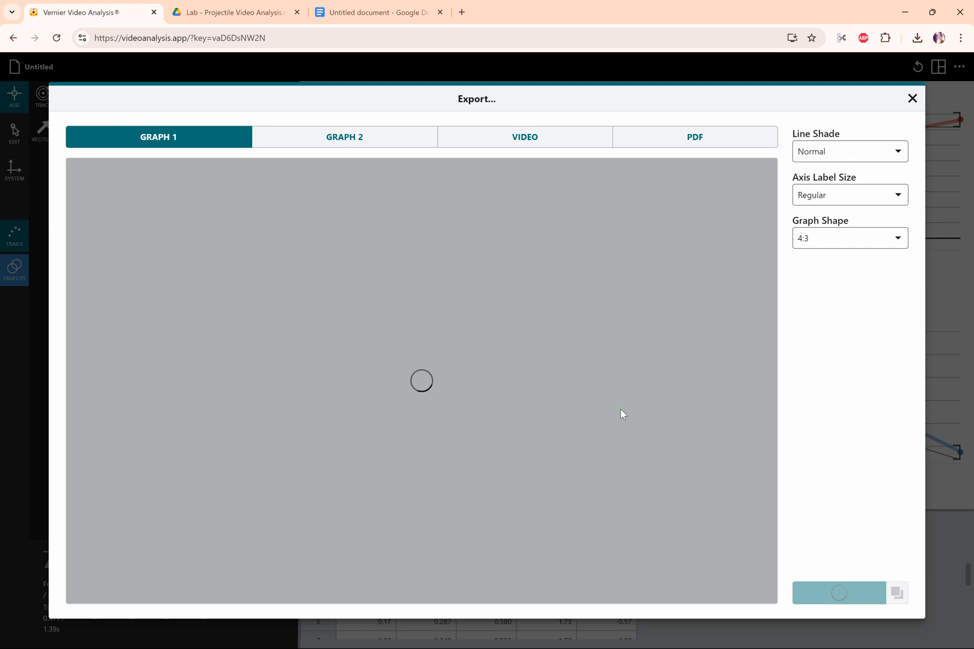
mouse_move(647, 434)
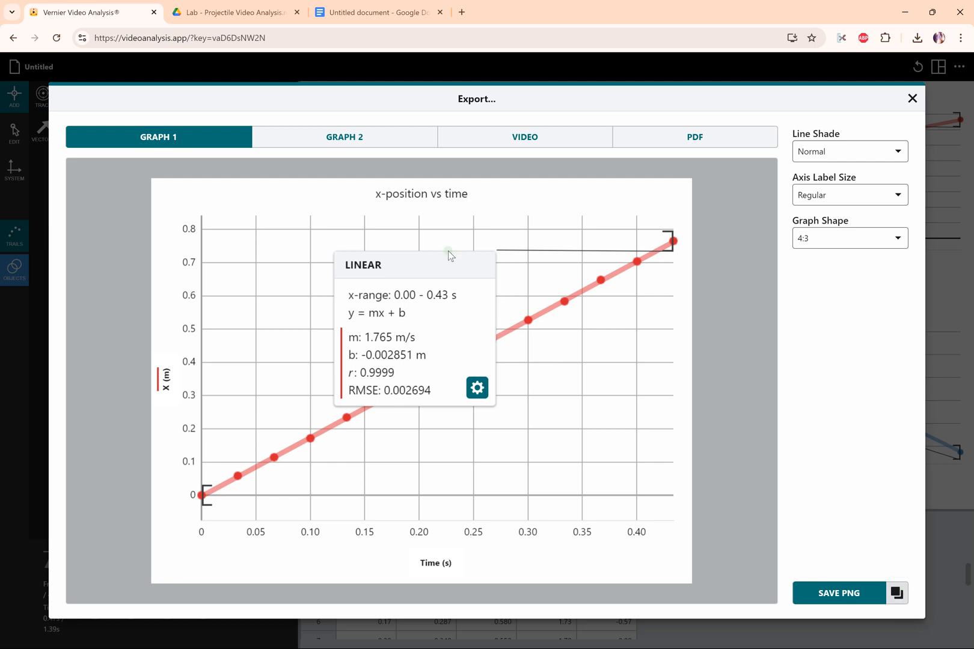
left_click(373, 12)
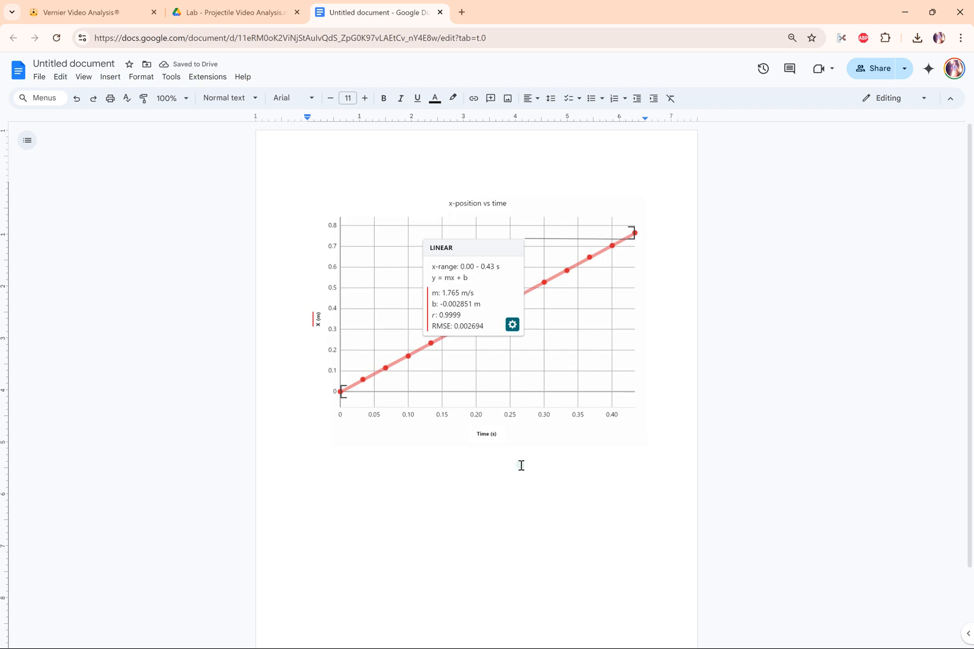
left_click(91, 12)
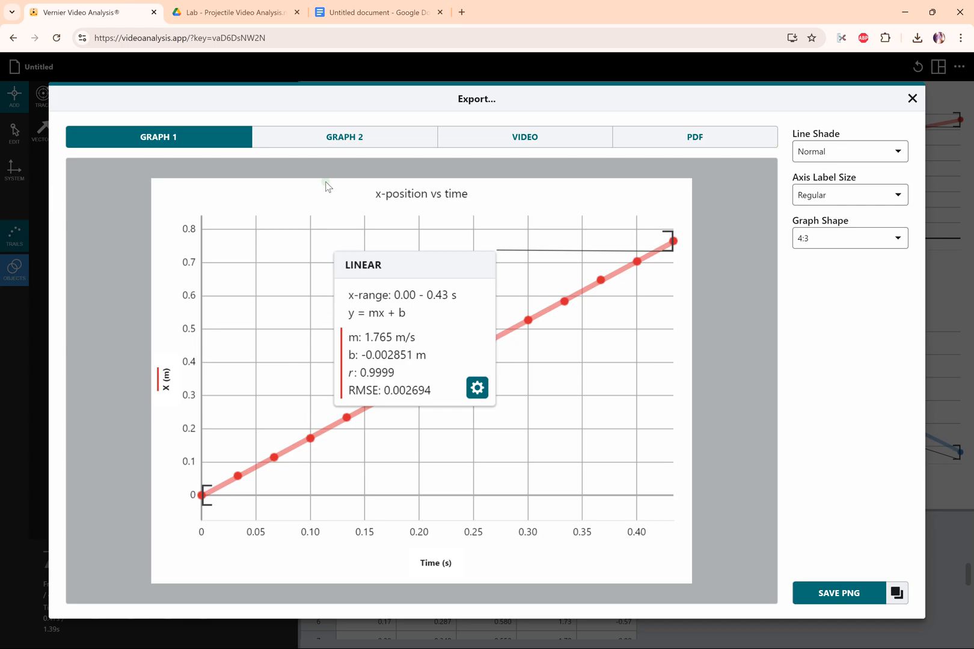
mouse_move(897, 593)
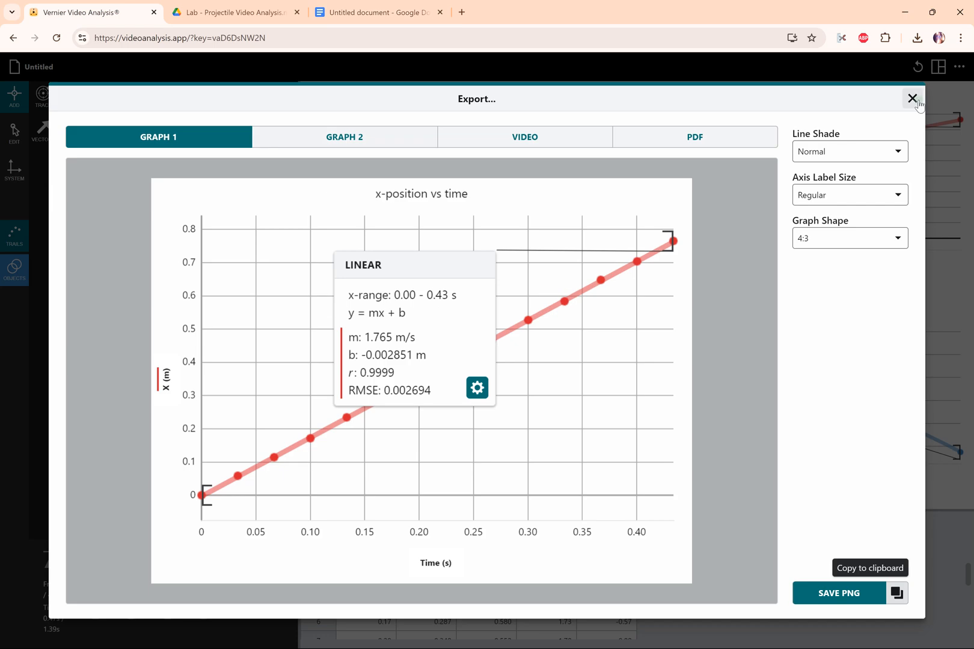
- Dismiss the Export window so the Data Set 1 table can show all 14 rows
left_click(912, 98)
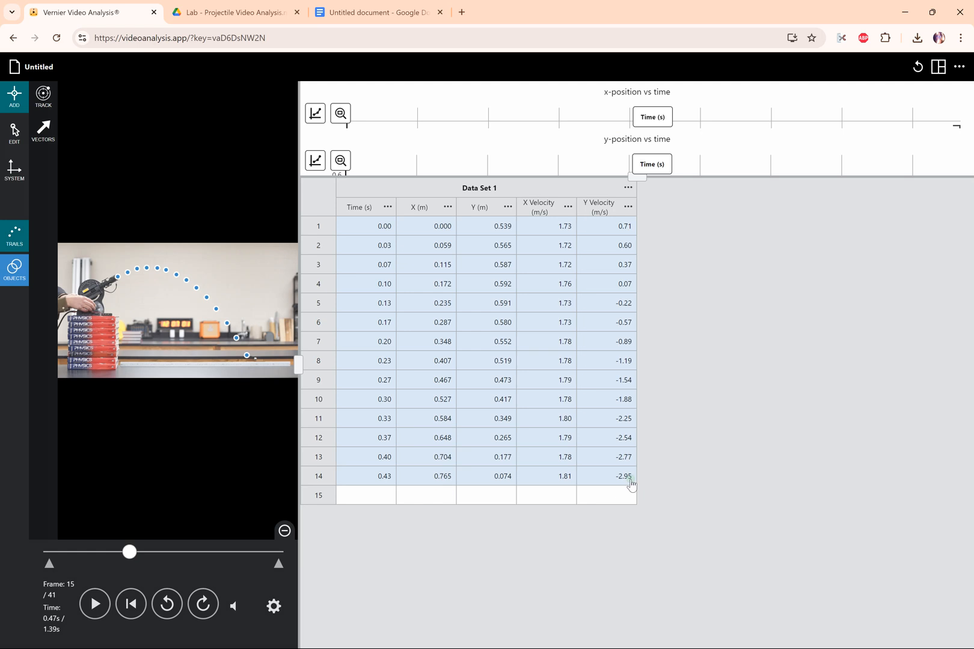
mouse_move(735, 309)
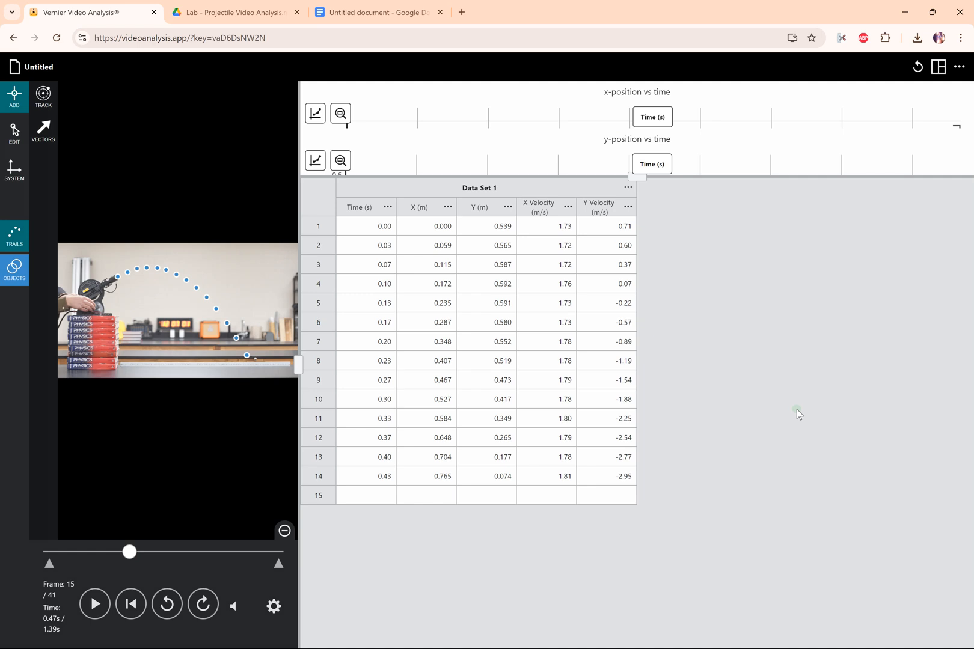
mouse_move(540, 311)
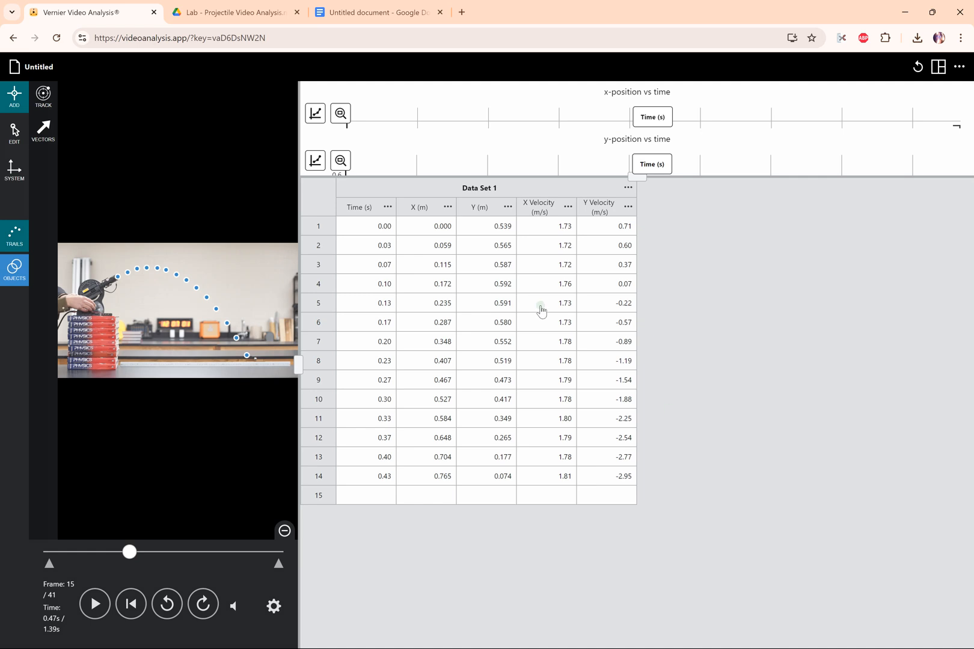
mouse_move(509, 322)
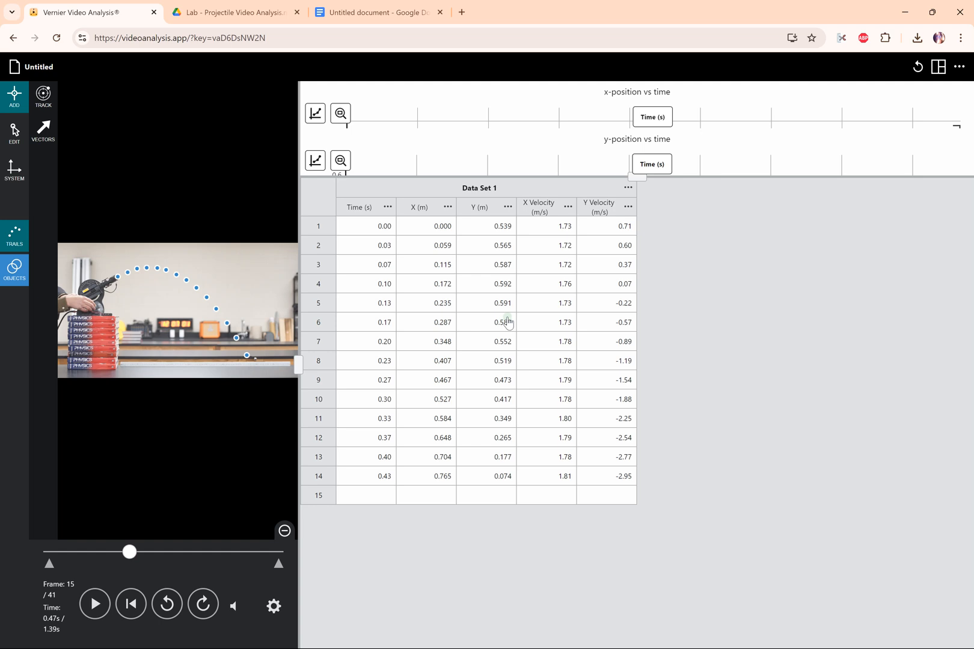
mouse_move(526, 318)
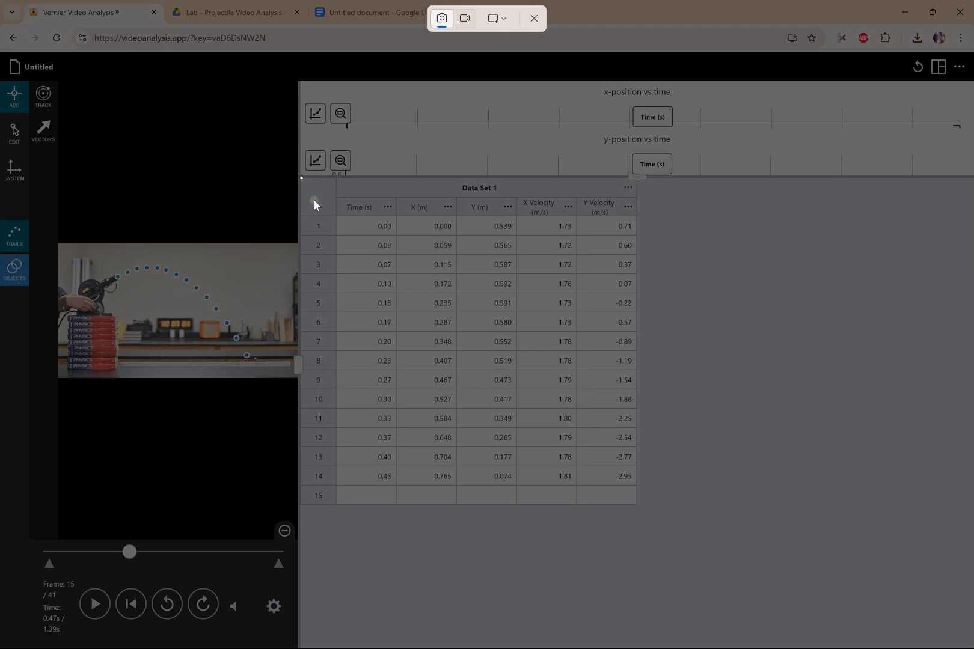
- Snip the Data Set 1 table to the clipboard and paste it into the Google Doc
left_click(532, 17)
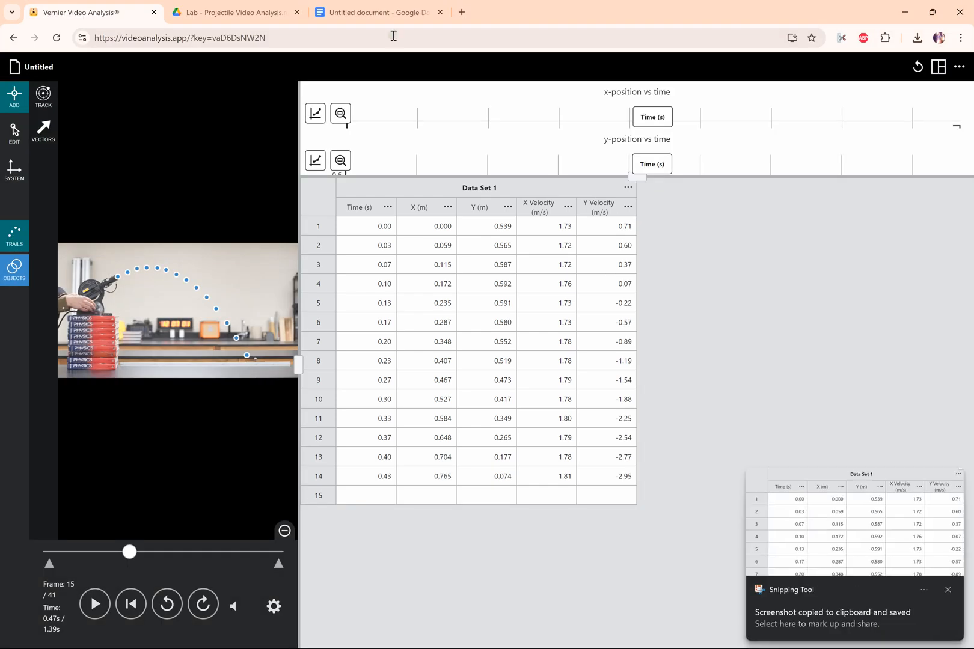
left_click(375, 12)
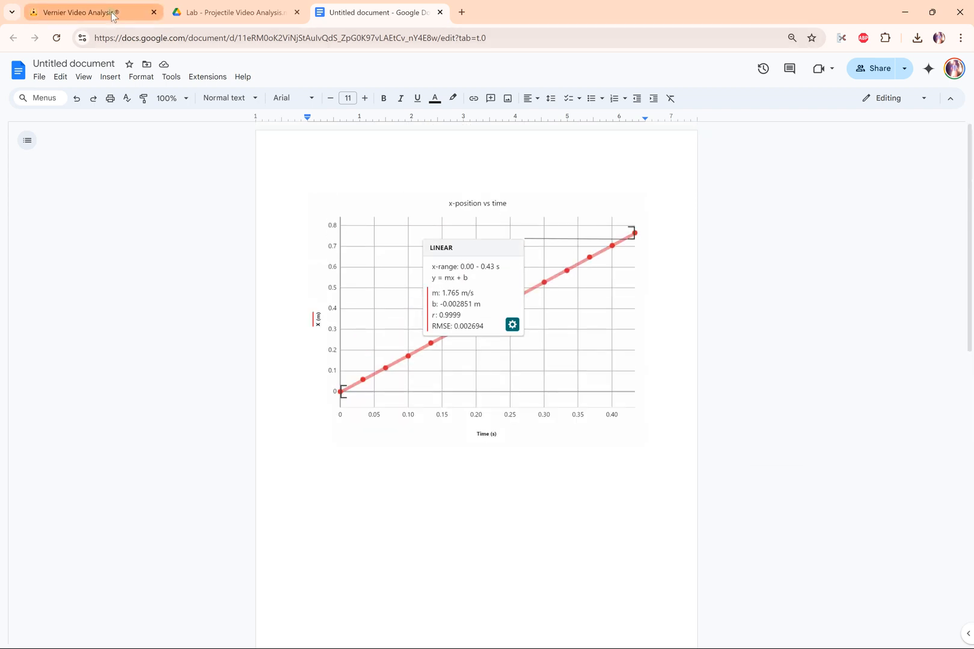
left_click(74, 12)
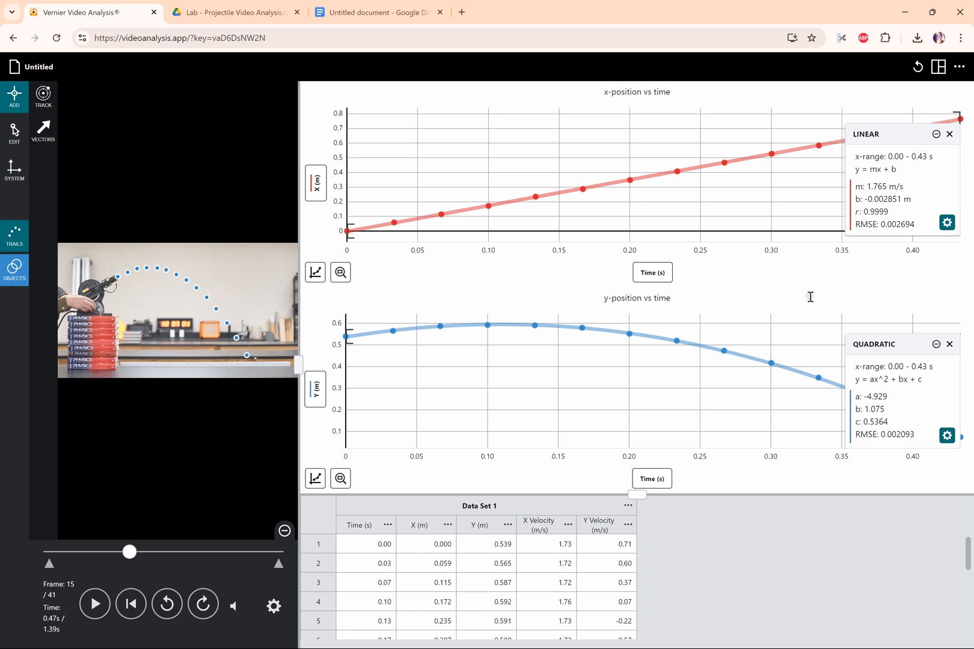
mouse_move(385, 428)
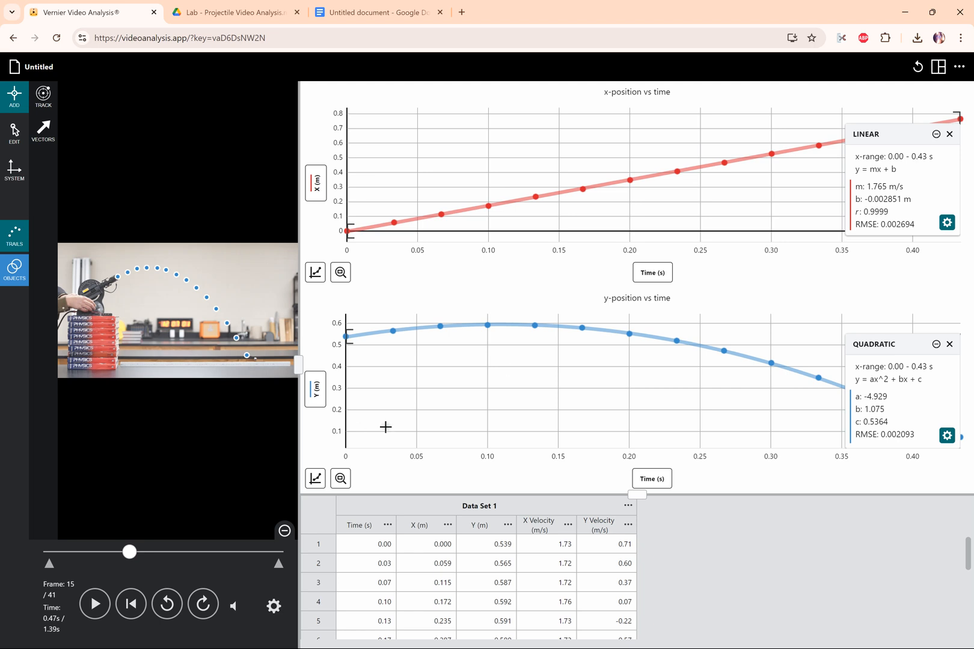
mouse_move(480, 288)
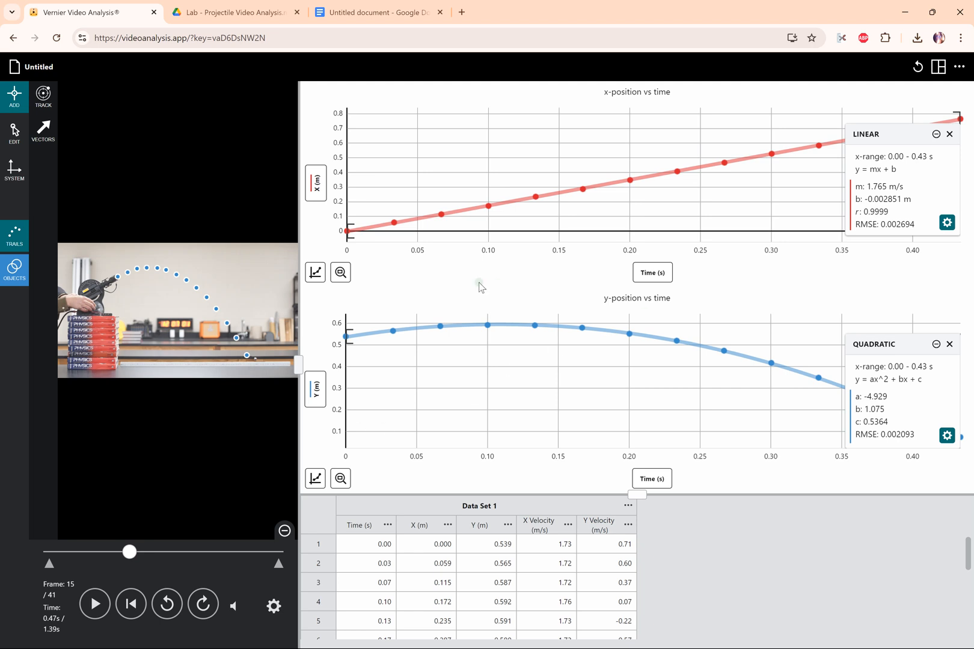